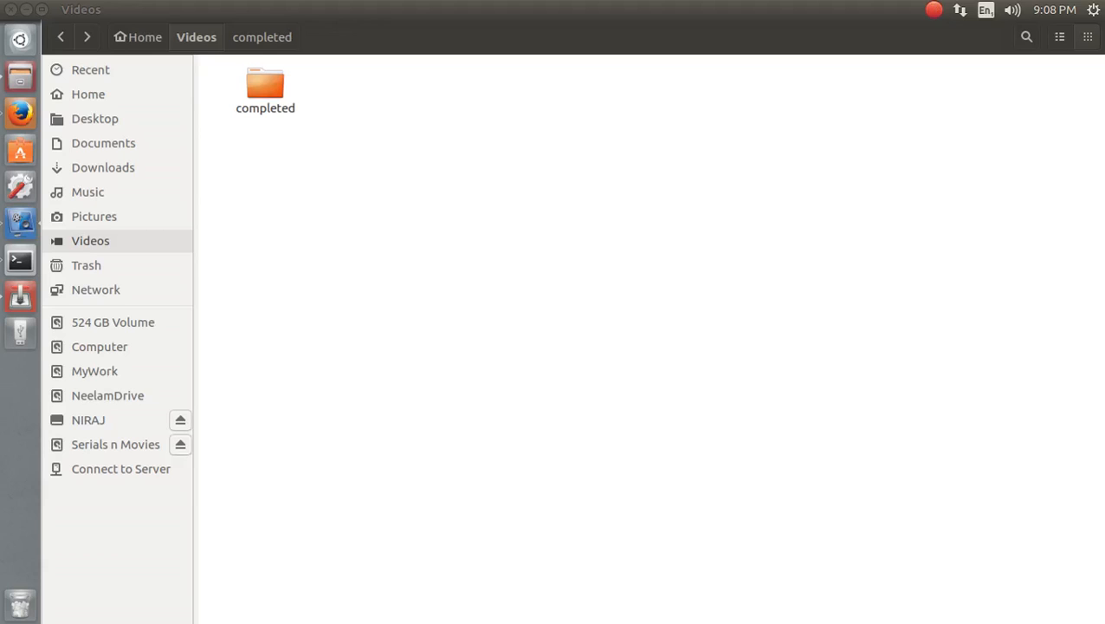
mouse_move(537, 554)
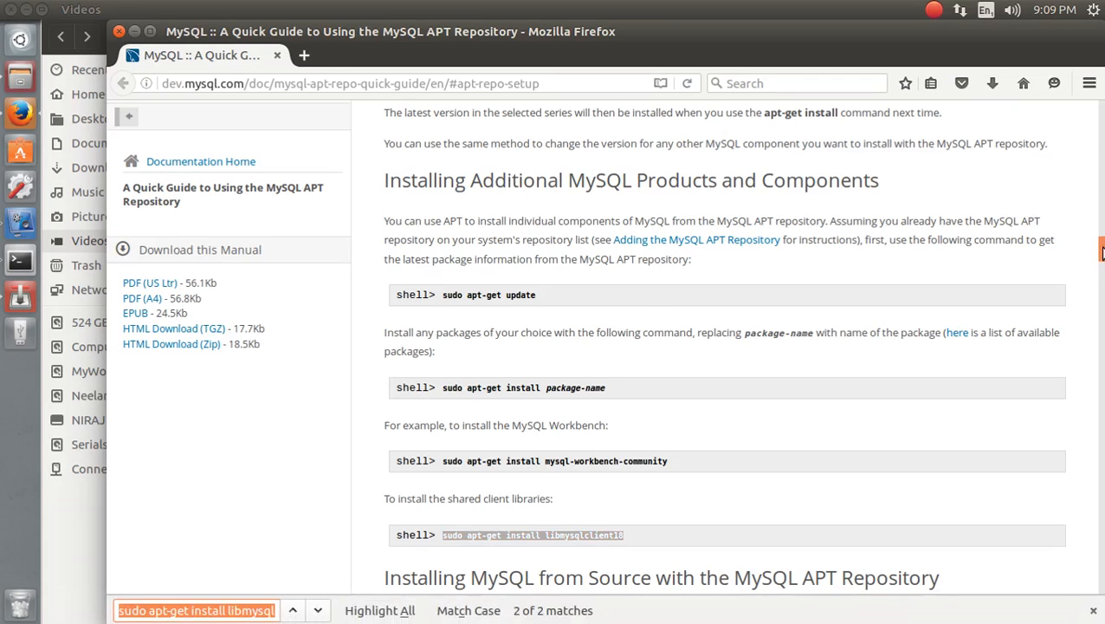
scroll("up", 3)
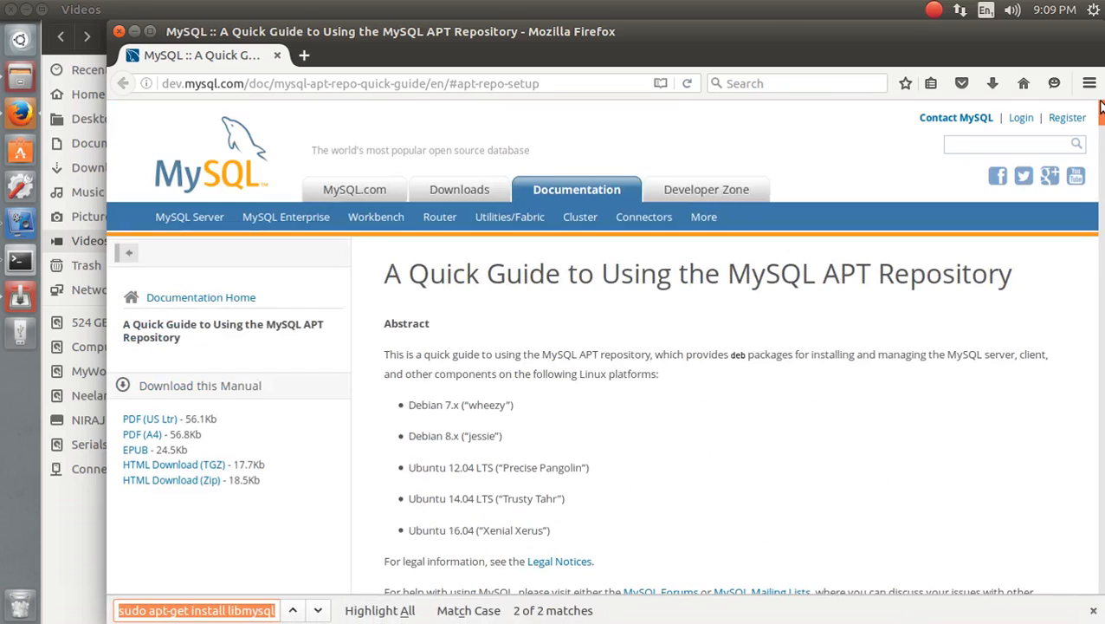
mouse_move(608, 340)
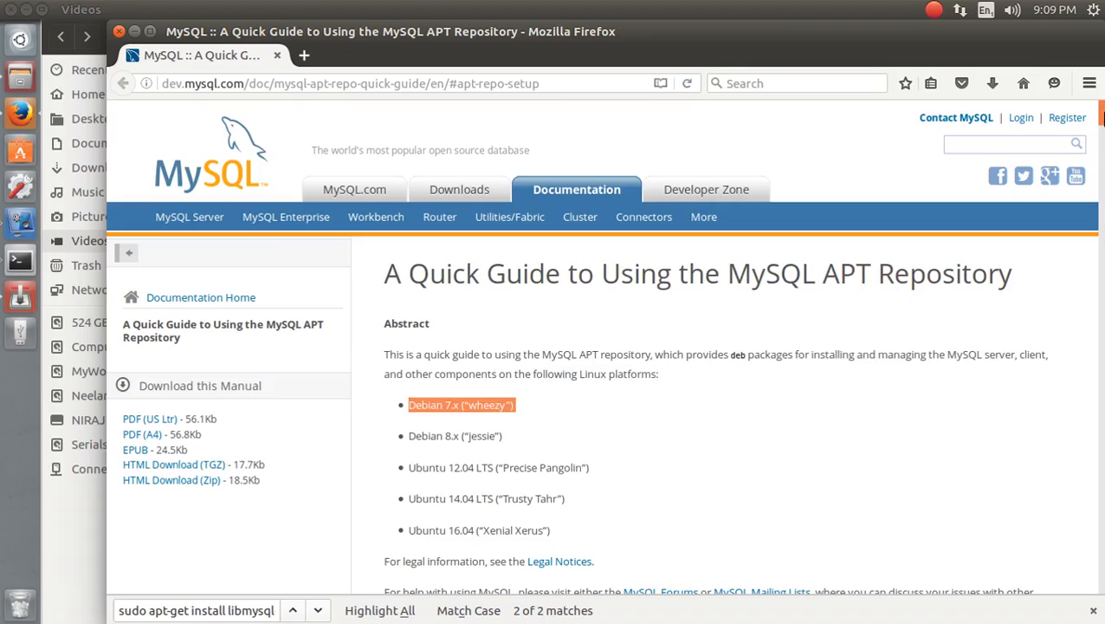
scroll("down", 3)
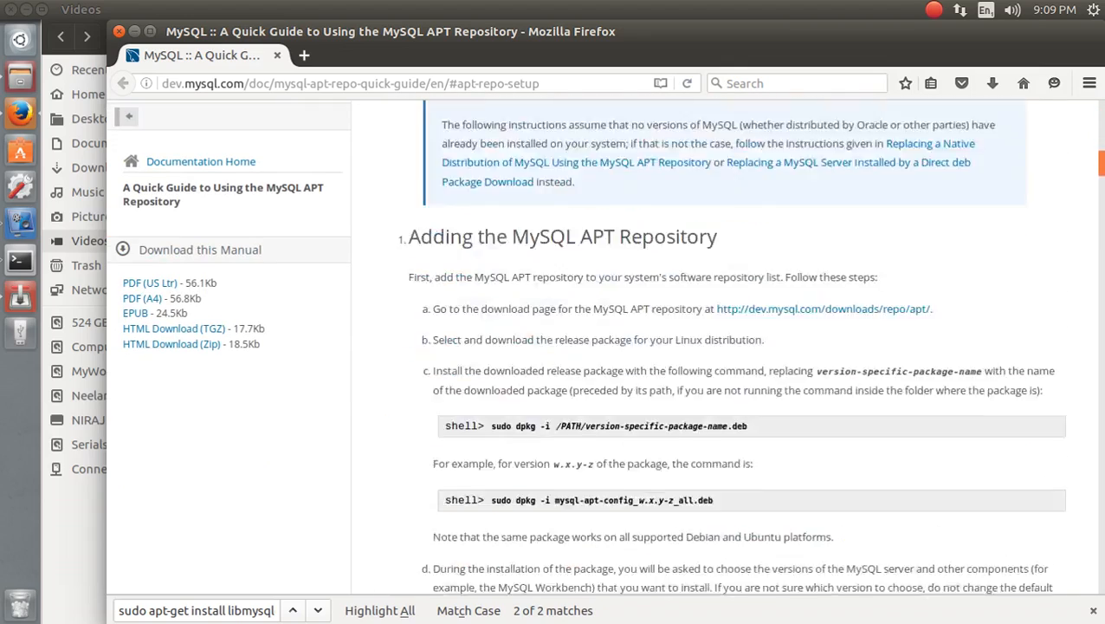
scroll("down", 3)
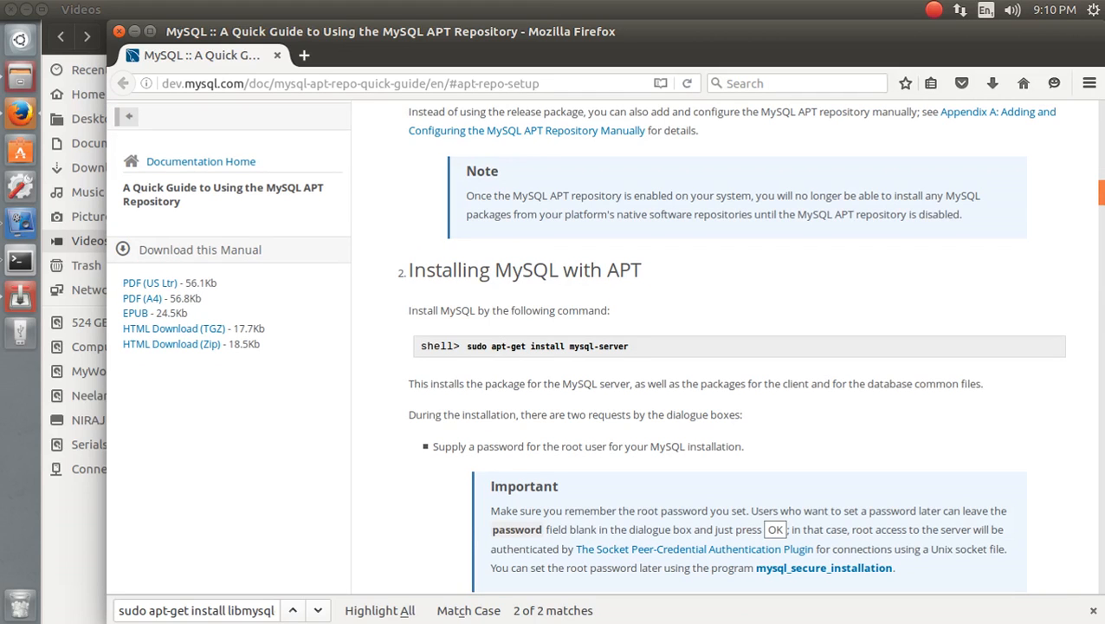
scroll("down", 3)
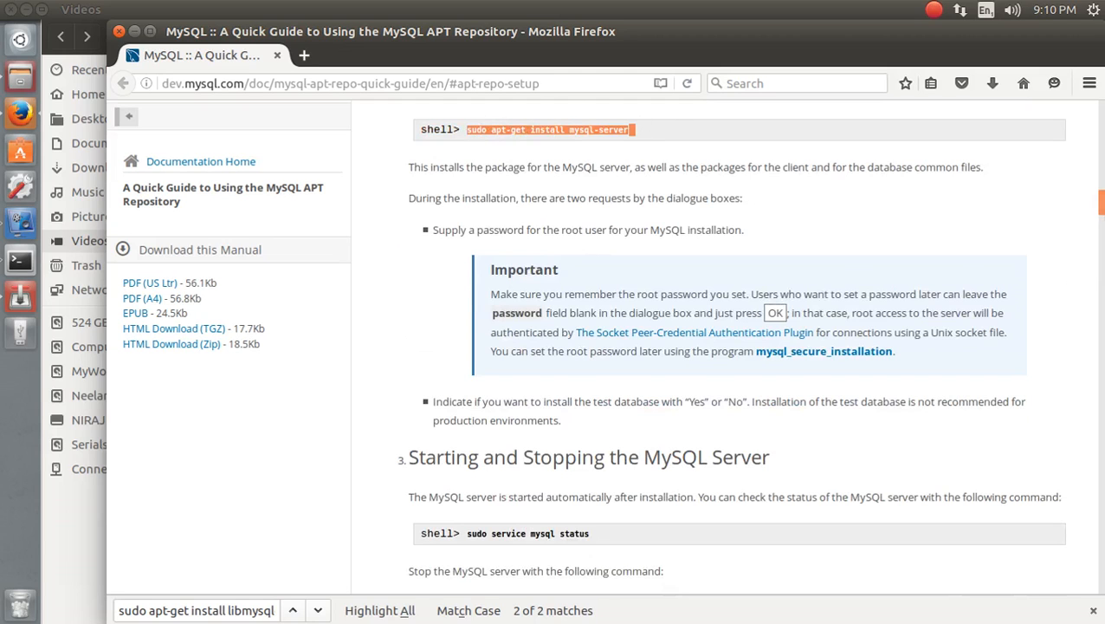
scroll("down", 3)
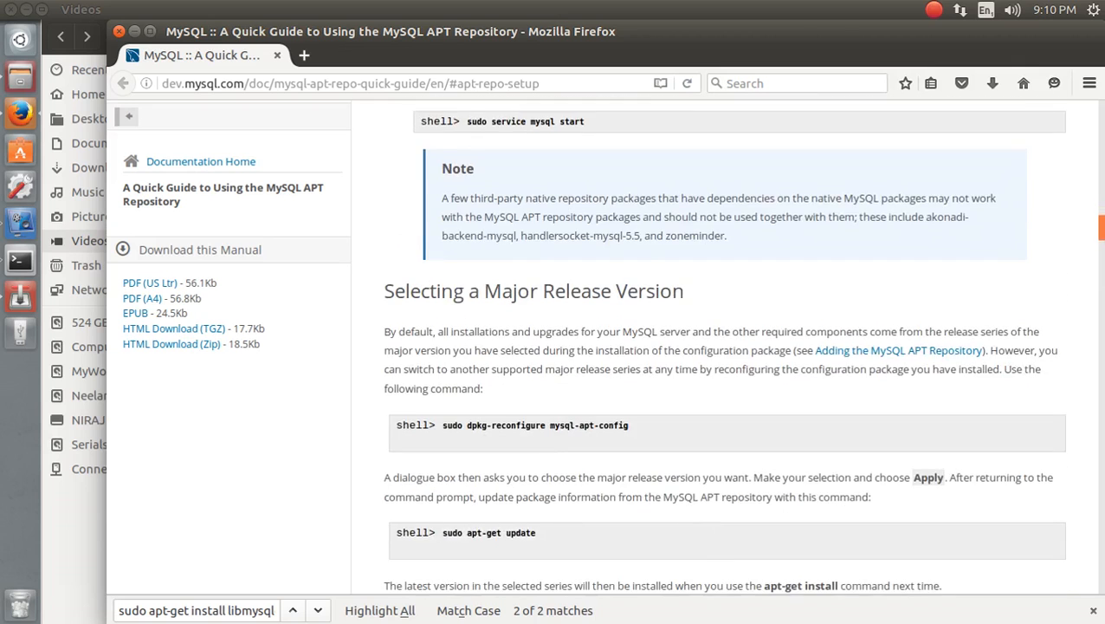
scroll("down", 3)
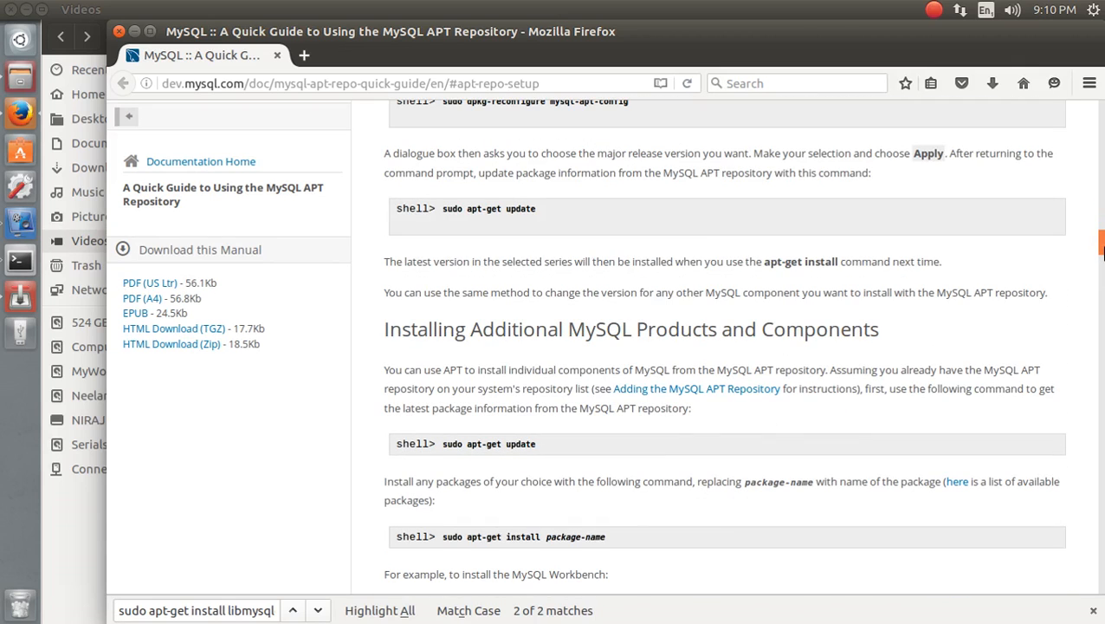
scroll("up", 3)
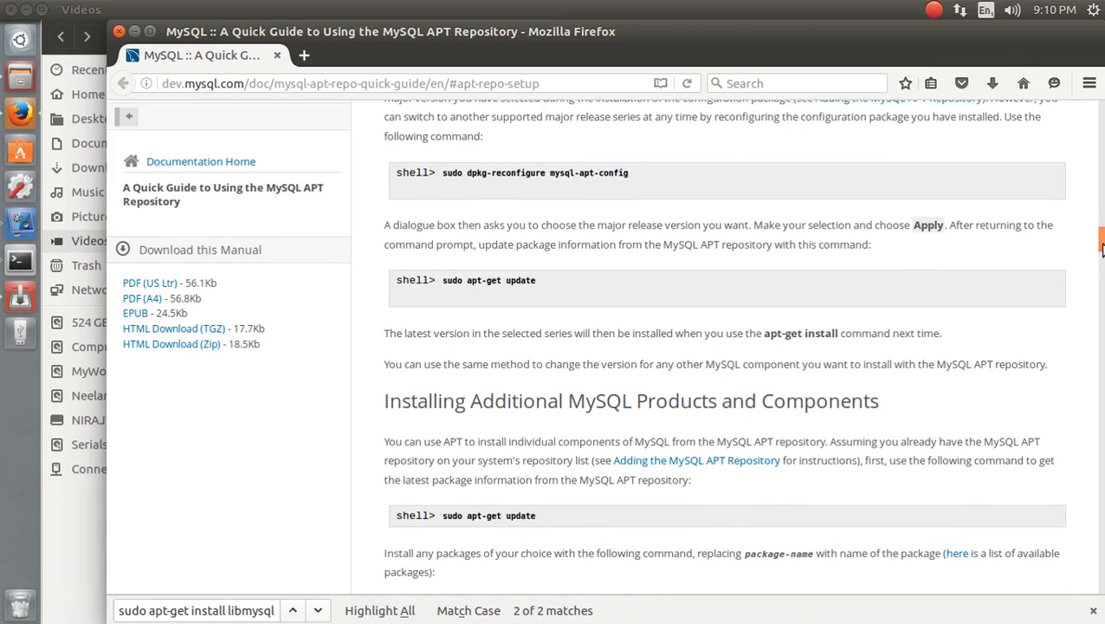
left_click_drag(533, 400, 701, 400)
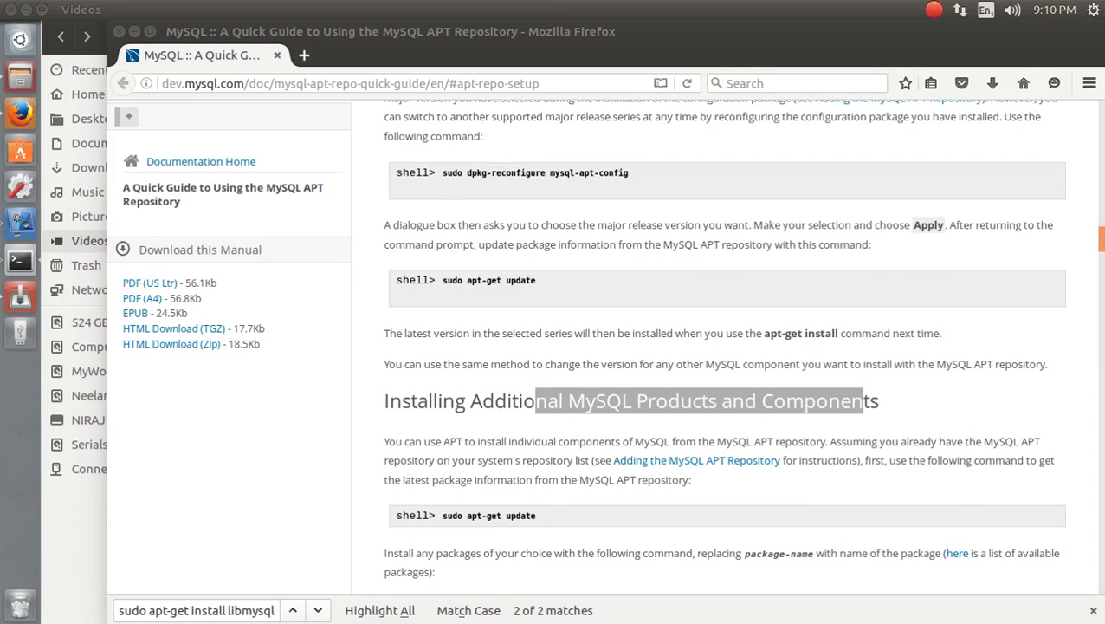
left_click(19, 260)
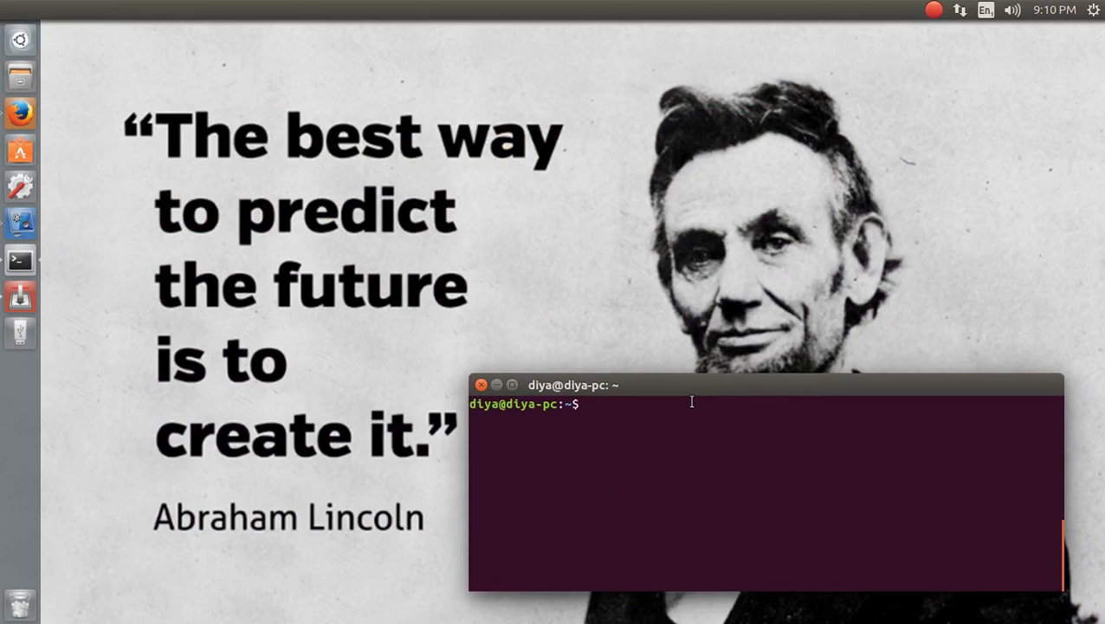
Run 'sudo apt-get update' to start refreshing the package lists
type("sudo apt-get update")
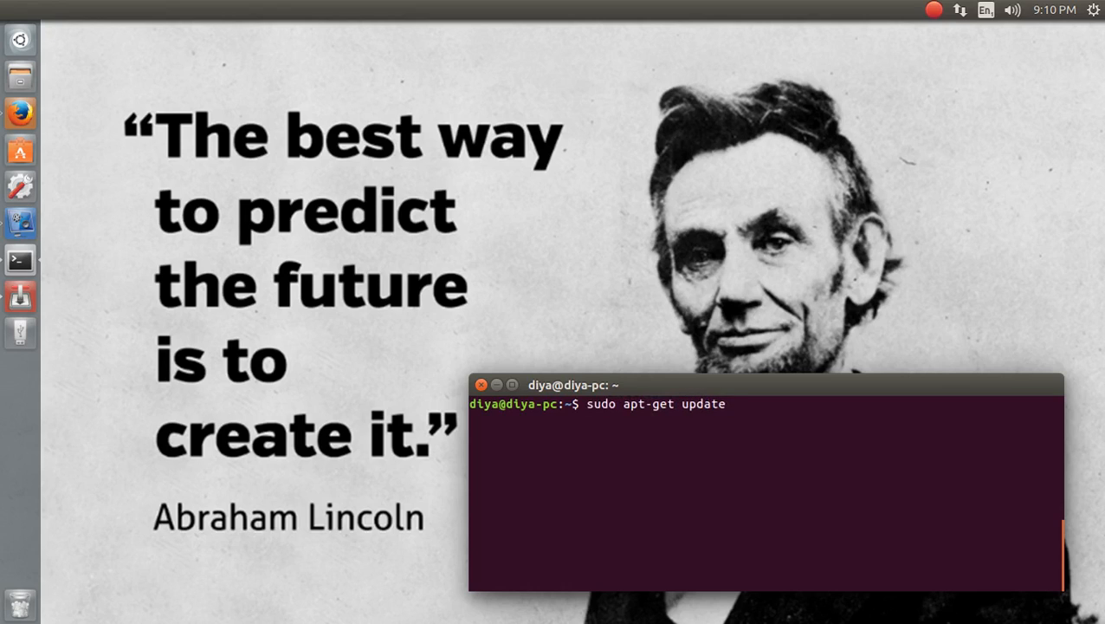
key("Return")
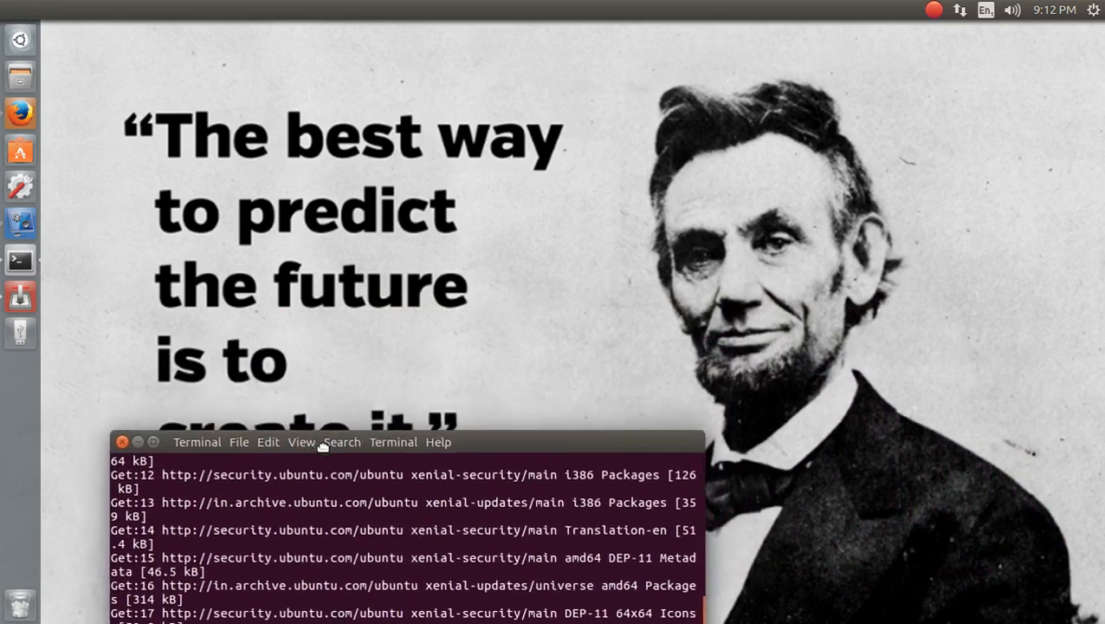
Reposition the terminal window while apt-get update finishes reading package lists
left_click_drag(401, 442, 442, 78)
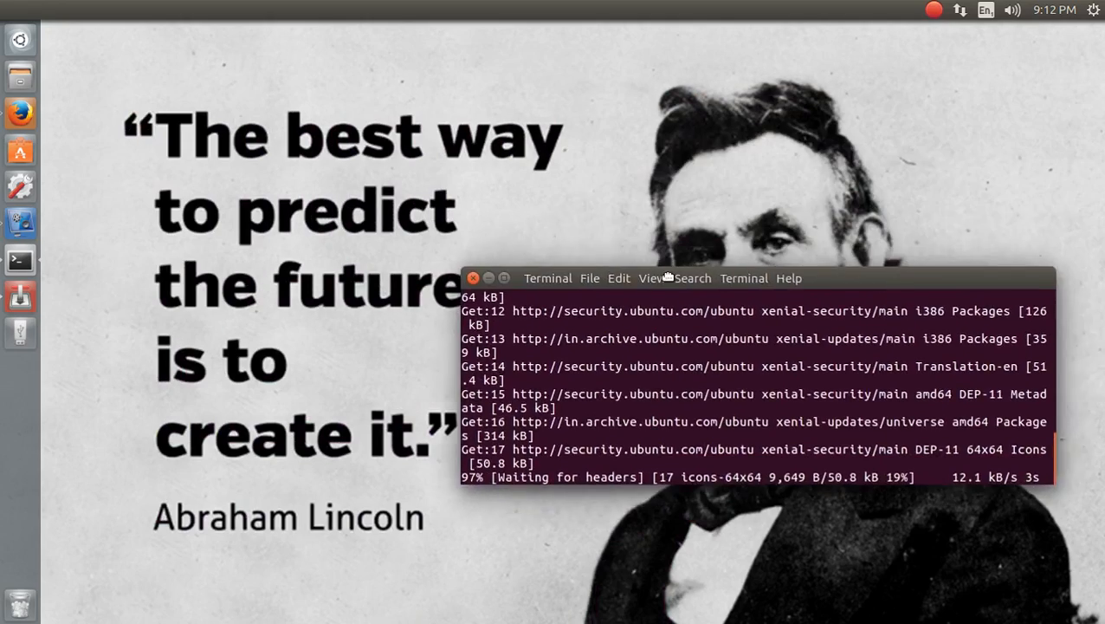
left_click_drag(667, 277, 707, 362)
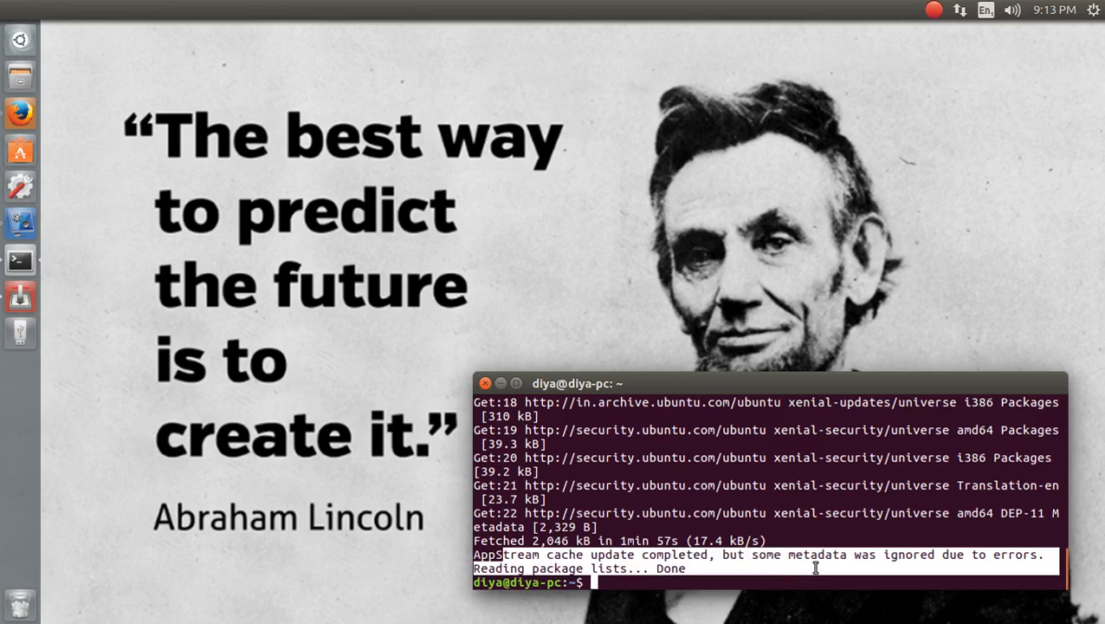
mouse_move(442, 561)
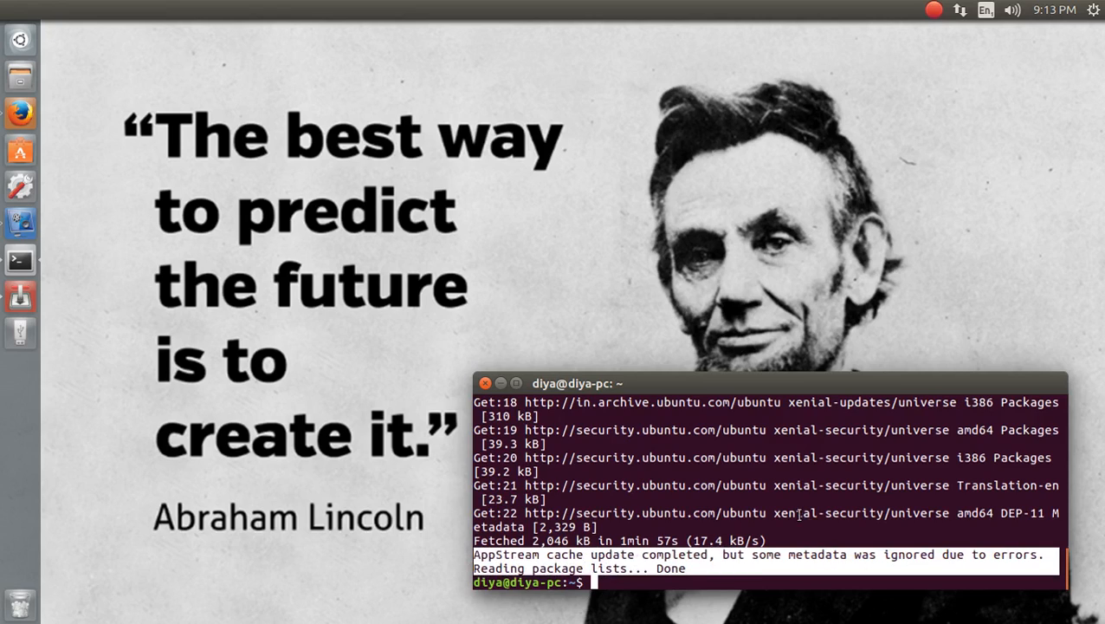
mouse_move(1099, 359)
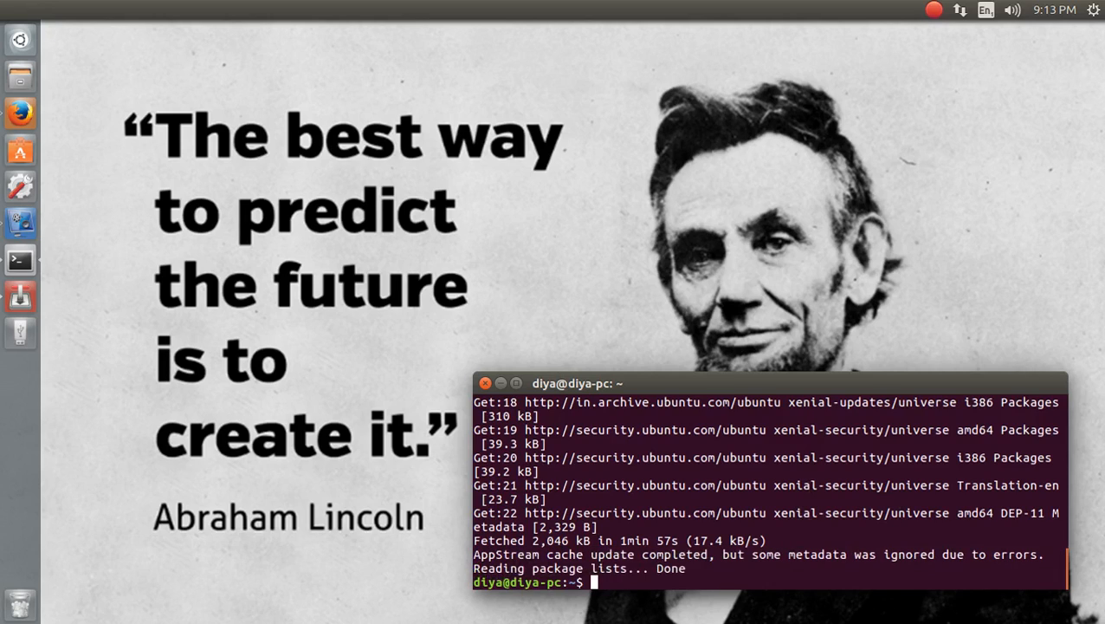
mouse_move(898, 267)
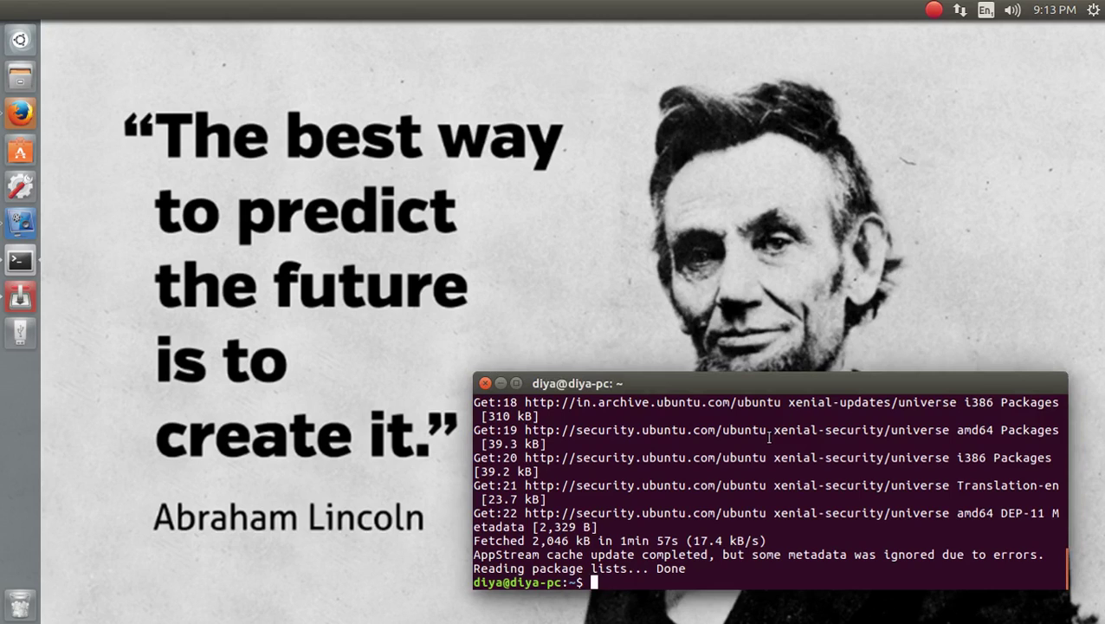
Run 'sudo apt-get install mysql-workbench-community', which fails with 'Unable to locate package'
type("sudo apt-get")
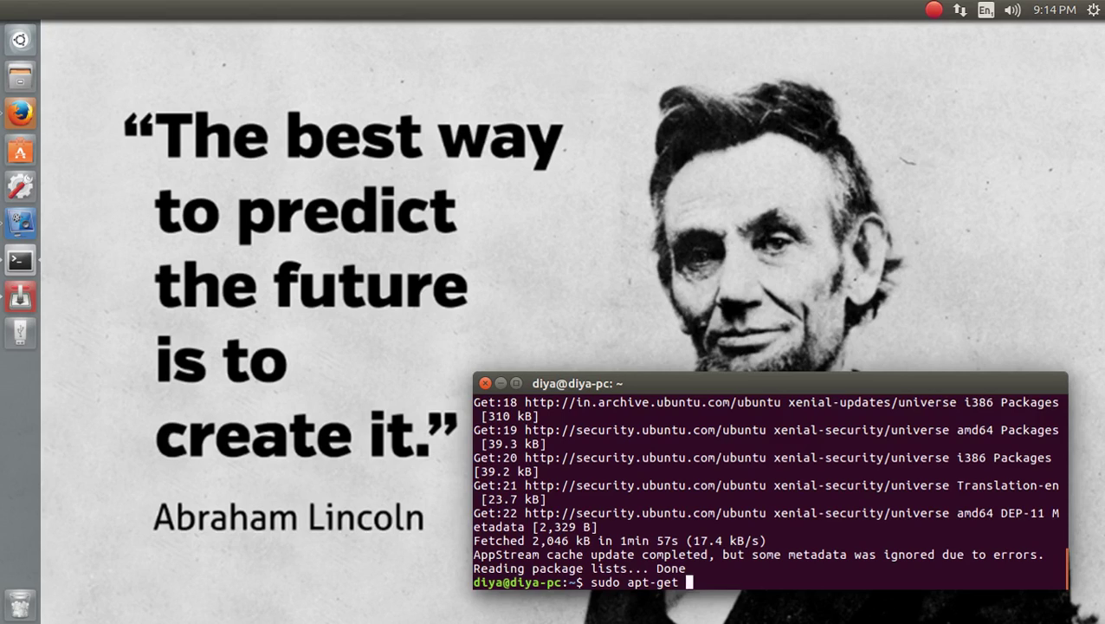
type("install")
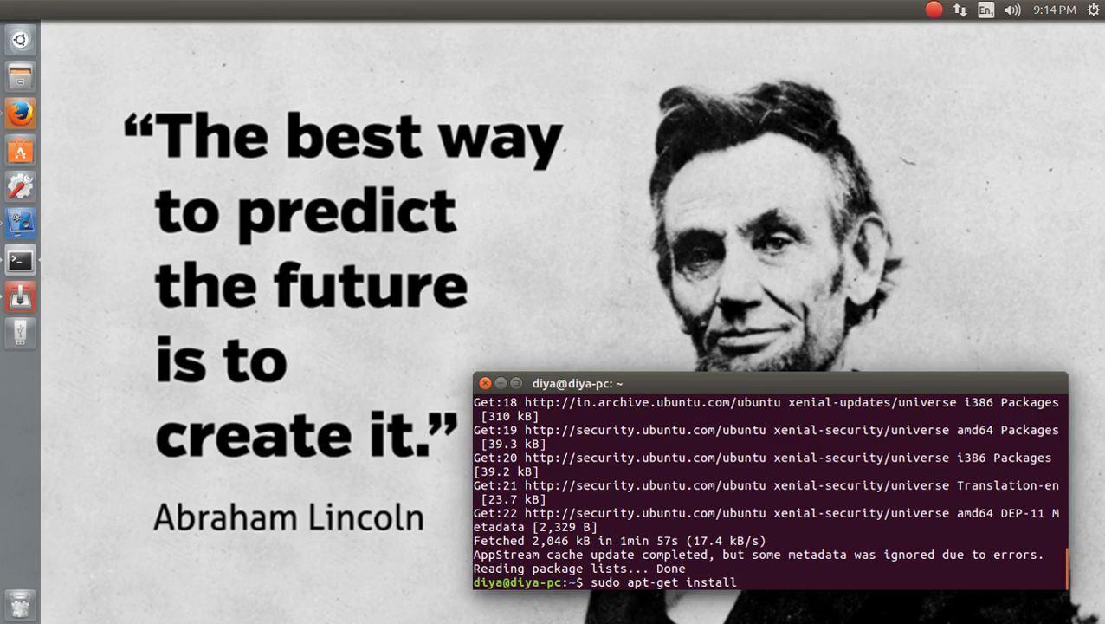
type("work")
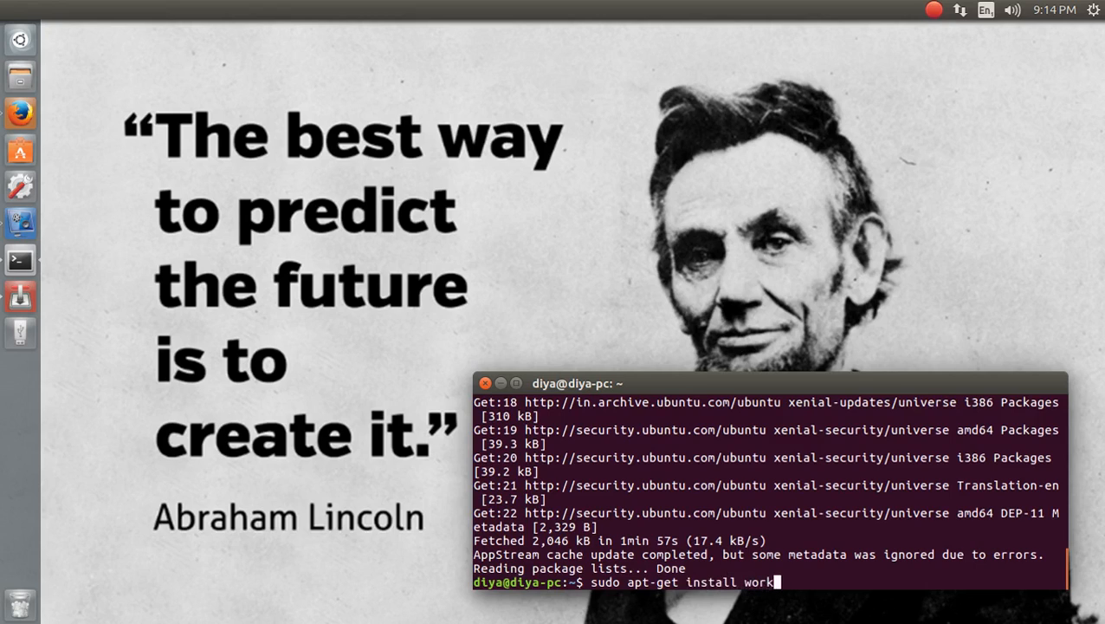
type("mysq")
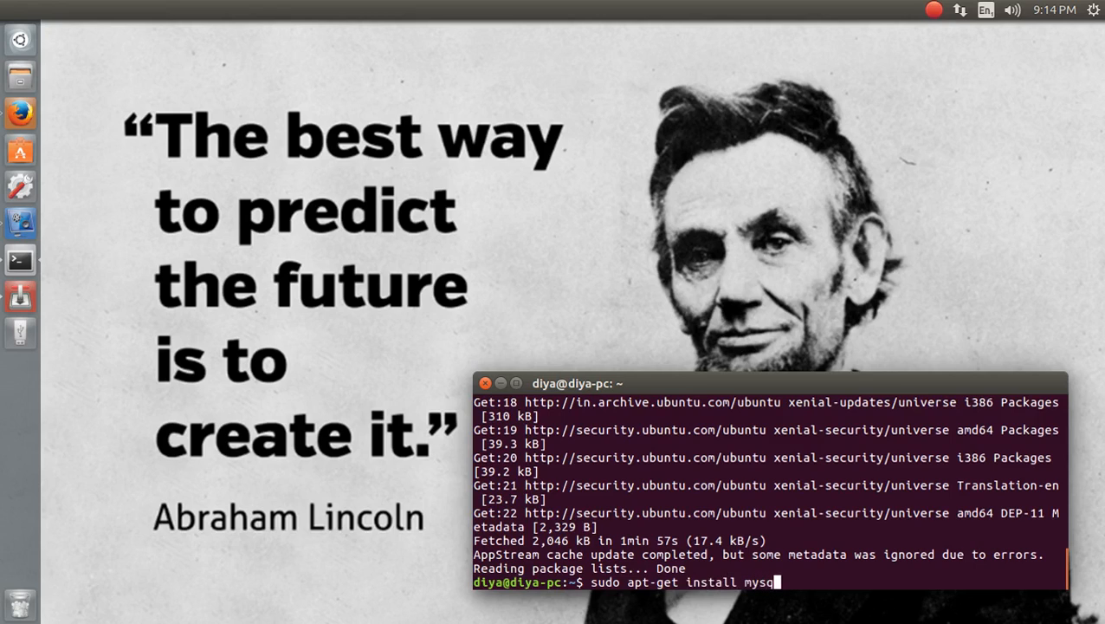
type("l-workg")
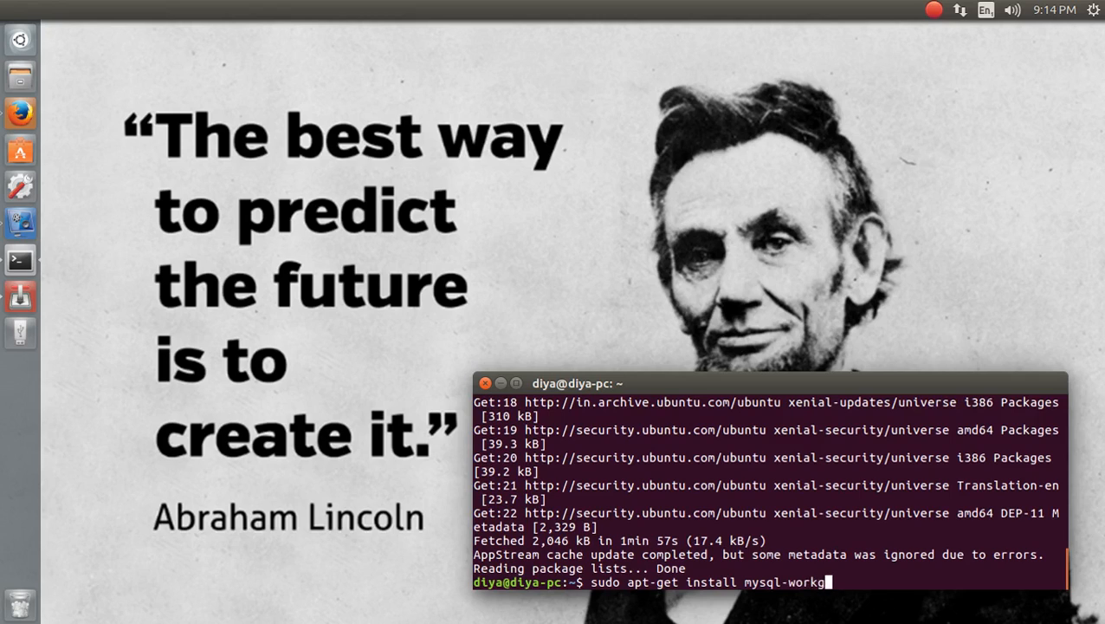
type("bench")
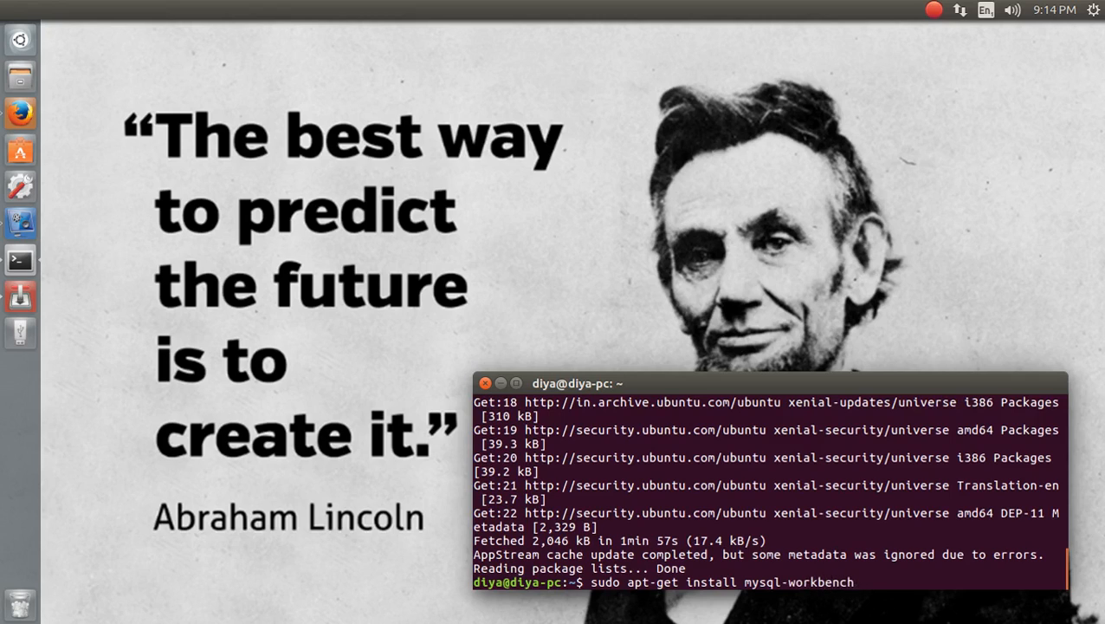
type("-com")
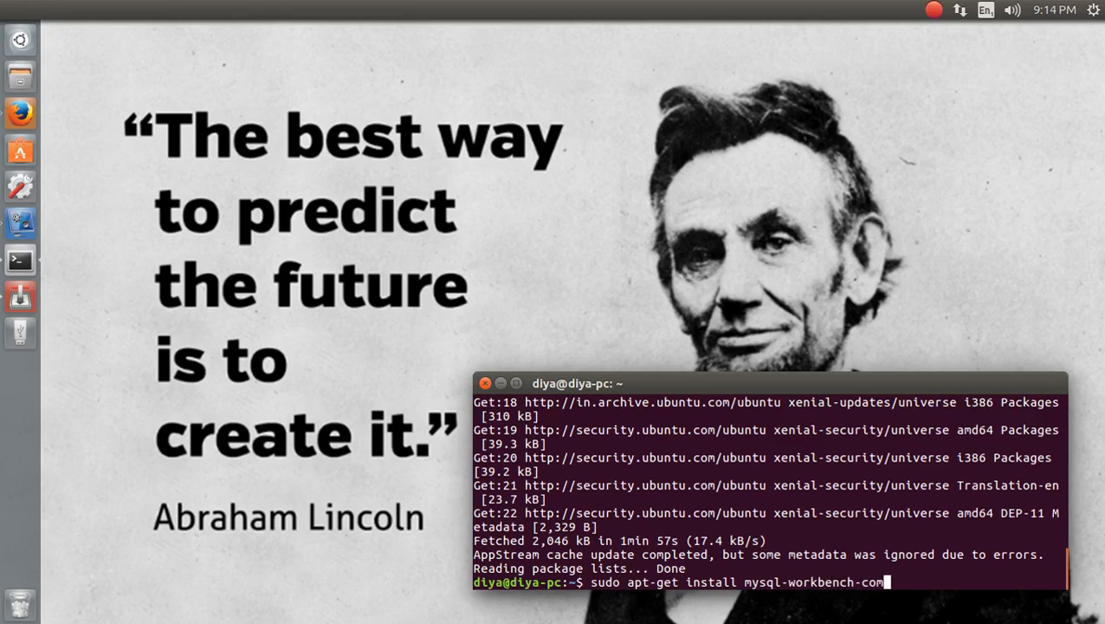
type("munity")
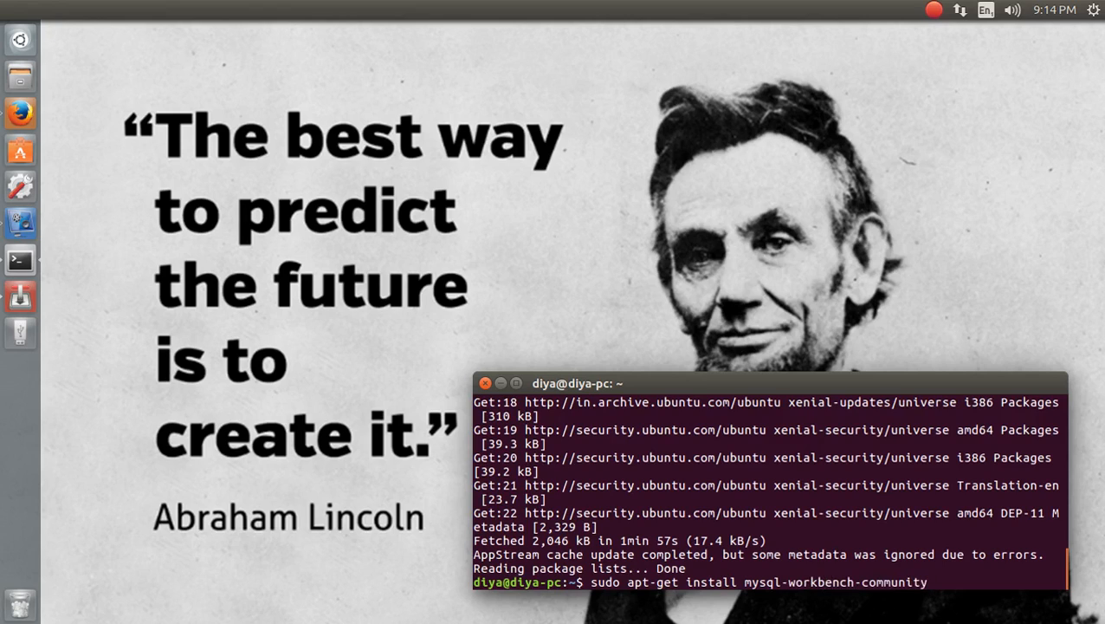
key("Return")
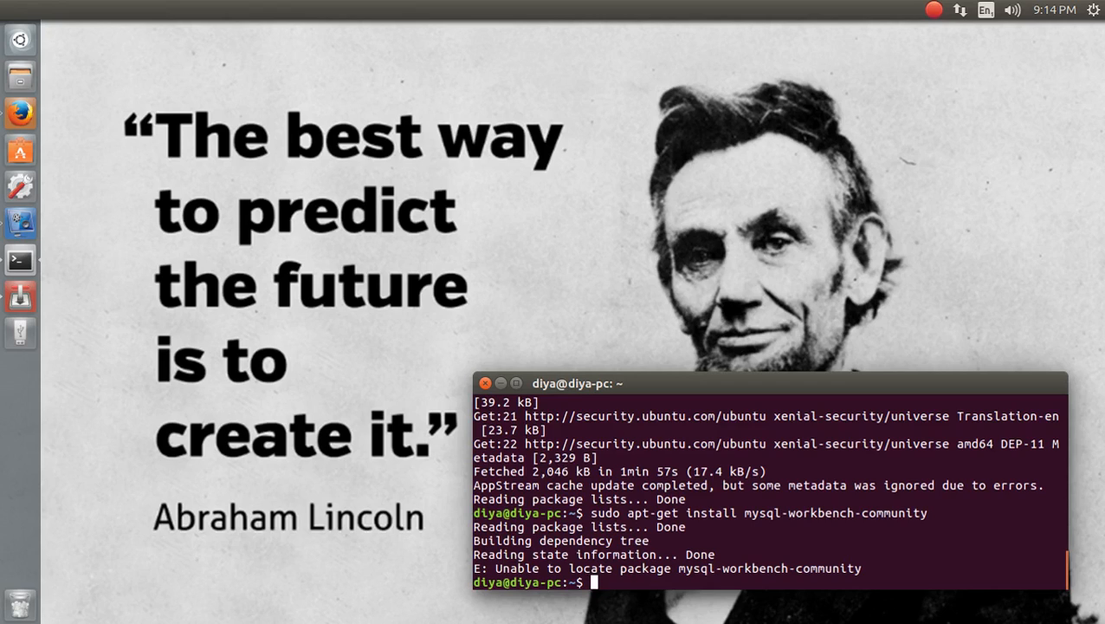
Retry as 'sudo apt-get install mysql-workbench' and answer Y to download 37.4 MB of packages
type("sudo apt-get install mysql-workbench-community")
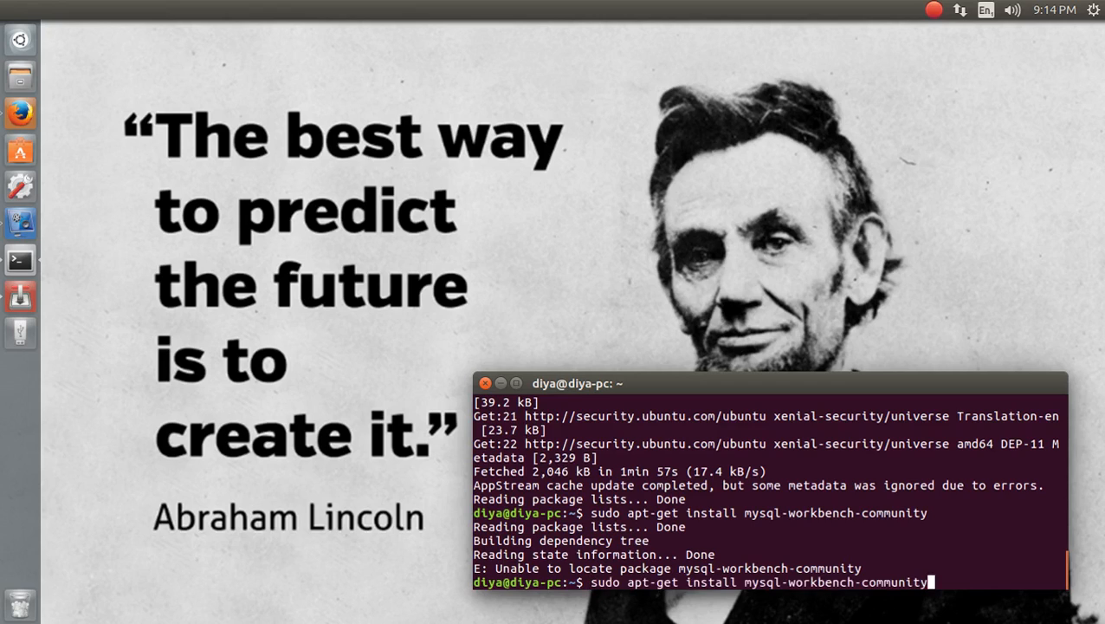
key("BackSpace")
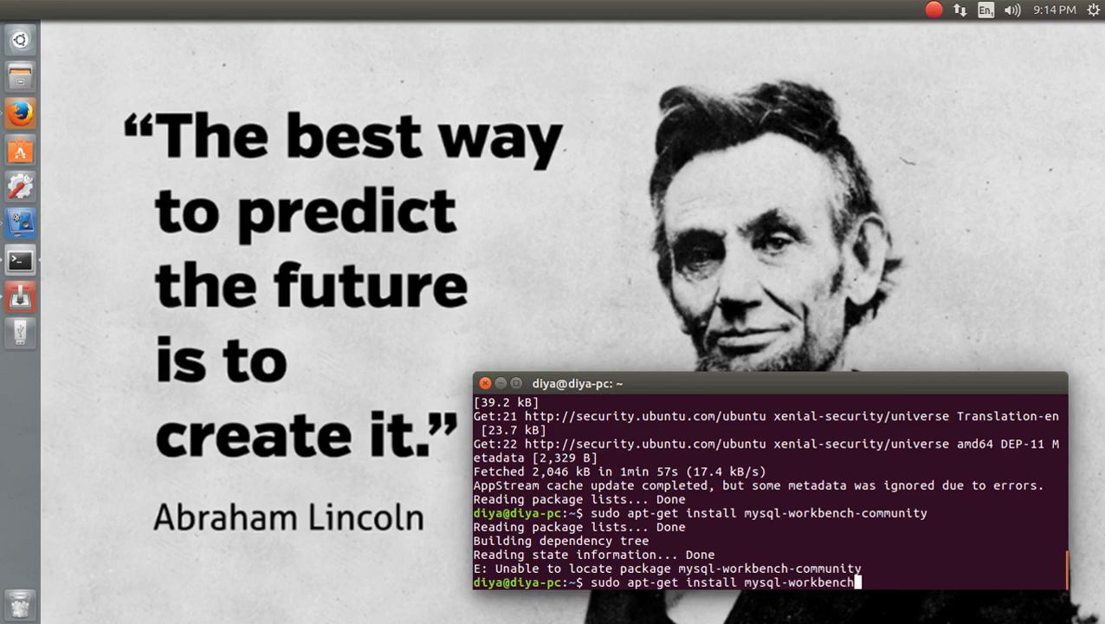
key("Return")
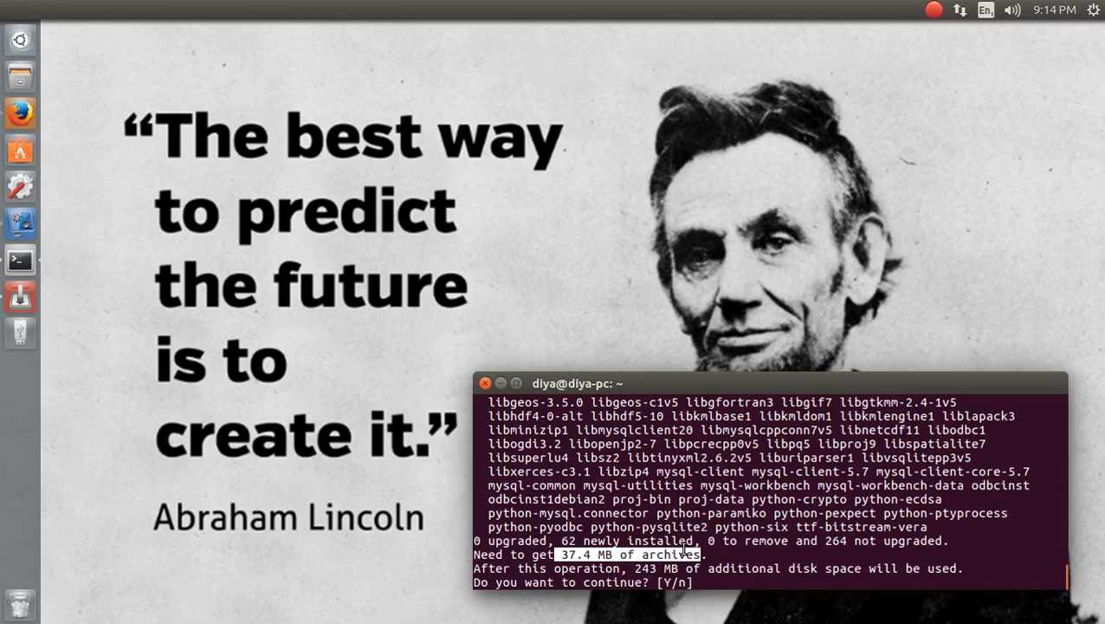
type("Y")
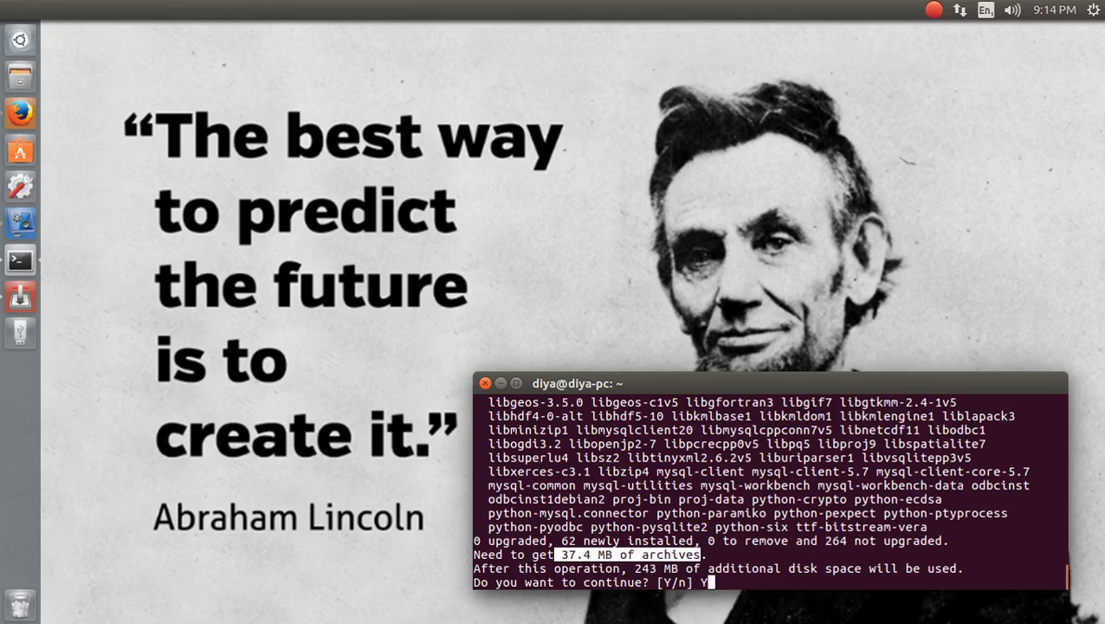
mouse_move(682, 295)
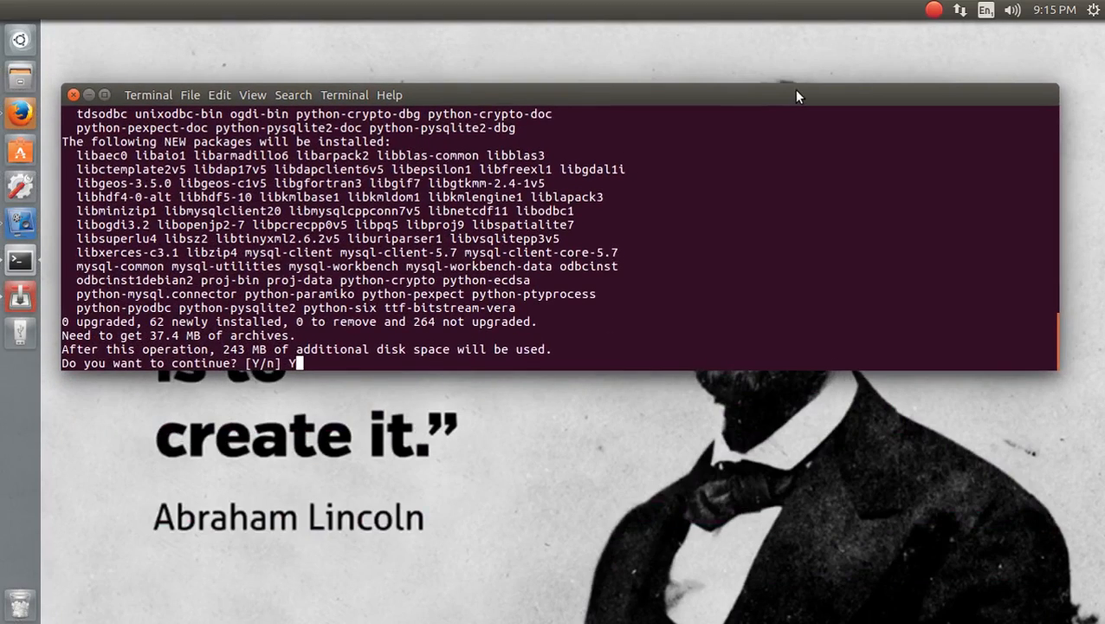
key("Return")
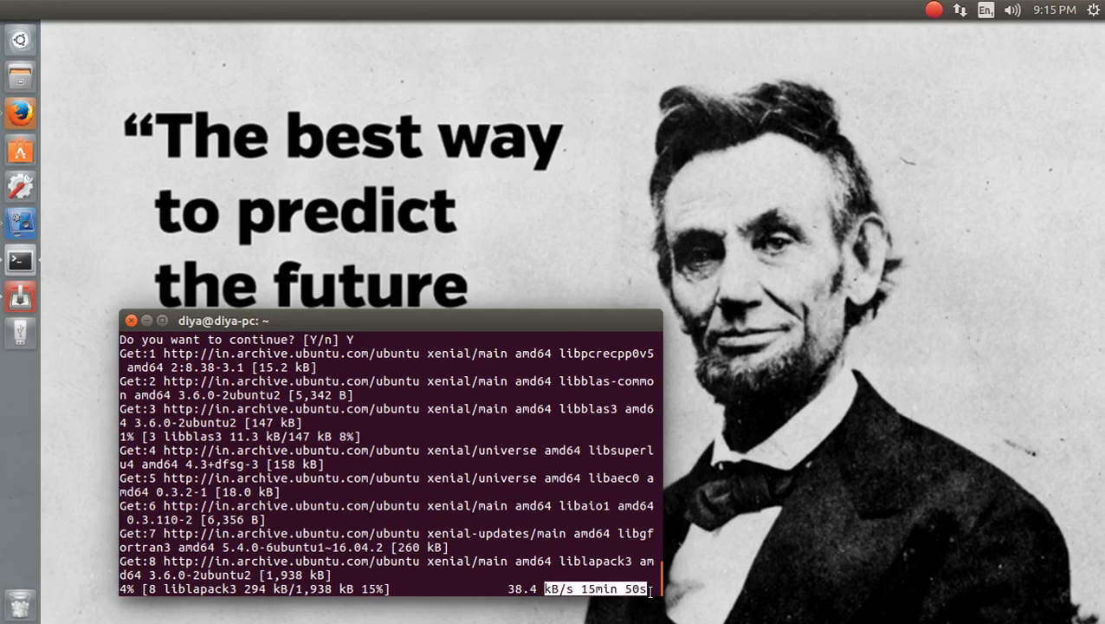
mouse_move(949, 305)
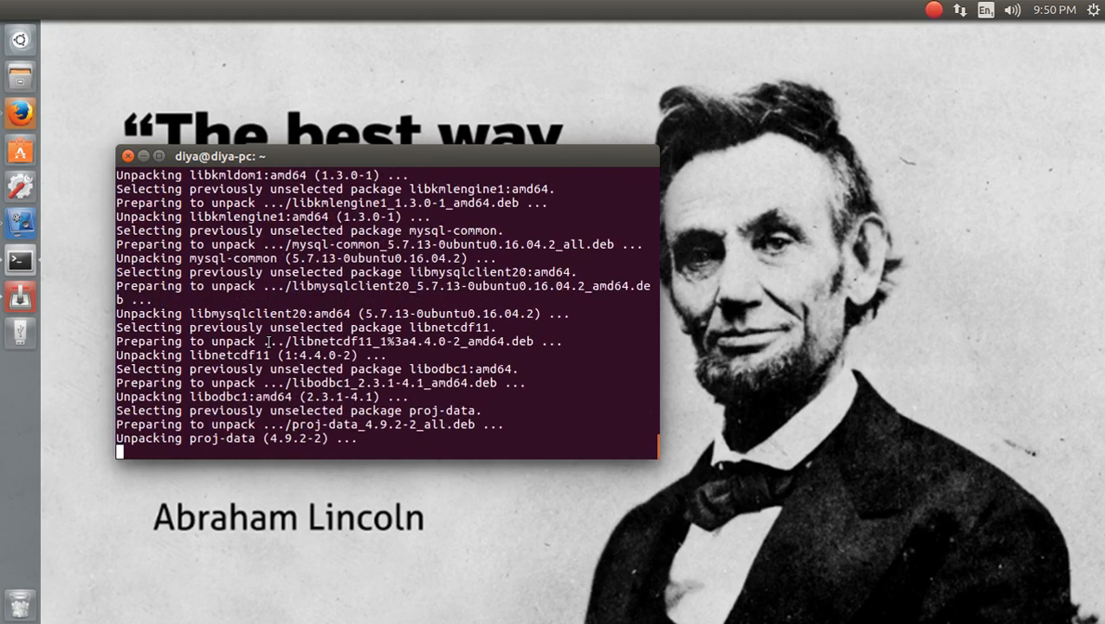
Scroll the terminal output while mysql-workbench and its dependencies unpack and set up
scroll("down", 3)
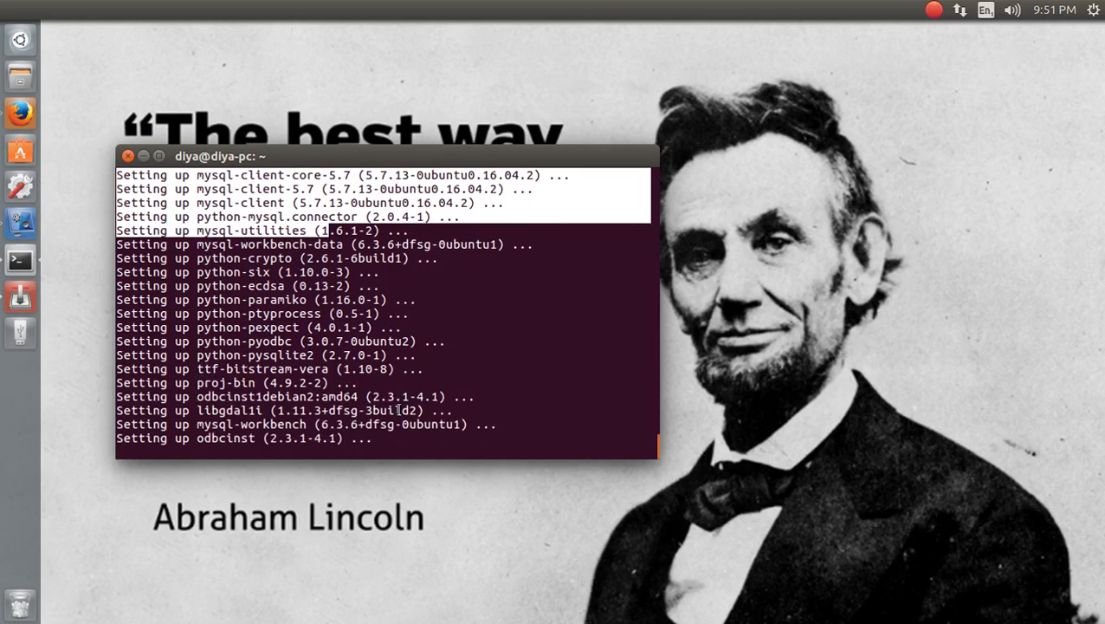
scroll("down", 3)
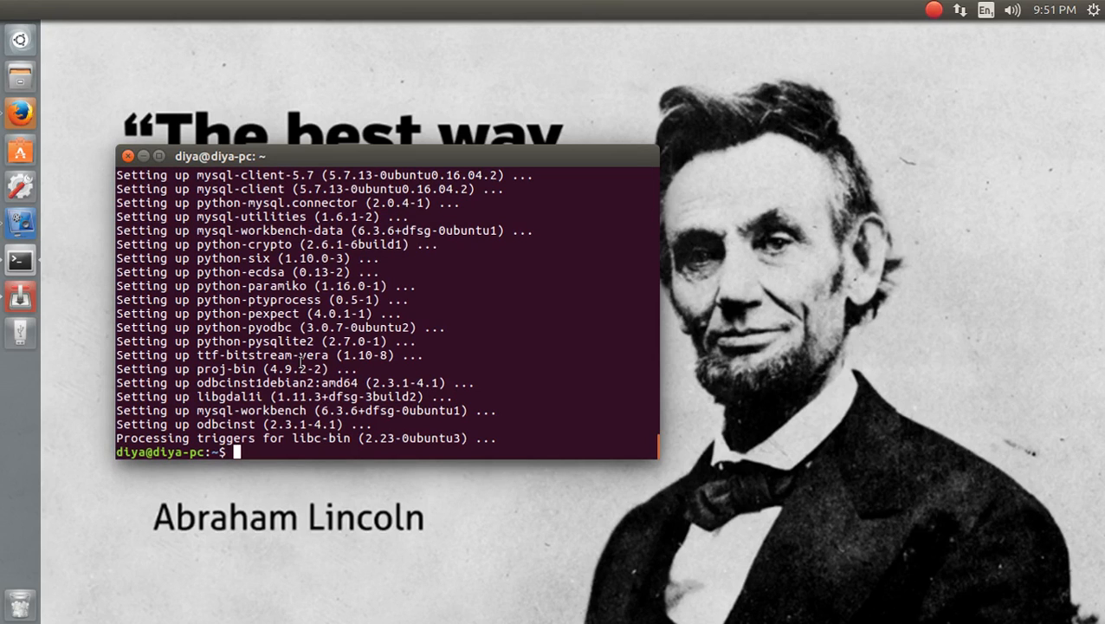
Clear the screen, run 'sudo apt-get install libmysqlclient20' and supply the sudo password
type("sudo ap")
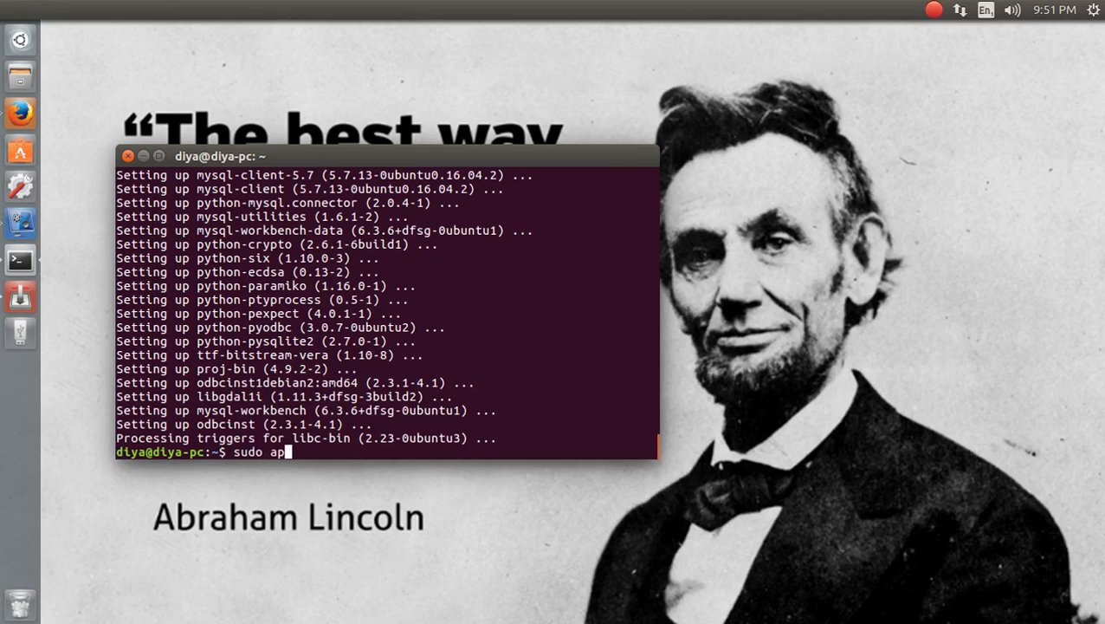
type("t-ge")
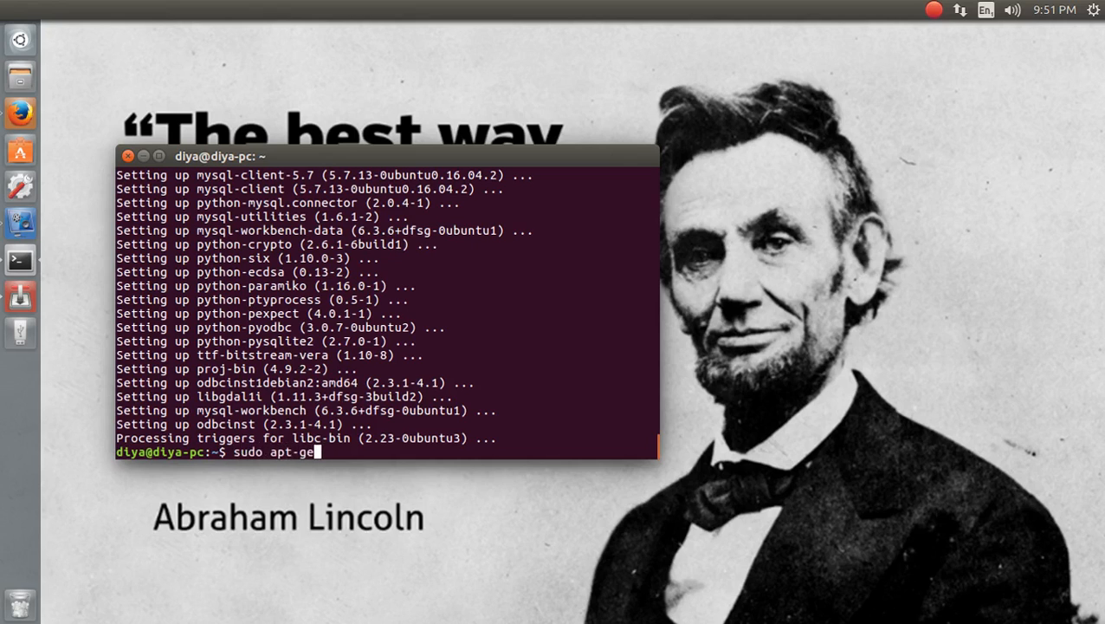
type("clear")
type("sudo ap")
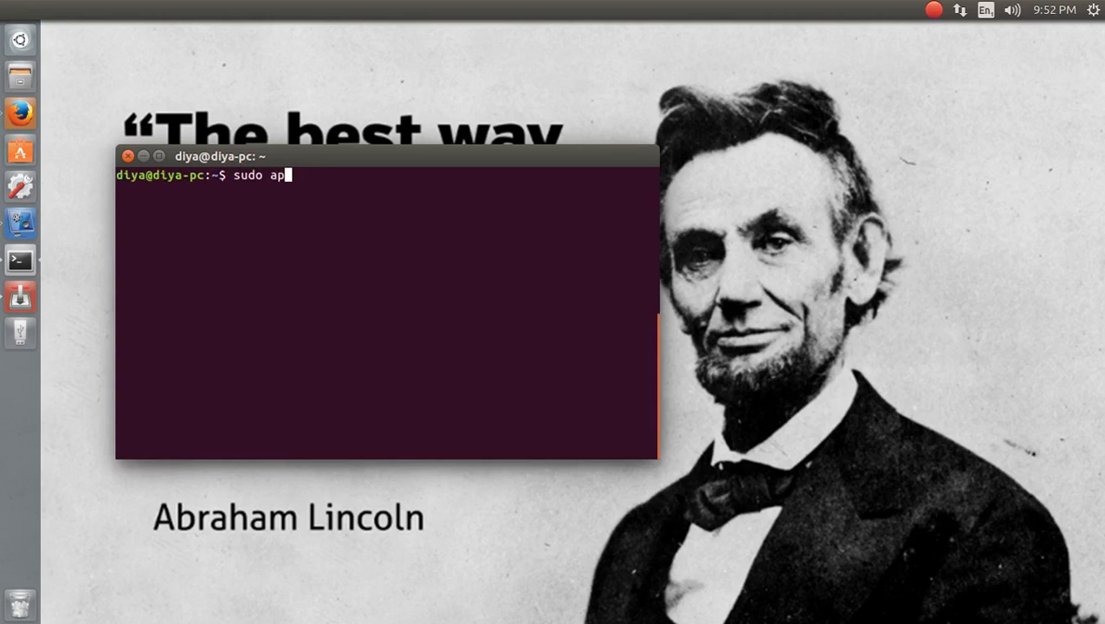
type("t-")
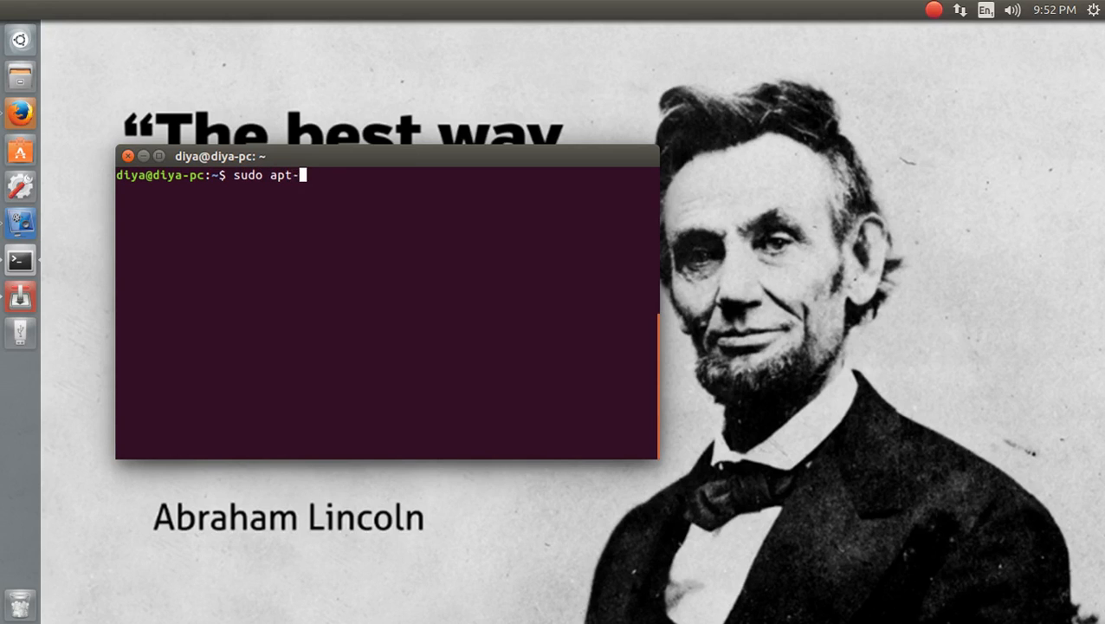
type("get install")
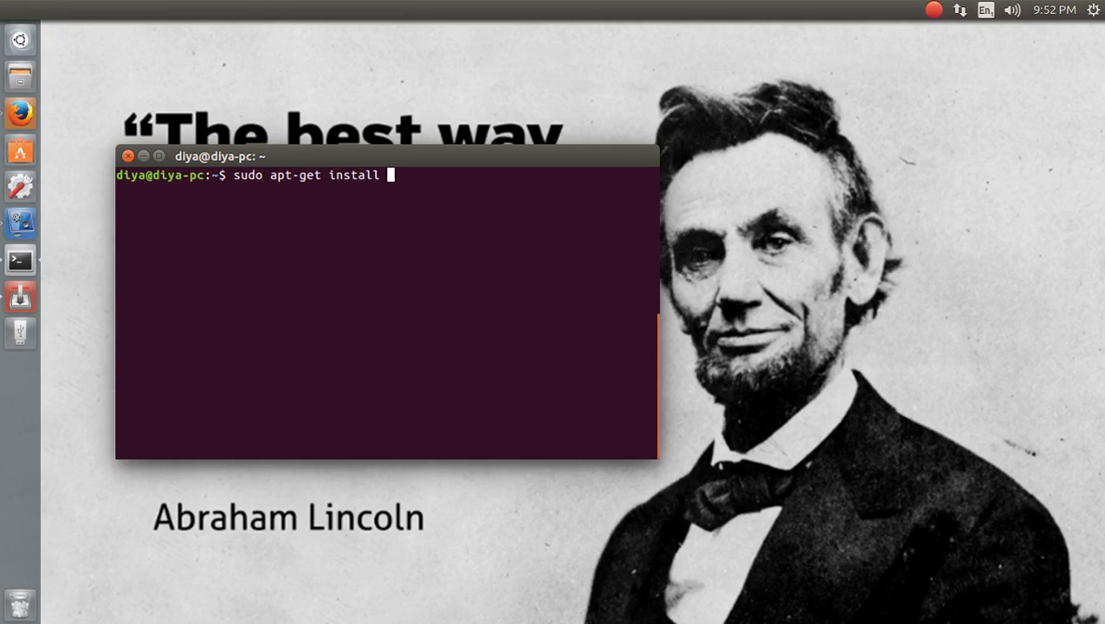
type("libmy")
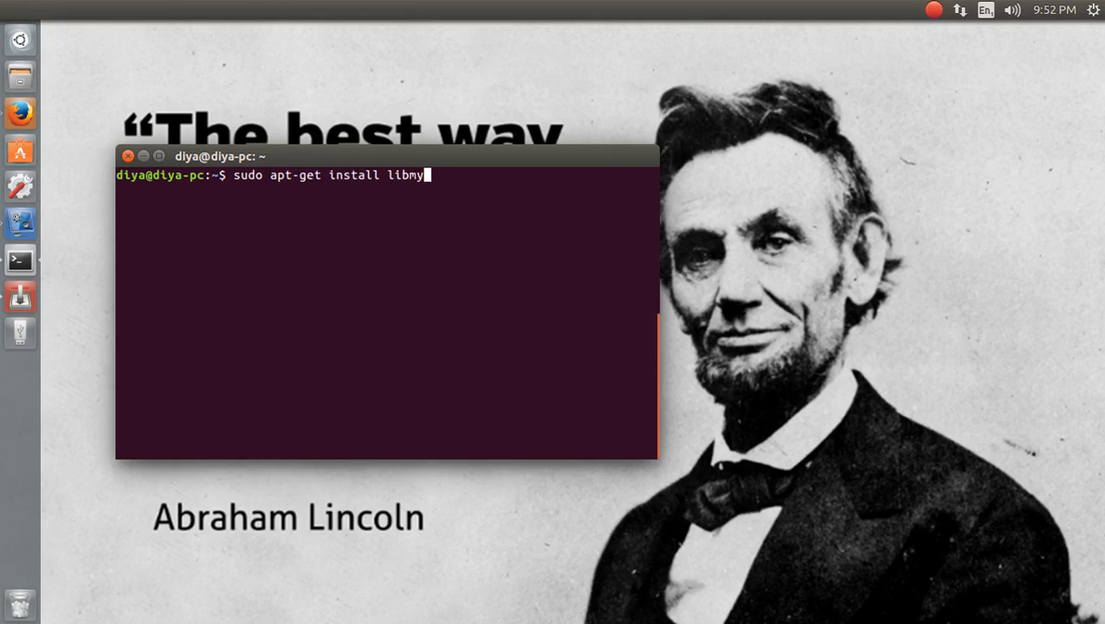
type("sql")
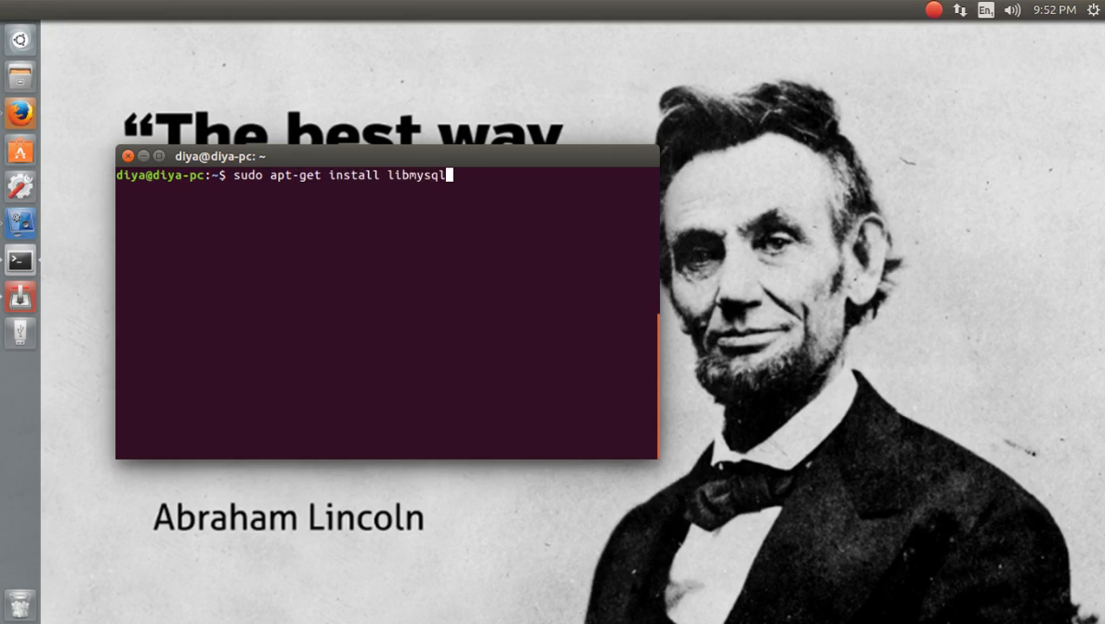
type("client")
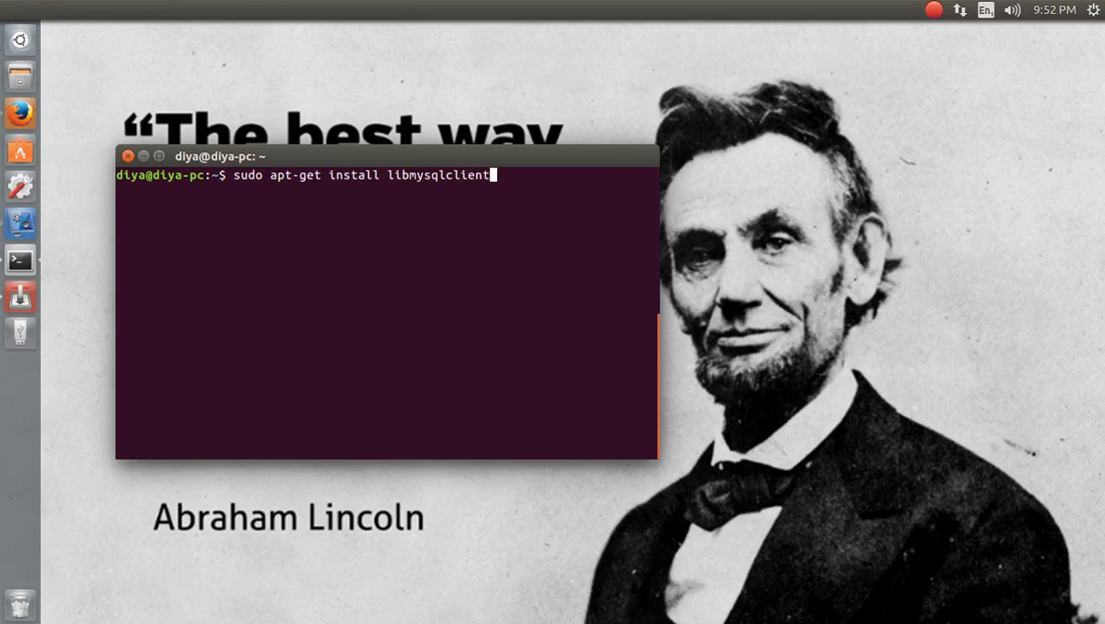
type("20")
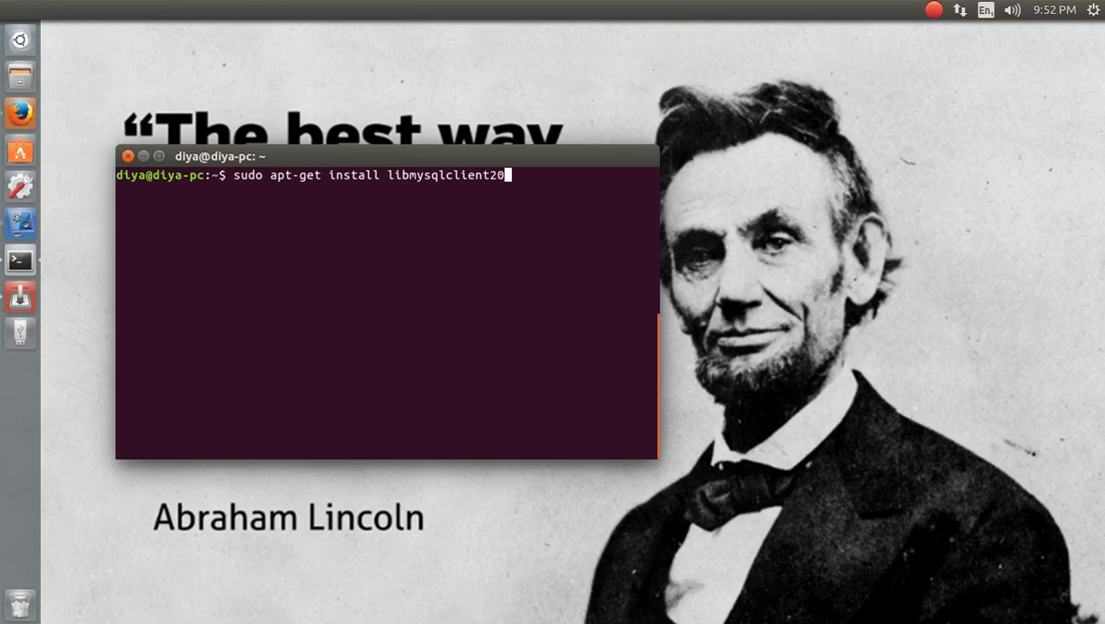
key("Return")
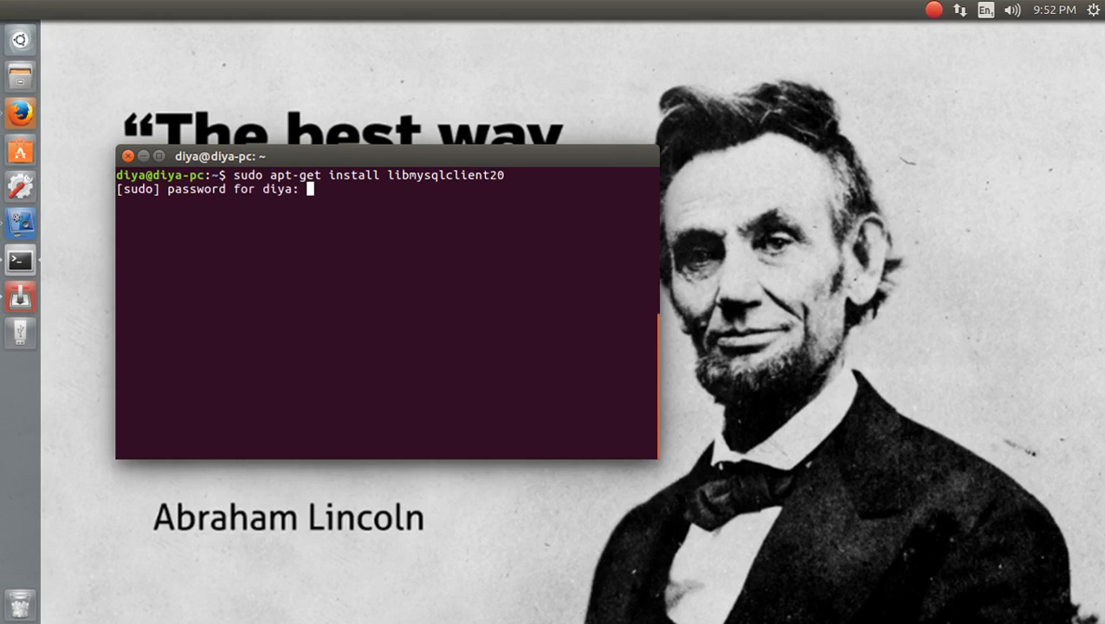
key("Return")
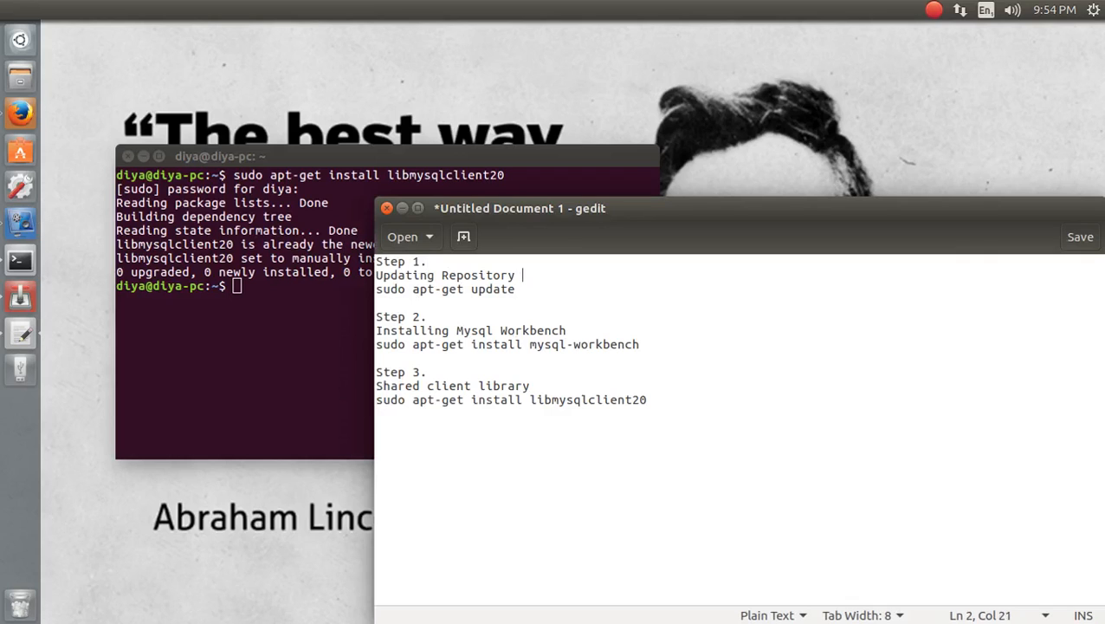
Review the gedit install notes 'for Ubuntu', selecting the mysql-workbench install line and the word workbench
type("for Ubuntu")
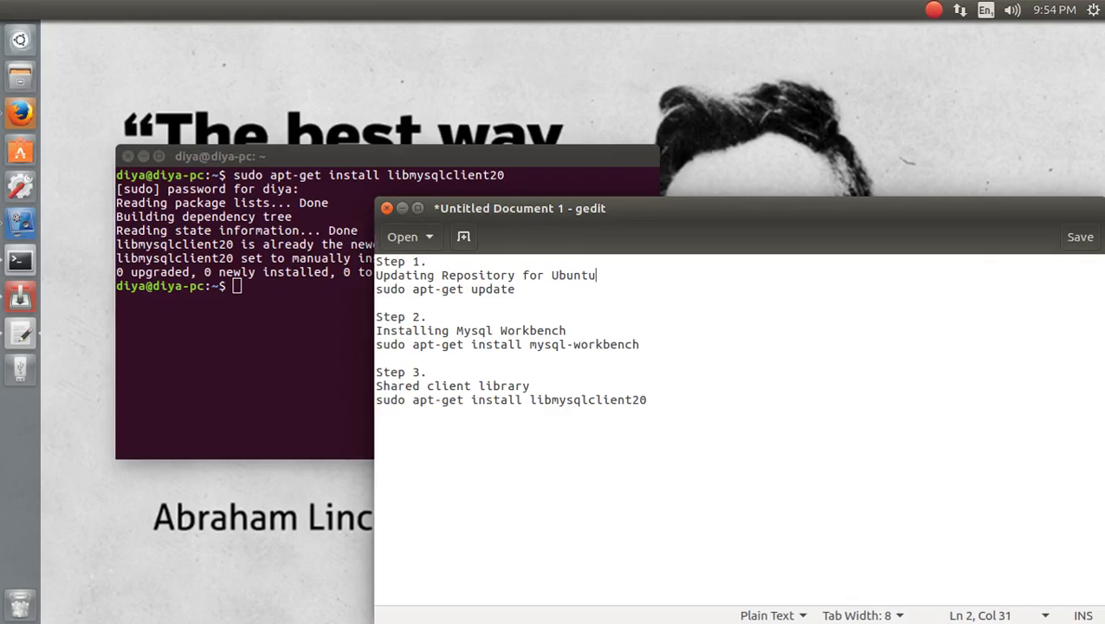
double_click(494, 289)
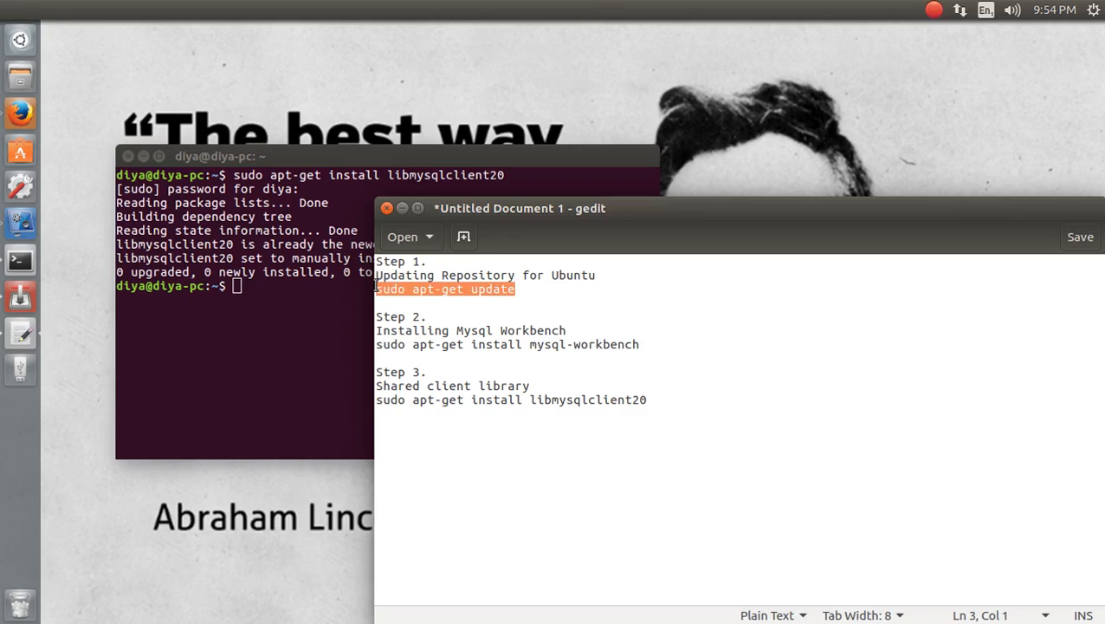
left_click(384, 326)
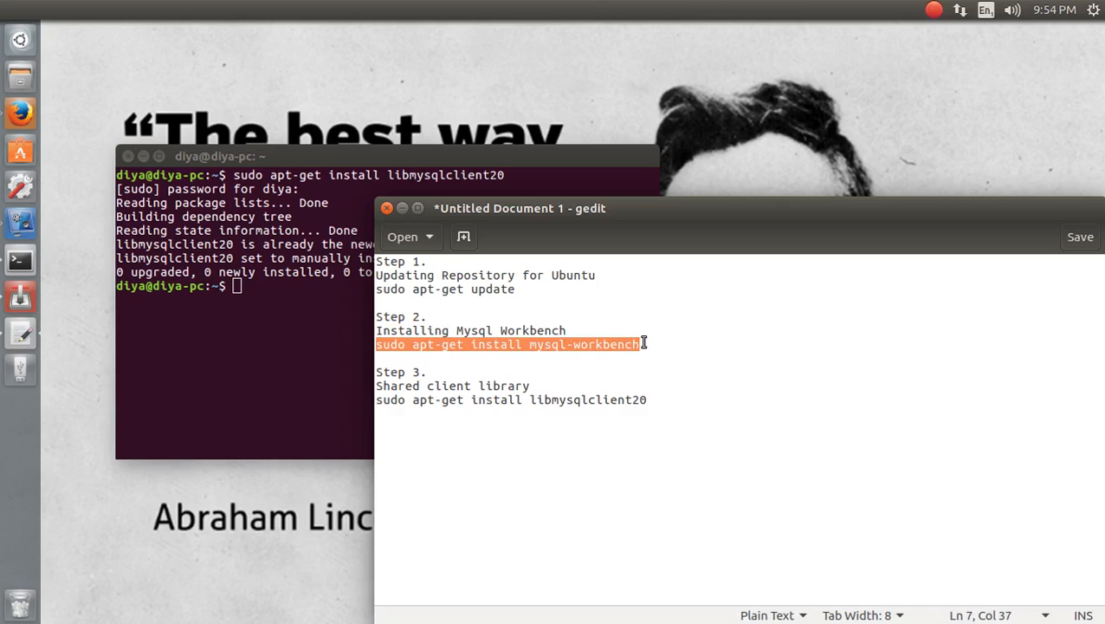
left_click(454, 385)
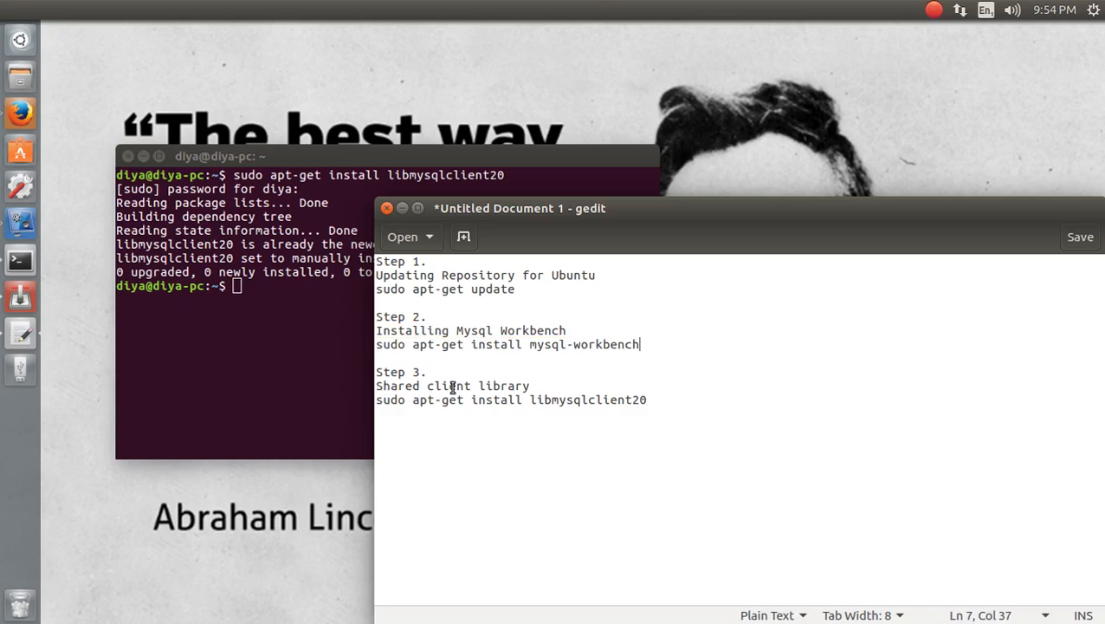
double_click(606, 343)
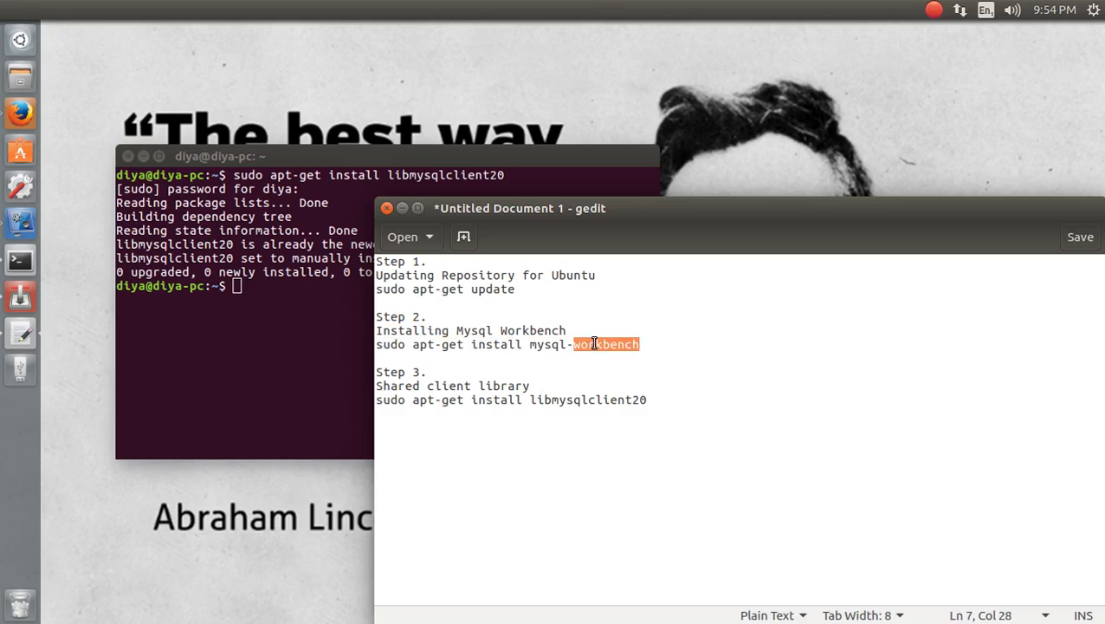
left_click(530, 385)
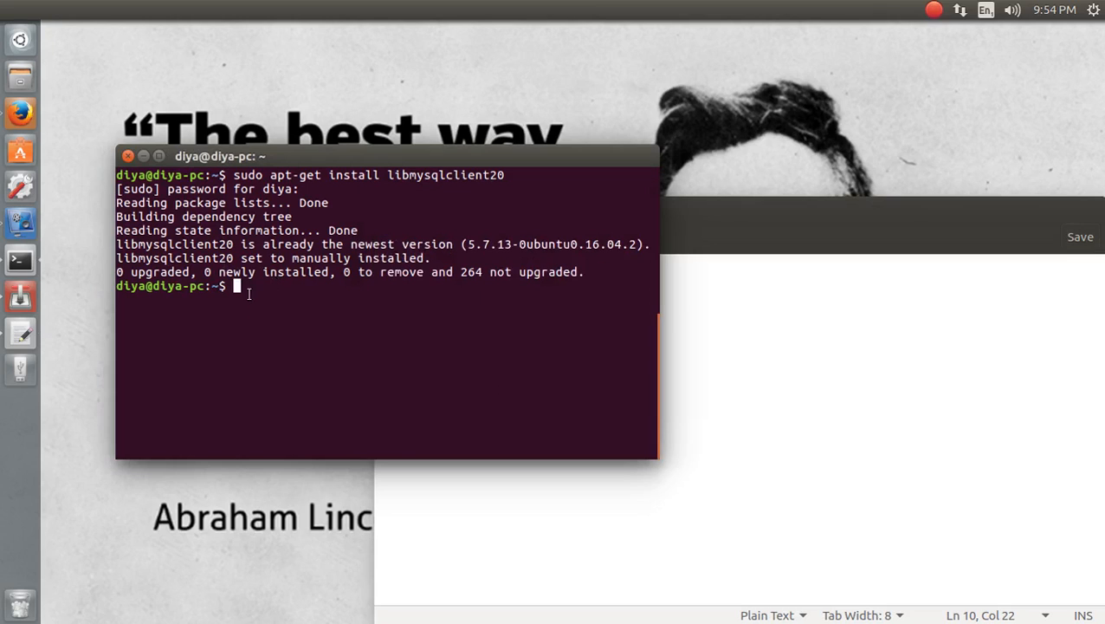
mouse_move(448, 267)
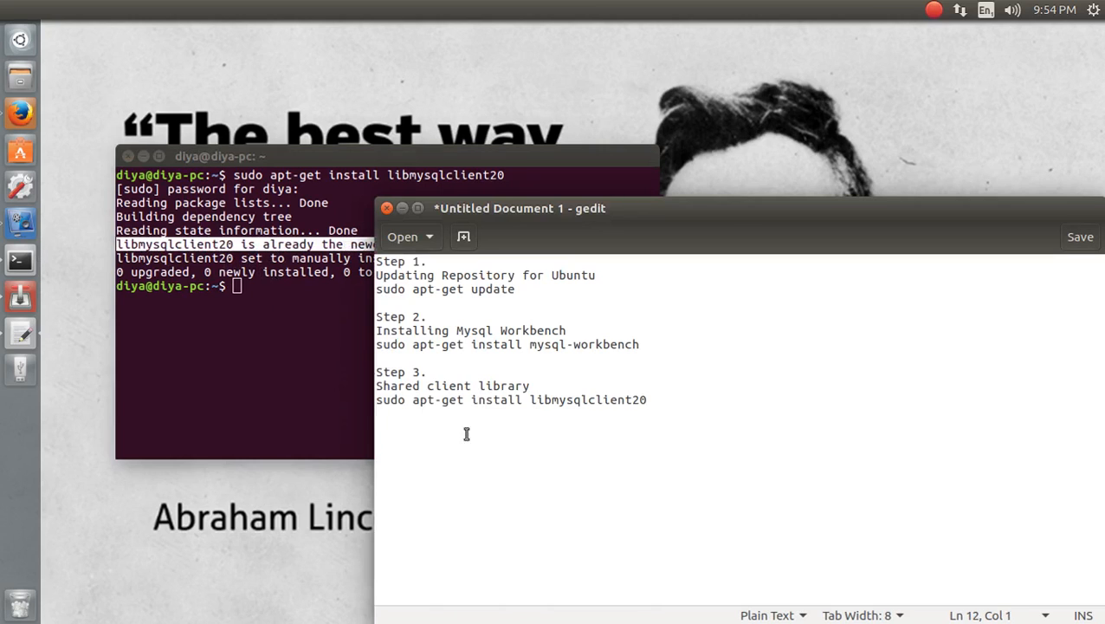
triple_click(503, 398)
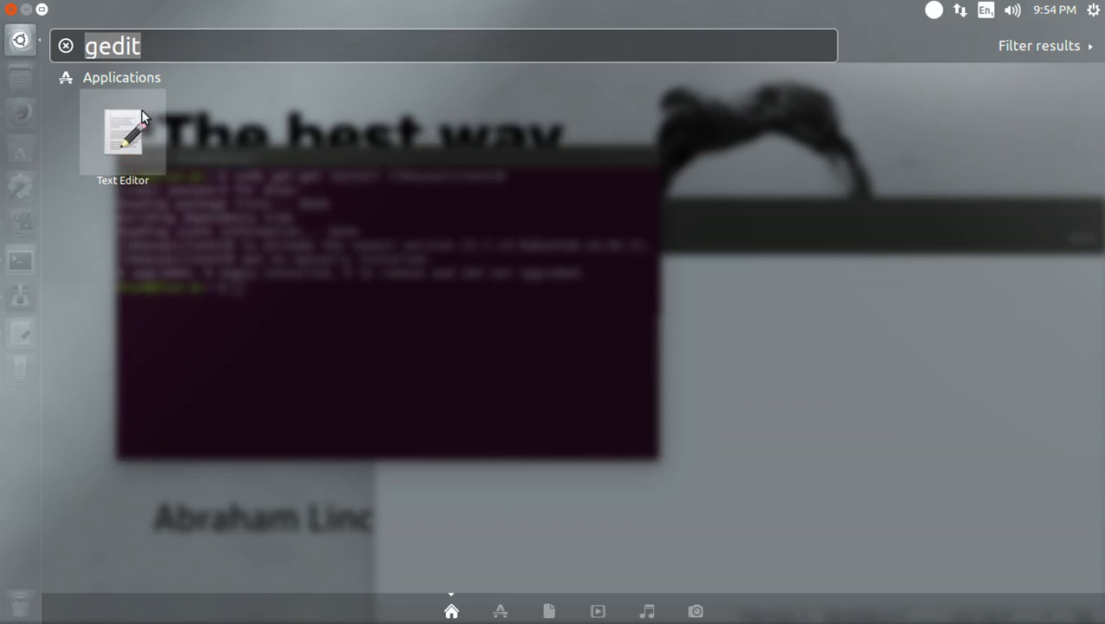
Search the Dash for 'mysq' and workbench to look for an installed MySQL Workbench app
type("mysq")
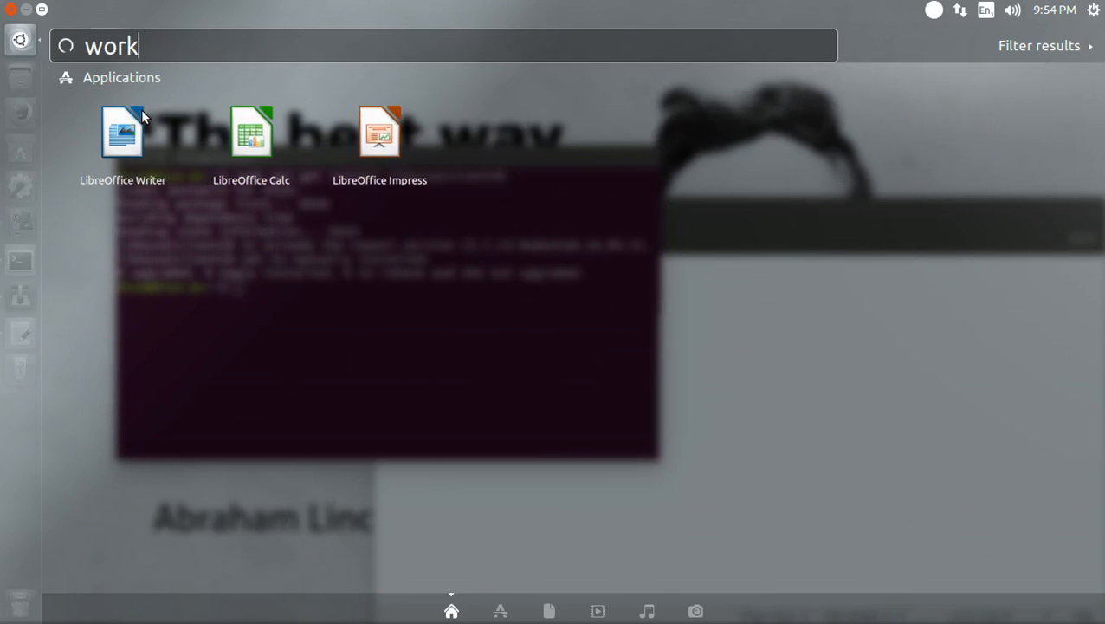
type("be")
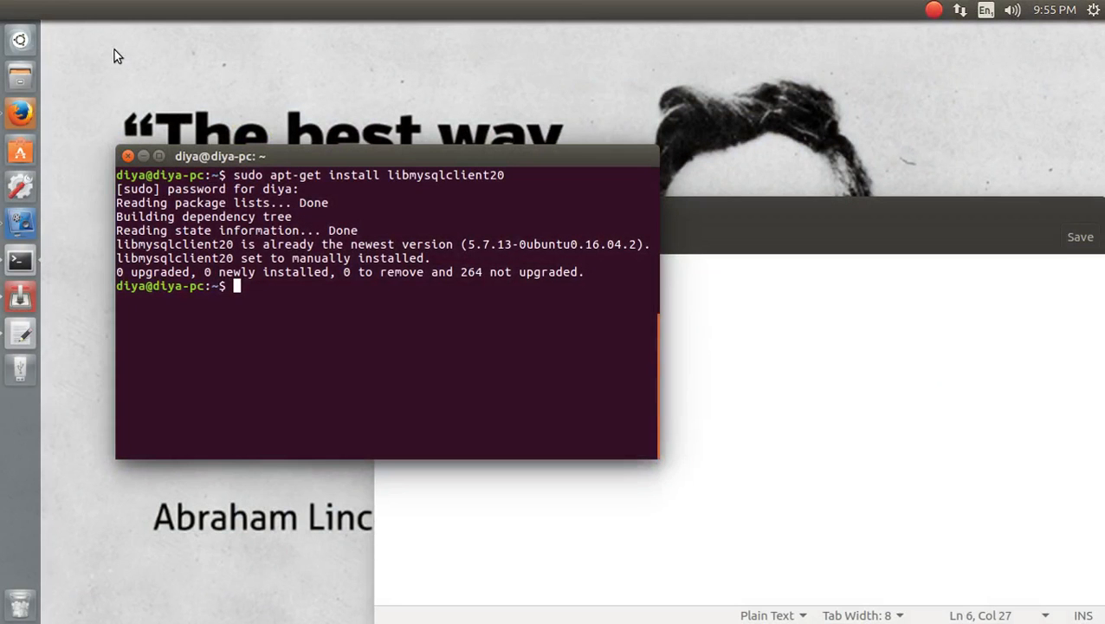
Clear the terminal and recall earlier commands 'sudo apt-get upgrade' and 'ps -ef'
type("clear")
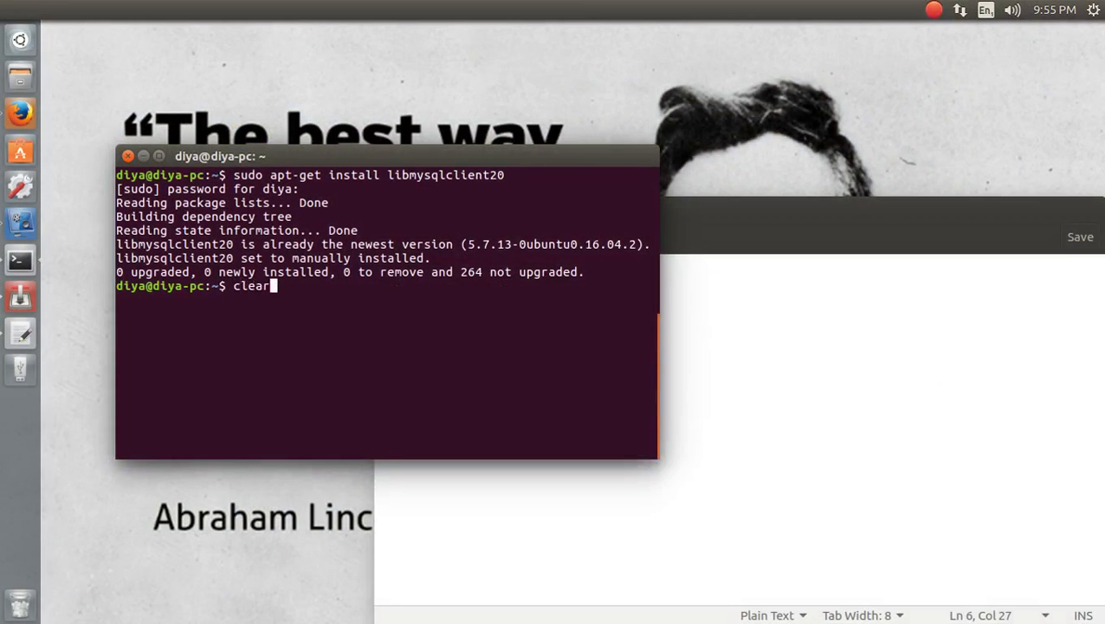
type("sudo apt-get upgrade")
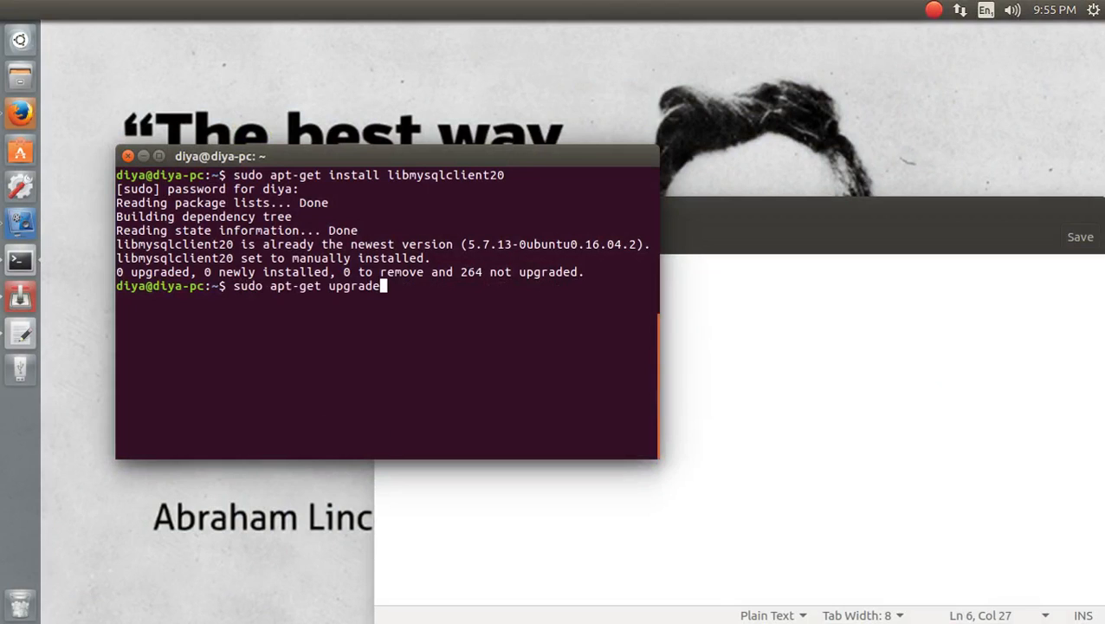
type("ps -ef")
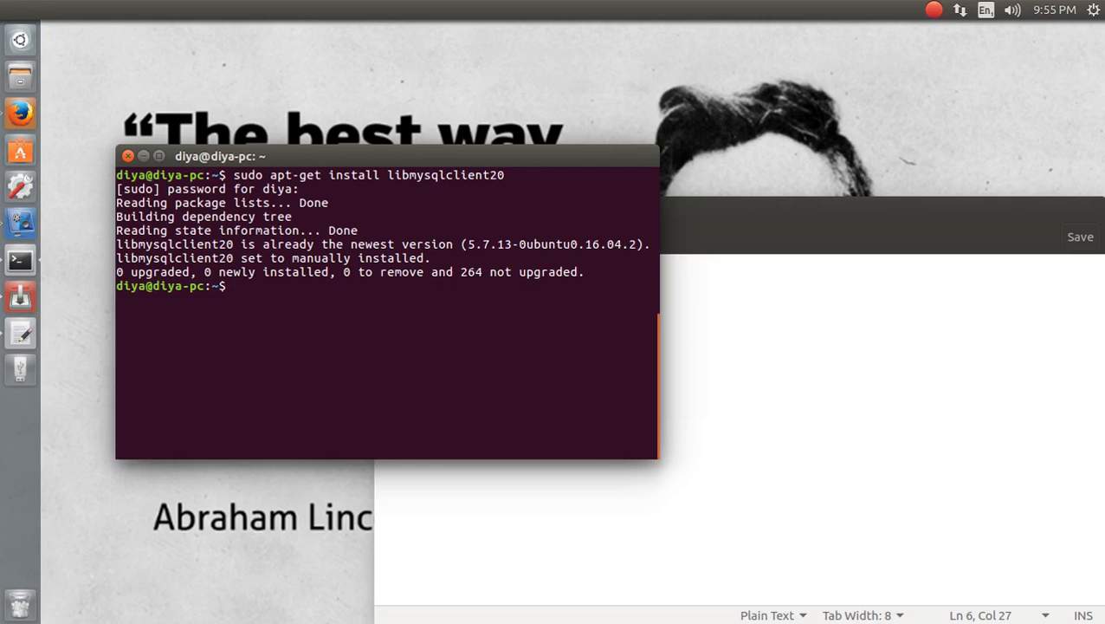
mouse_move(228, 339)
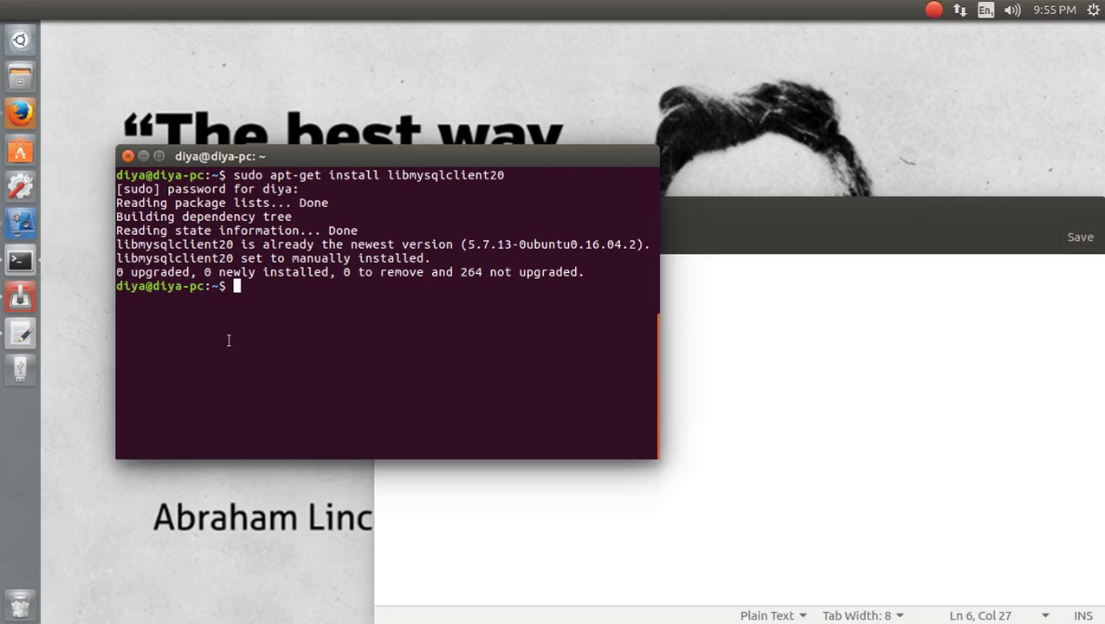
Launch MySQL Workbench by running 'mysql-workbench' at the prompt
left_click(21, 40)
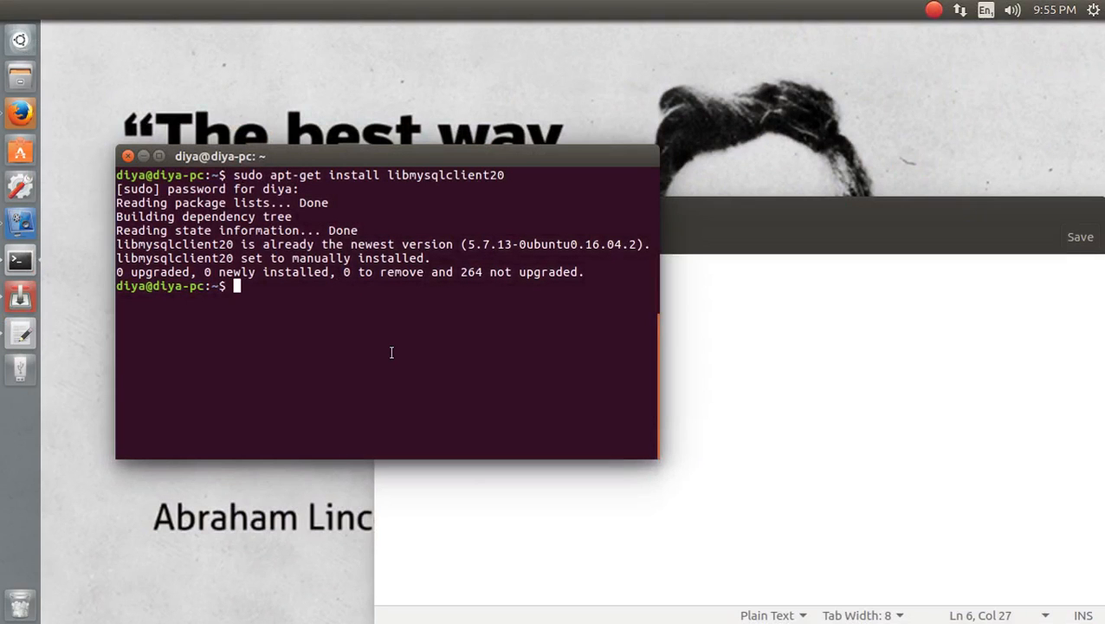
type("m")
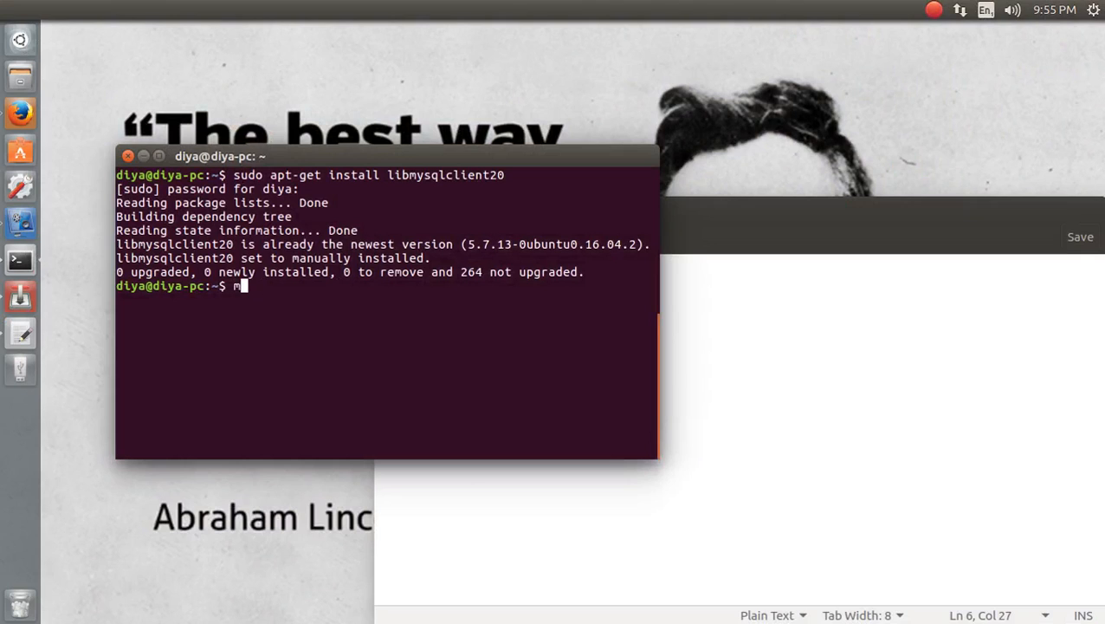
type("ysql-workbench")
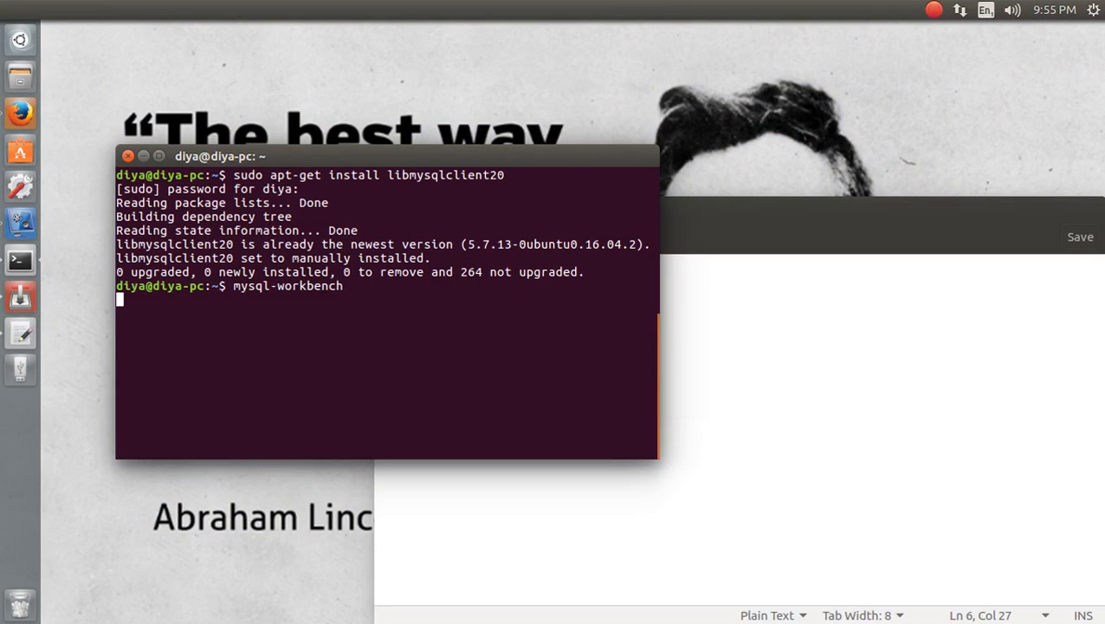
key("Return")
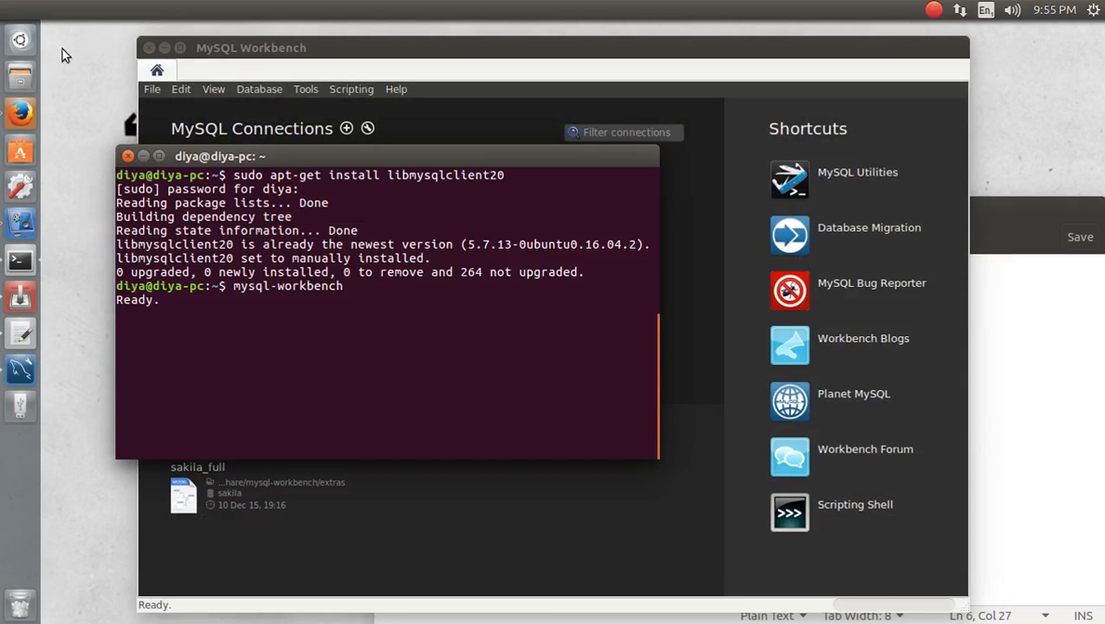
Select the mysql-workbench command text in the terminal and copy it with Ctrl+Shift+C
left_click(19, 40)
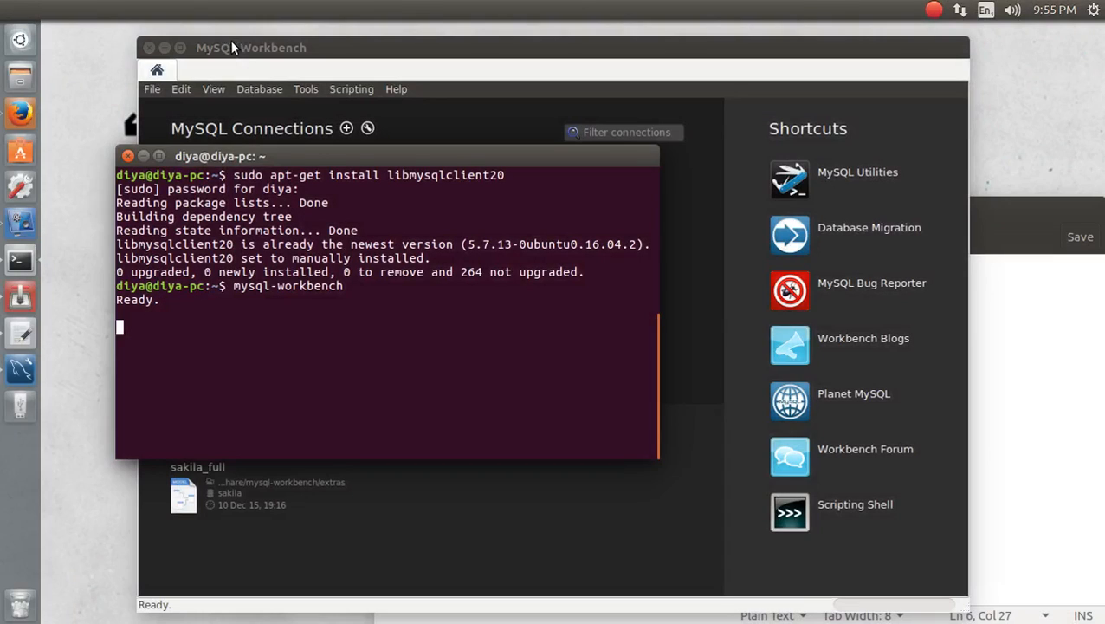
mouse_move(274, 303)
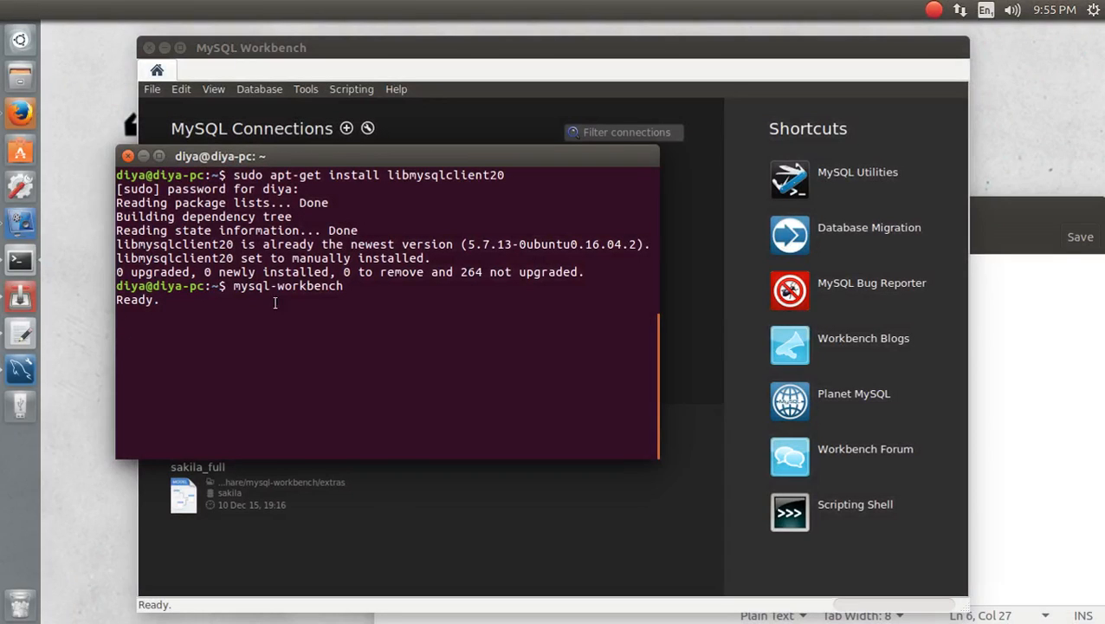
double_click(288, 285)
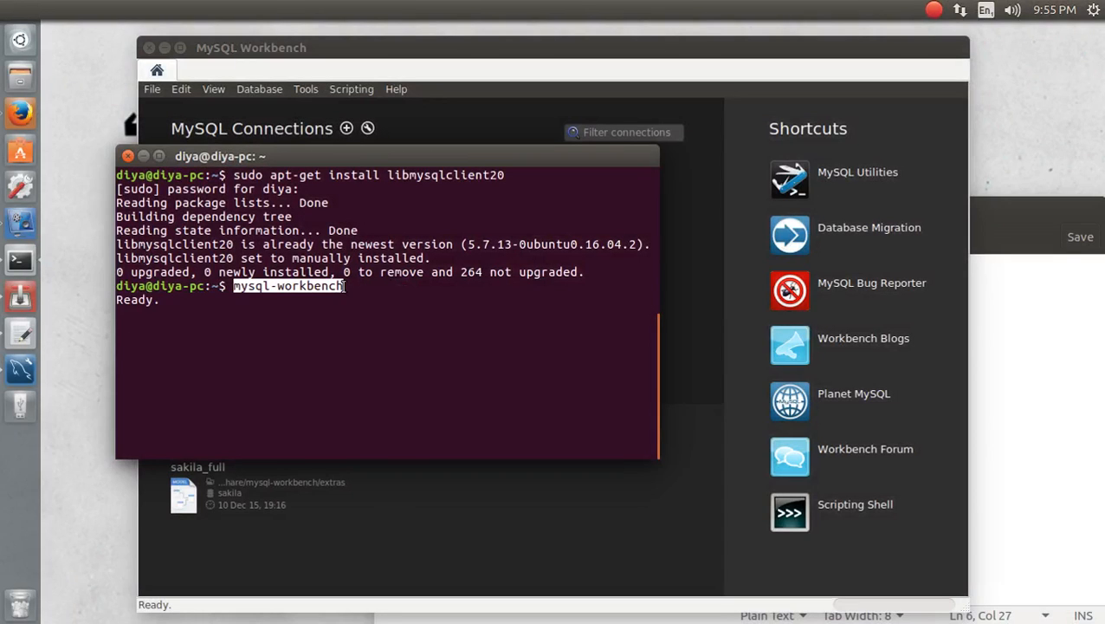
key("Return")
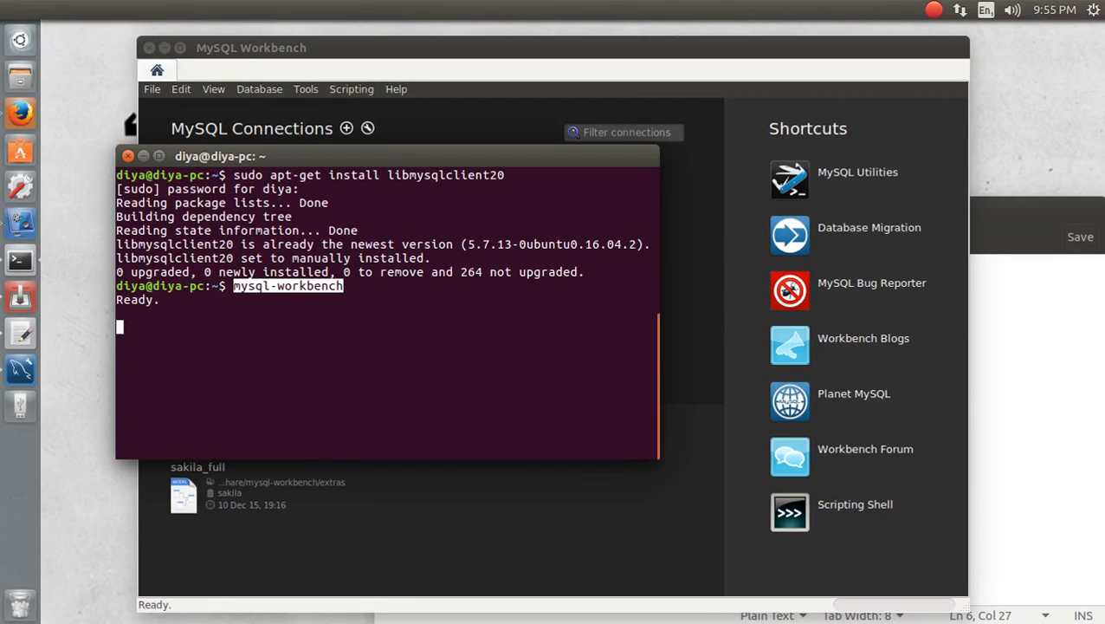
mouse_move(3, 406)
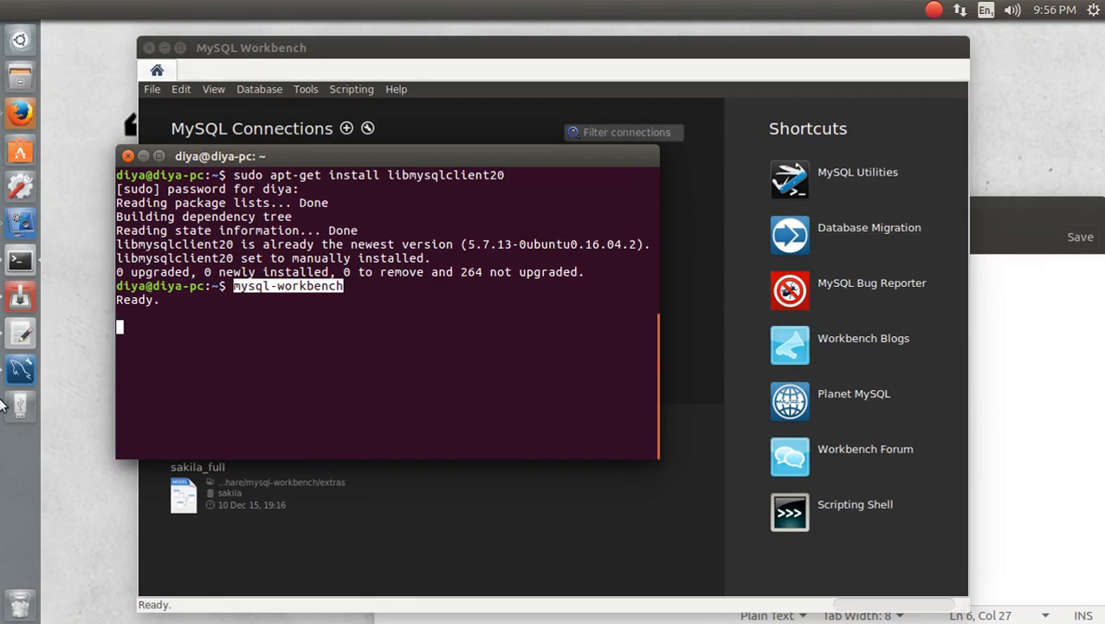
mouse_move(329, 537)
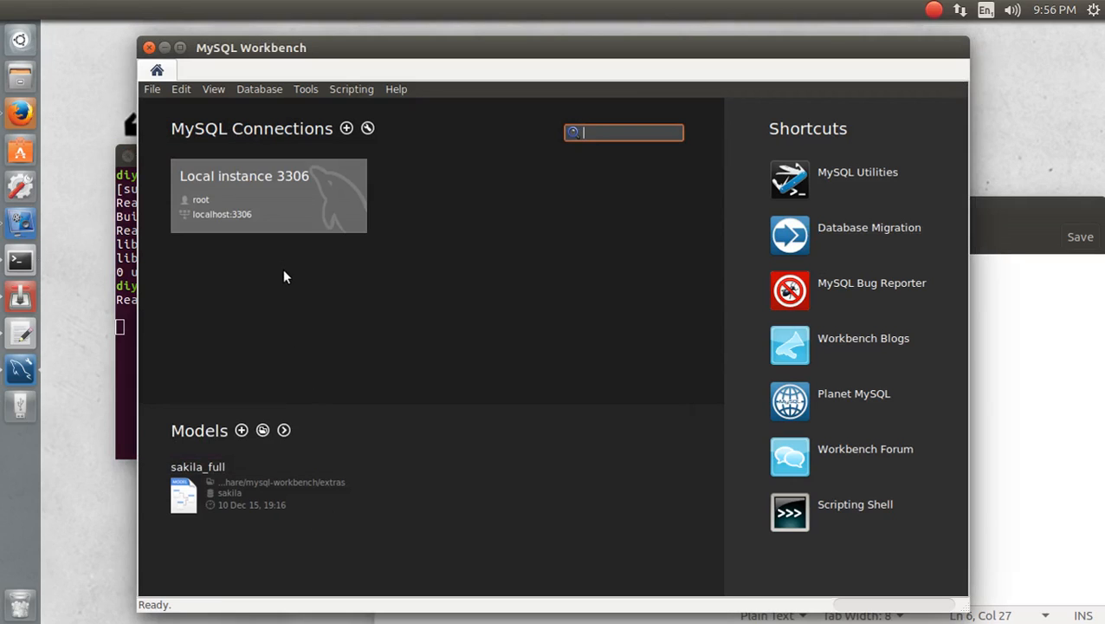
mouse_move(264, 192)
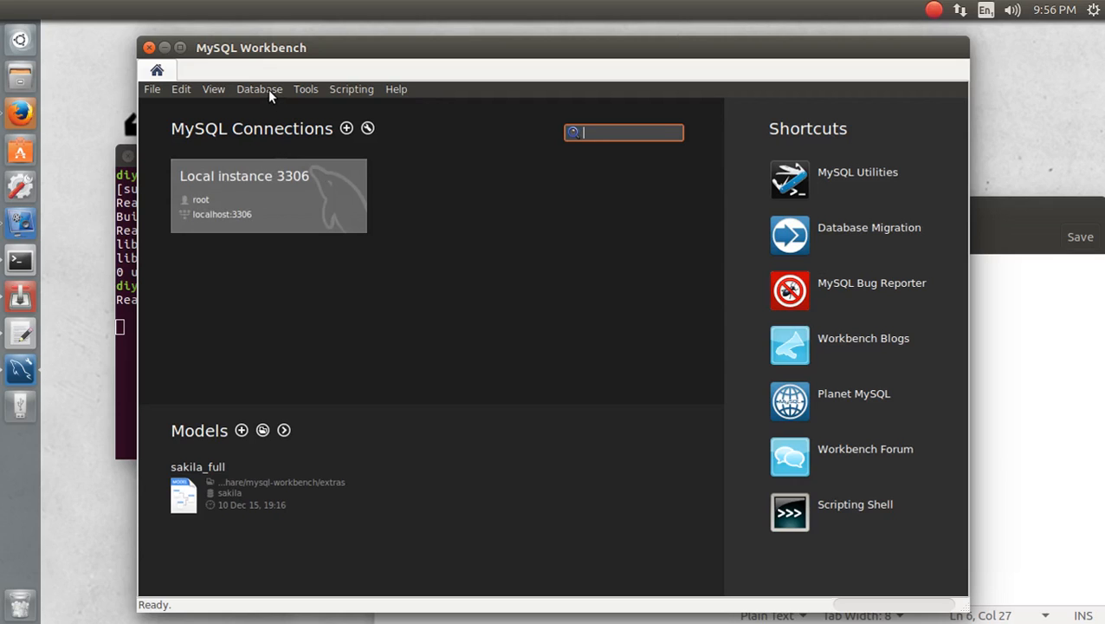
Open Manage Server Connections from the Database menu, listing Local instance 3306
left_click(260, 88)
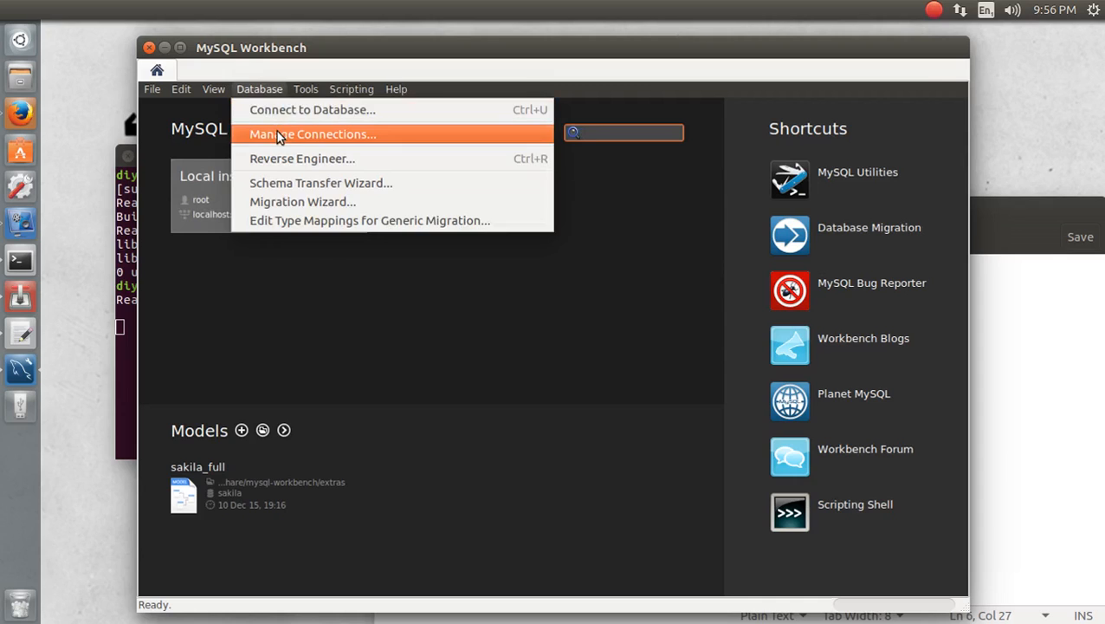
left_click(312, 134)
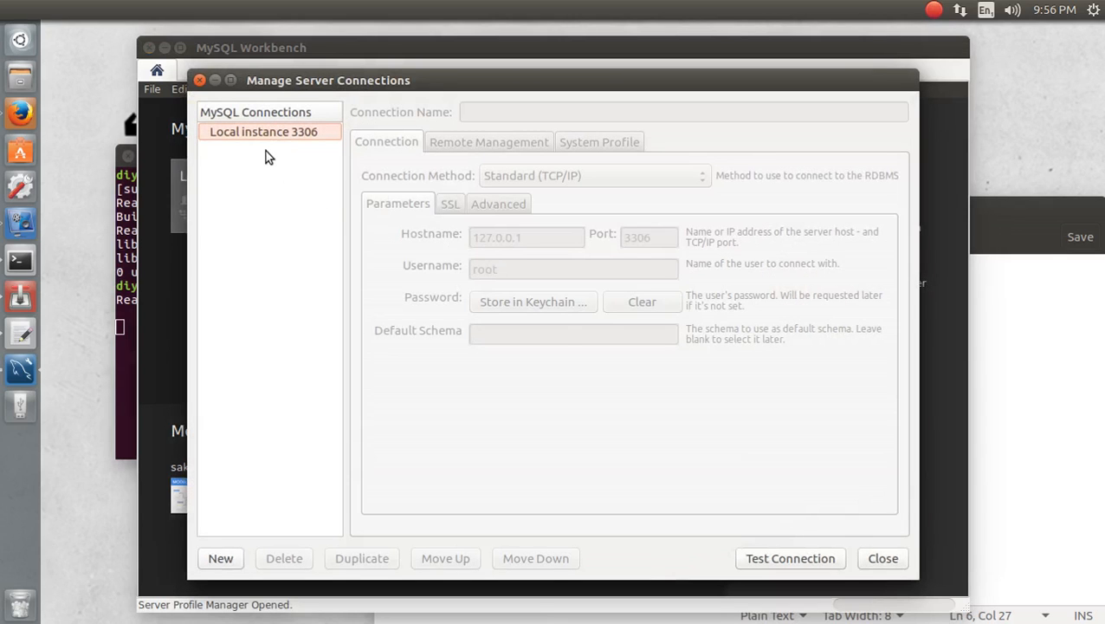
mouse_move(302, 205)
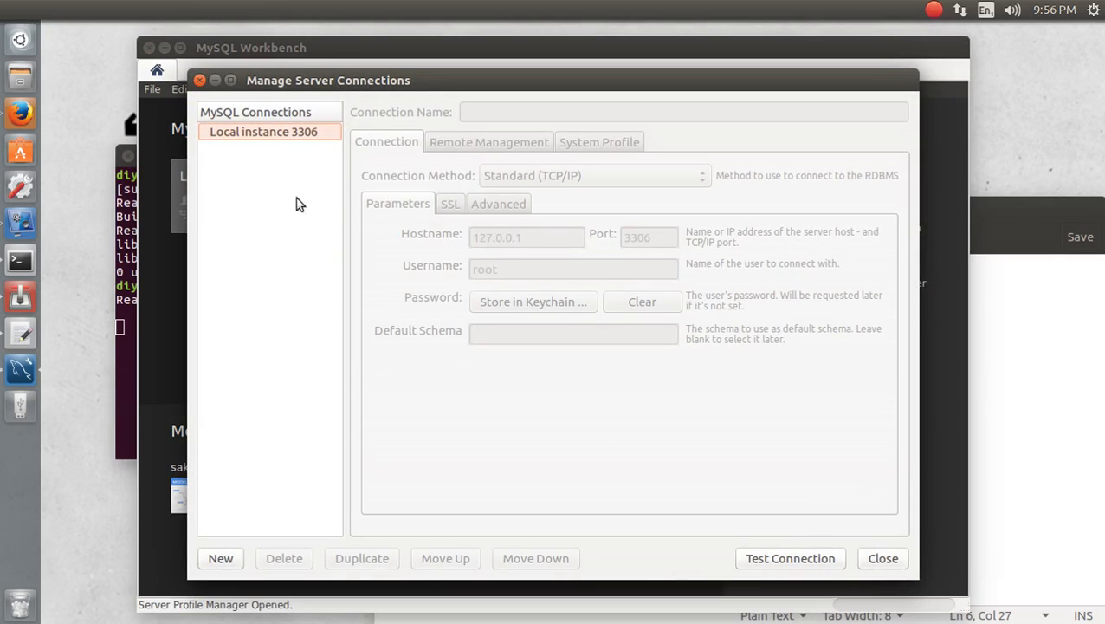
Create 'new connection' for root at 127.0.0.1:3306, store its password in the keychain, and test it
left_click(220, 558)
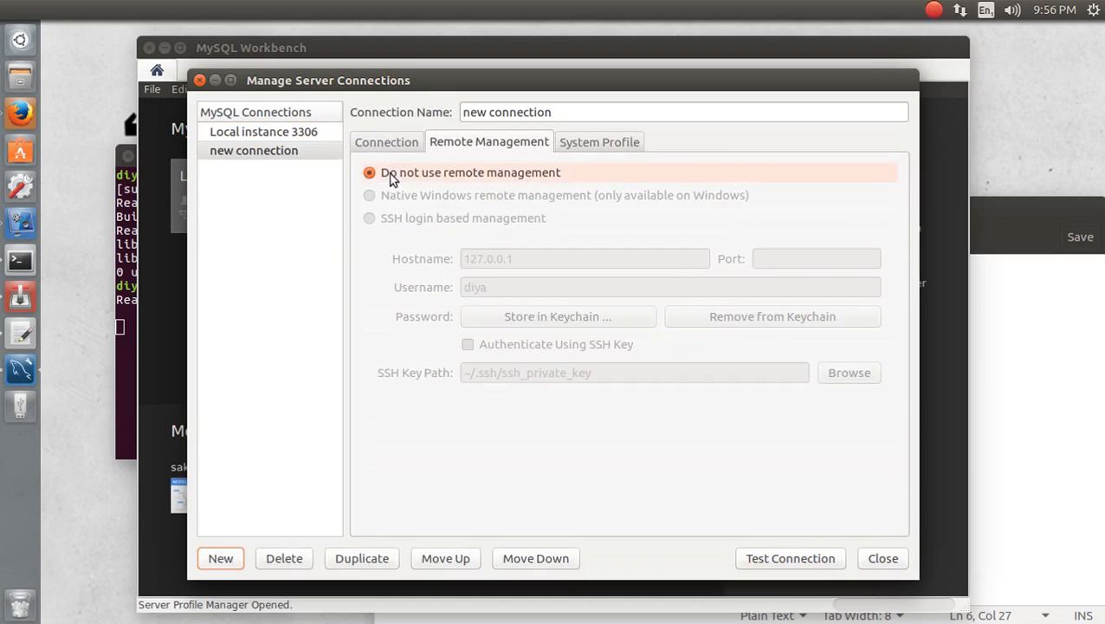
left_click(386, 142)
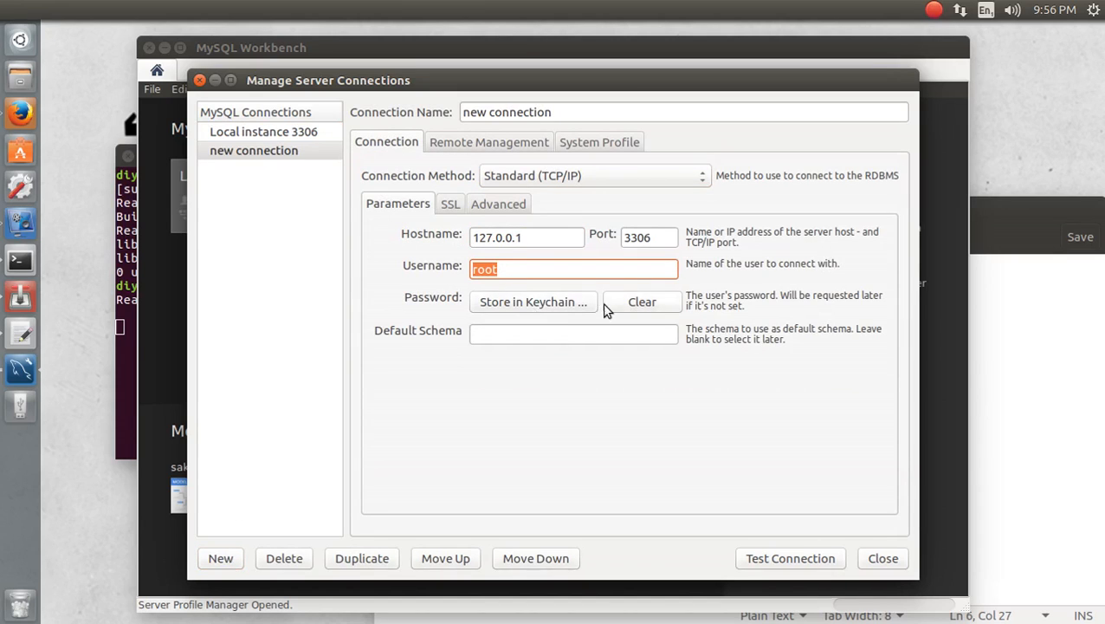
mouse_move(537, 303)
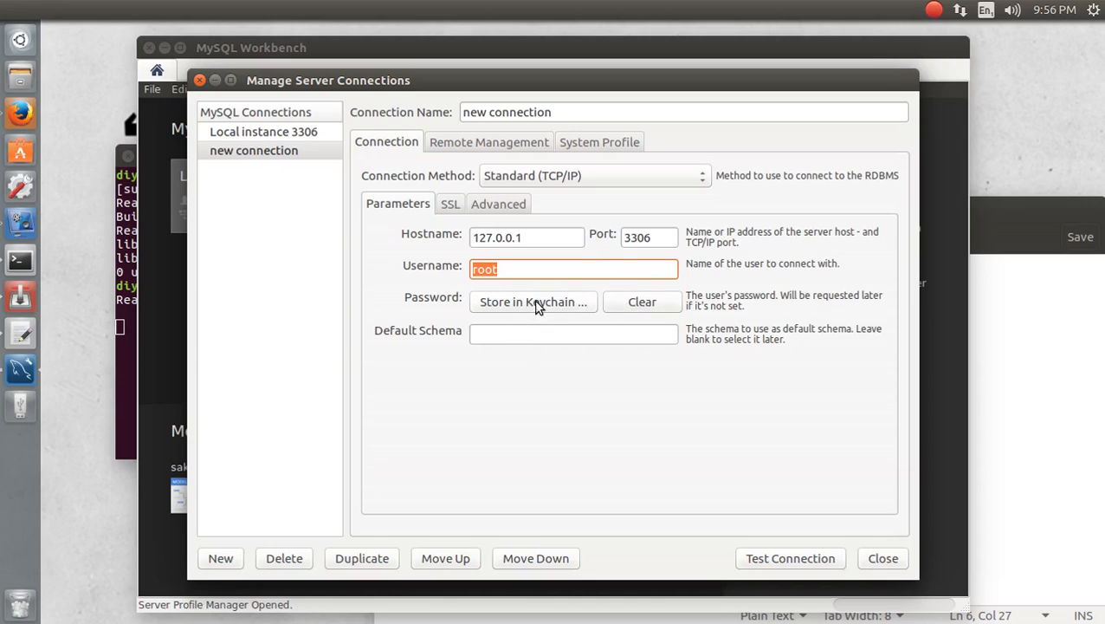
left_click(534, 302)
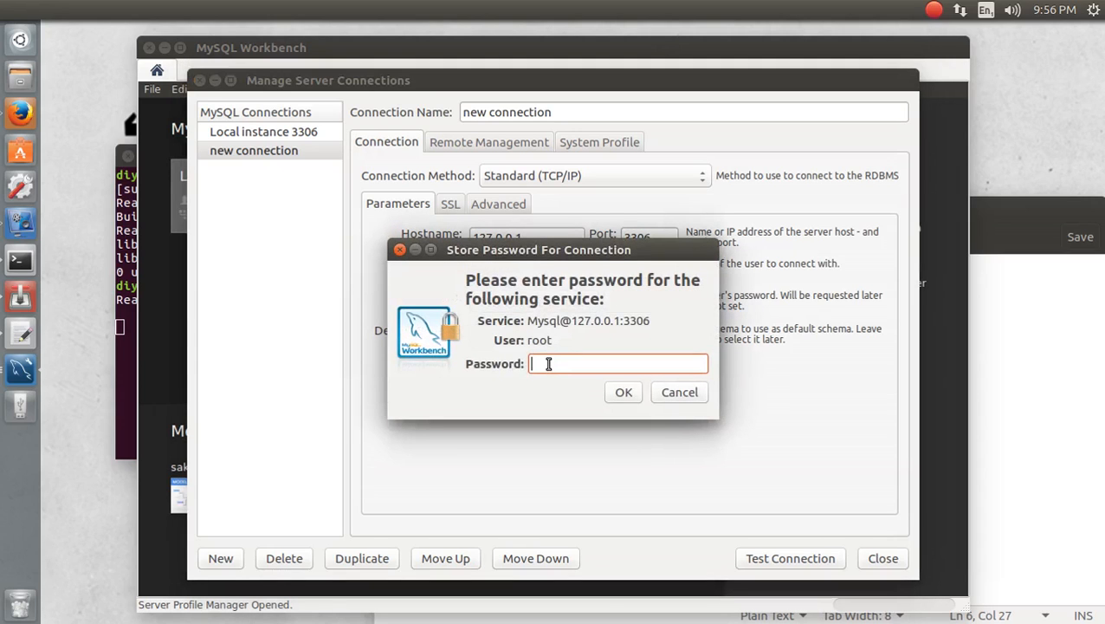
left_click(624, 392)
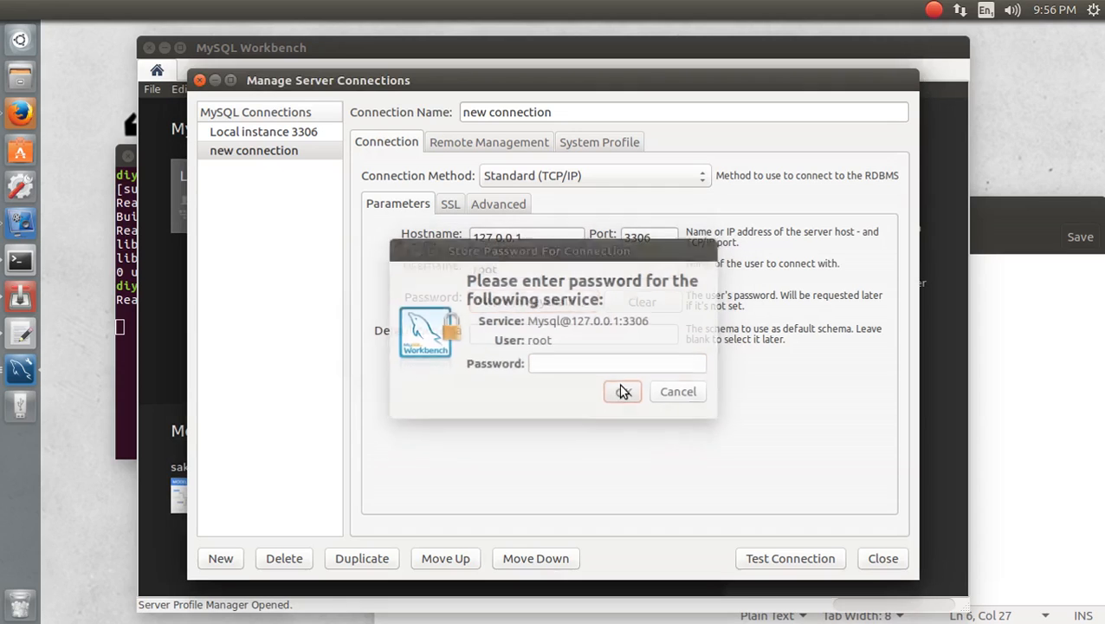
left_click(624, 391)
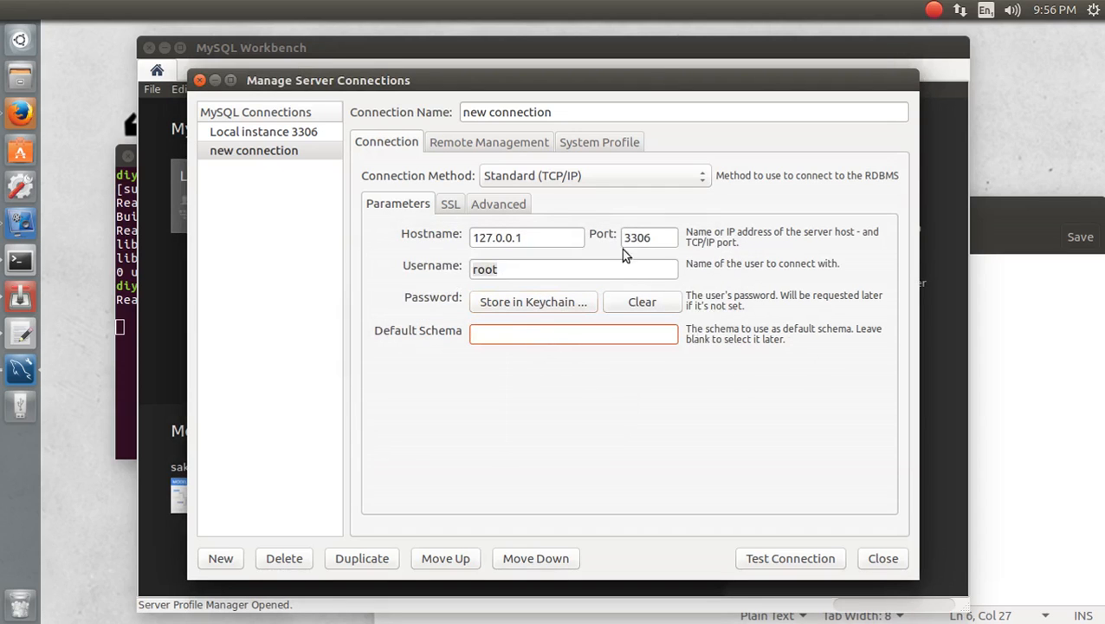
left_click(790, 558)
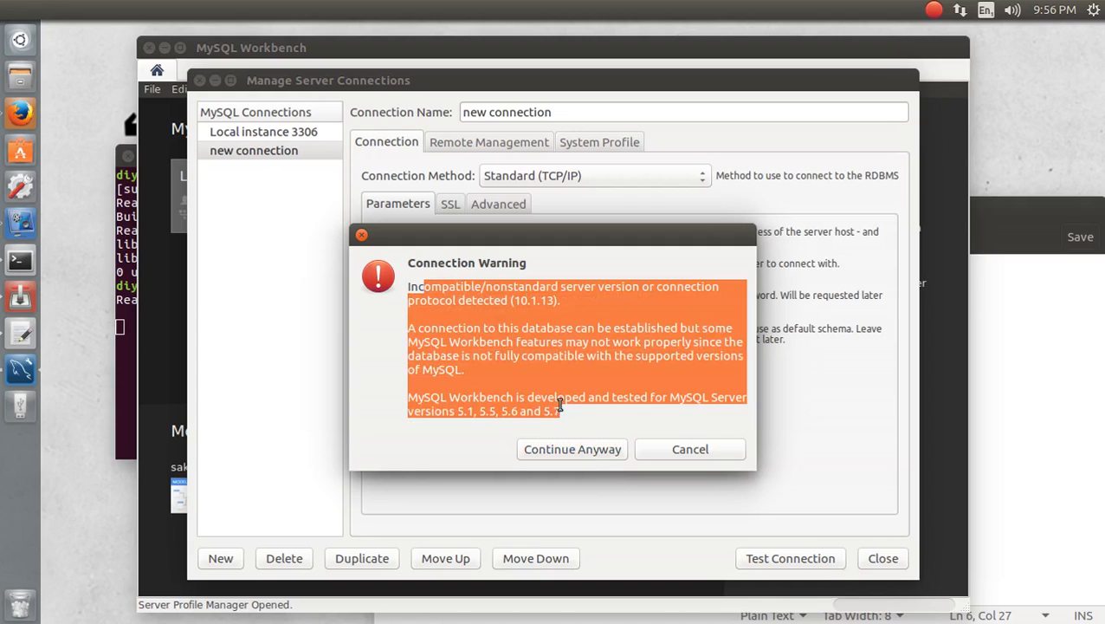
mouse_move(584, 458)
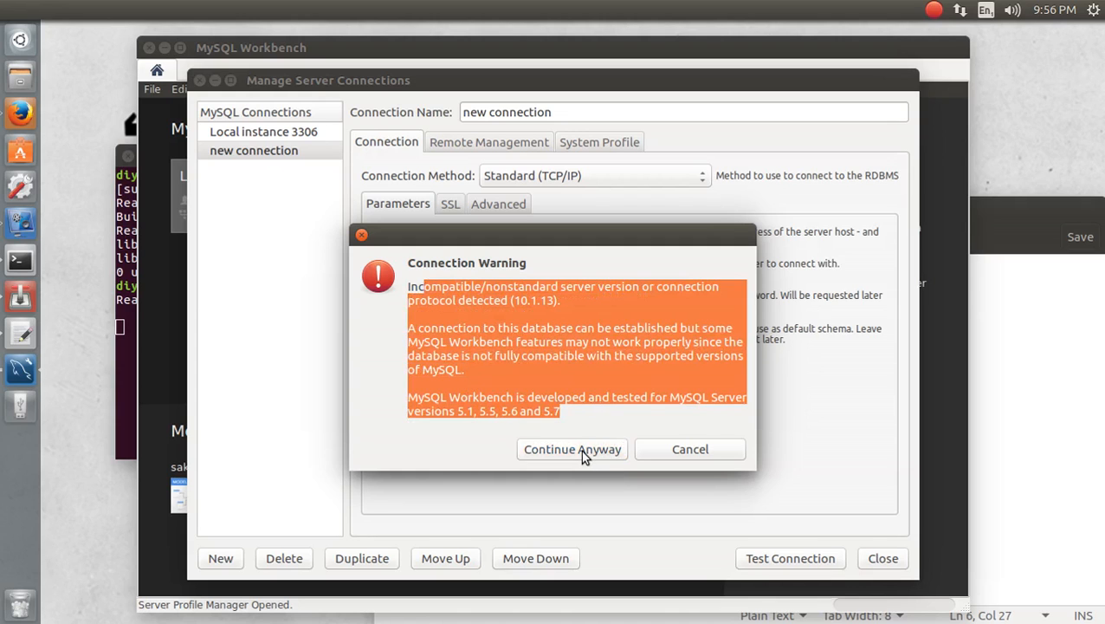
Continue past the server-version warning, acknowledge the successful test, and close the connection manager
left_click(572, 449)
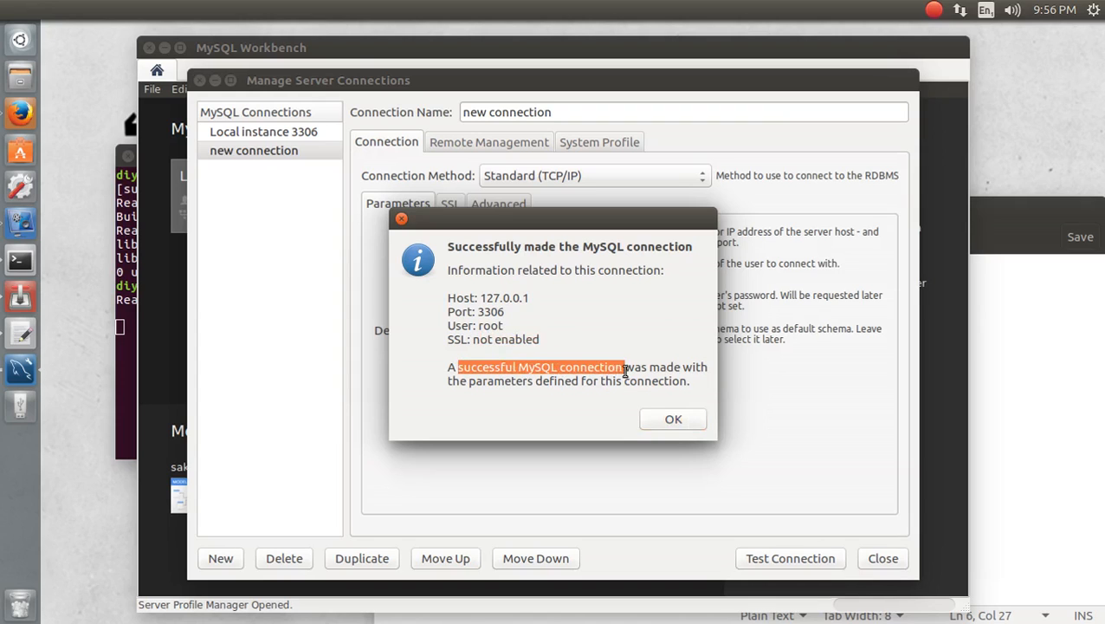
left_click_drag(624, 368, 691, 381)
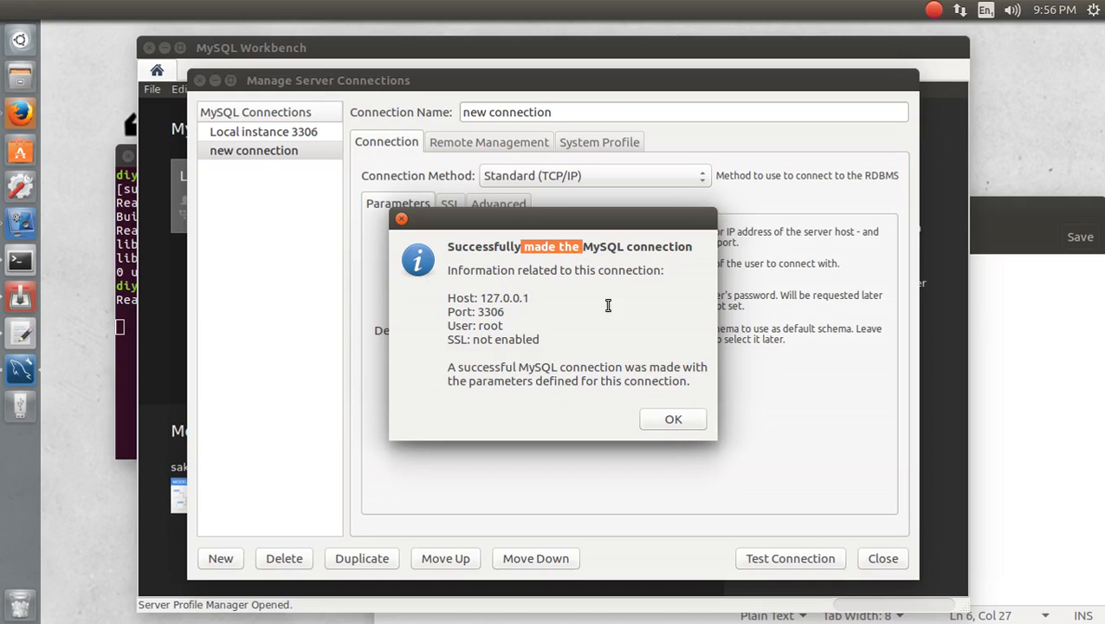
left_click(673, 418)
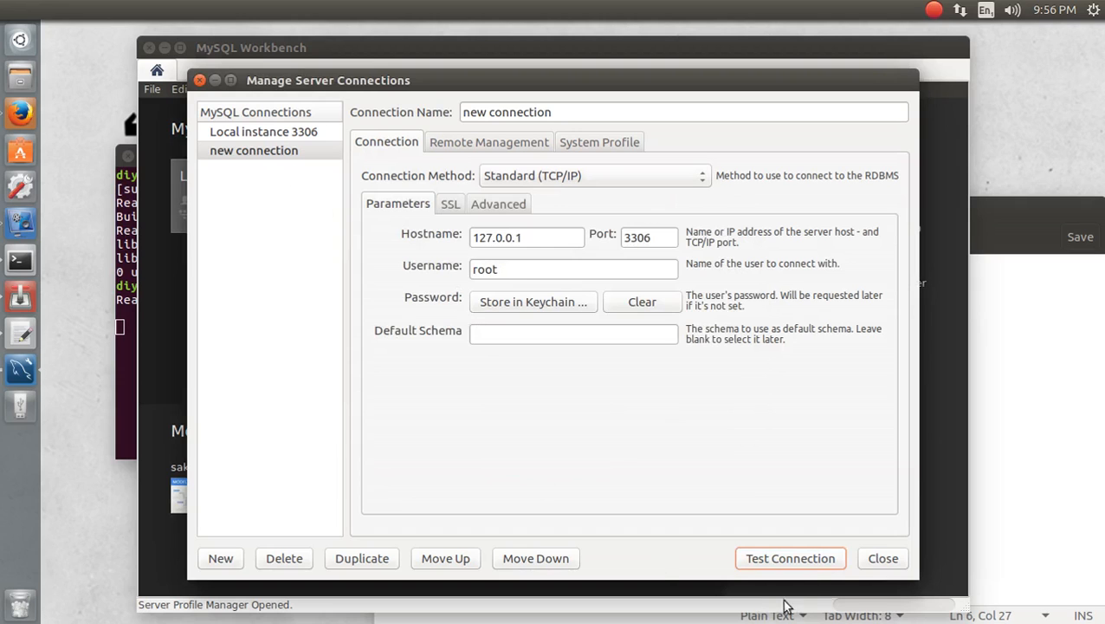
mouse_move(952, 544)
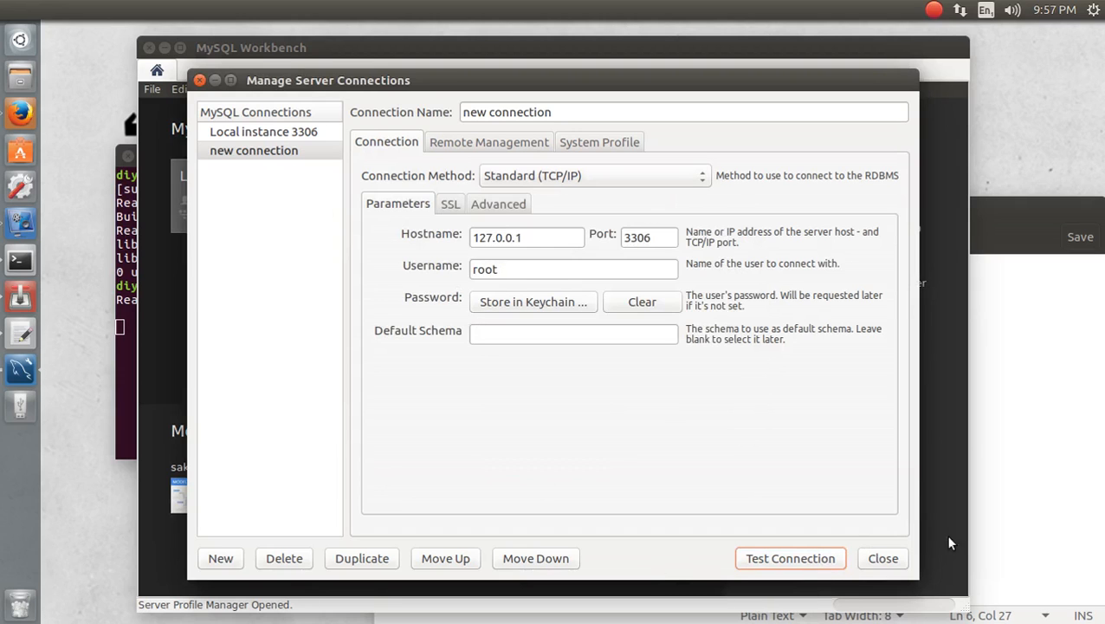
left_click(883, 558)
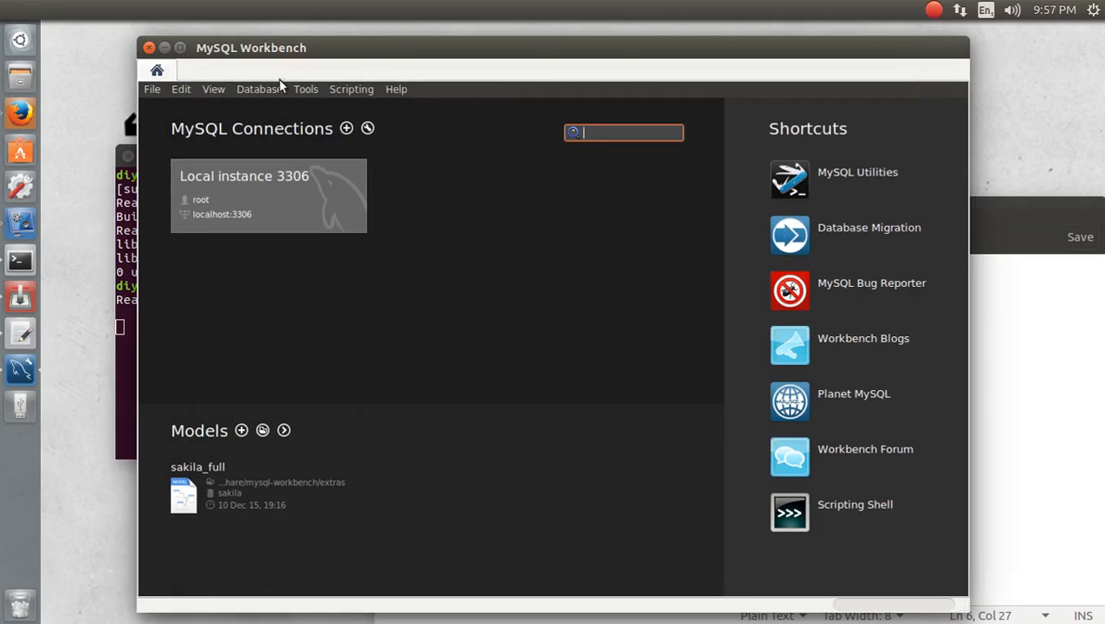
left_click(260, 88)
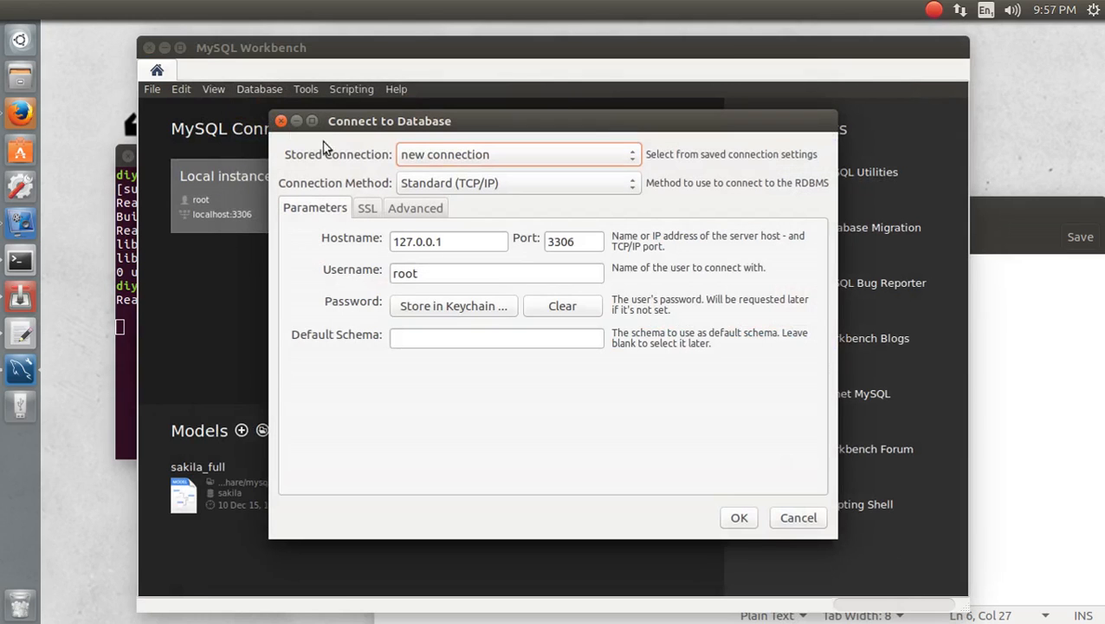
mouse_move(425, 279)
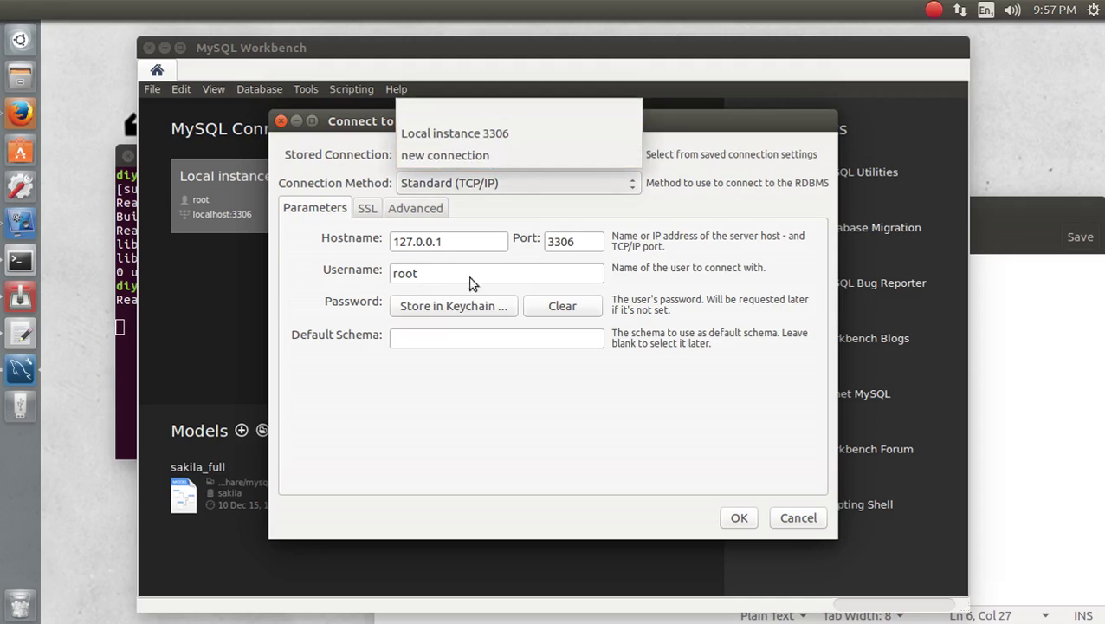
left_click(444, 156)
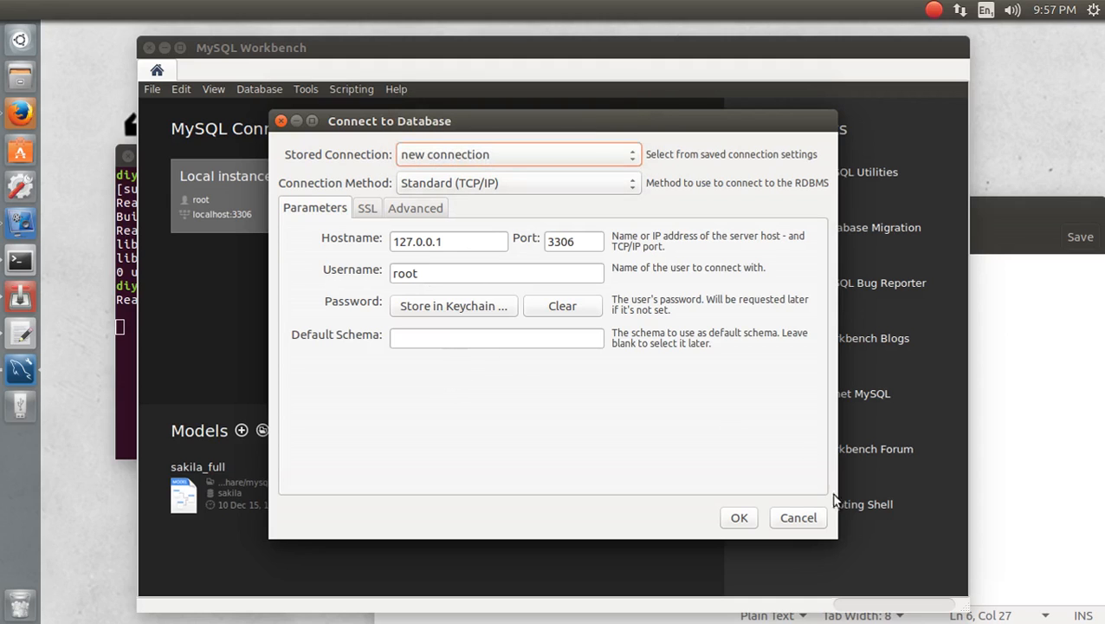
left_click(797, 516)
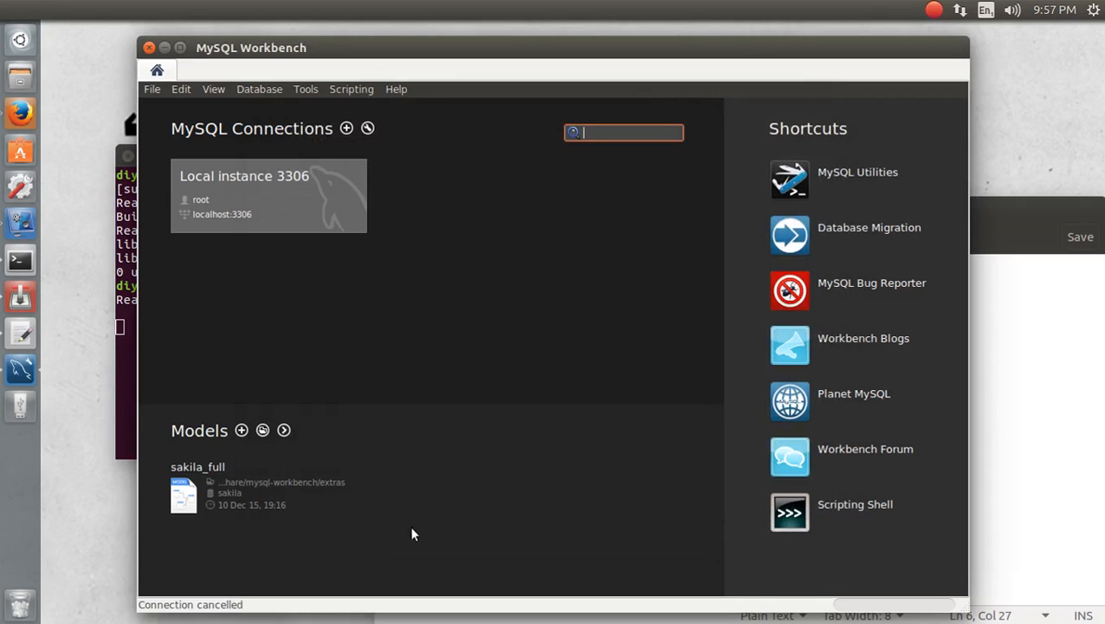
mouse_move(433, 325)
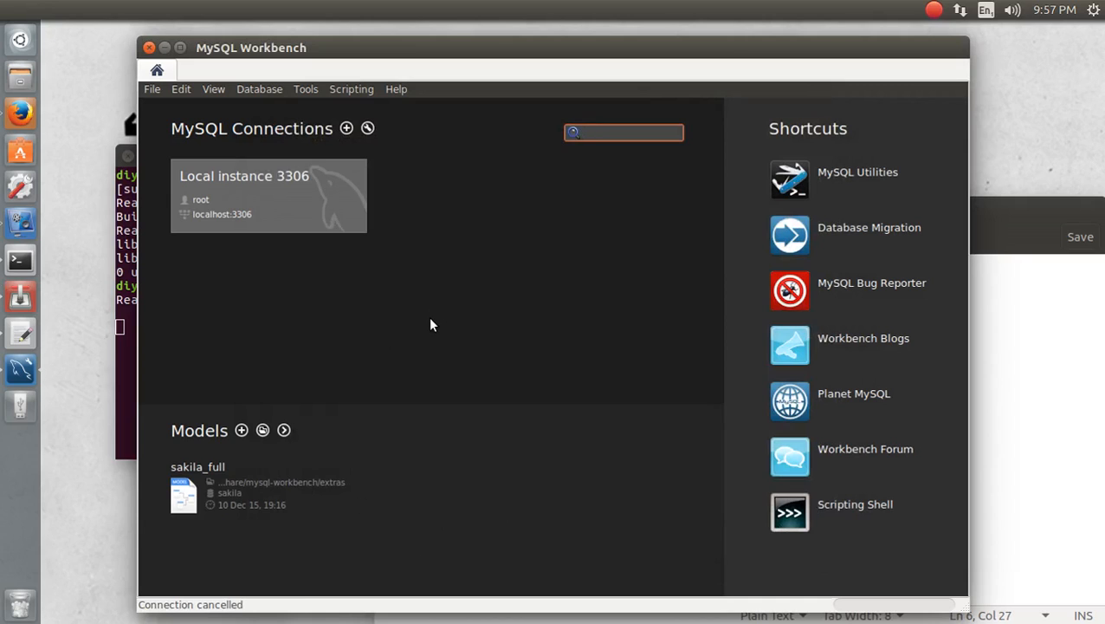
Close the MySQL Workbench window, returning to the terminal prompt
left_click(624, 132)
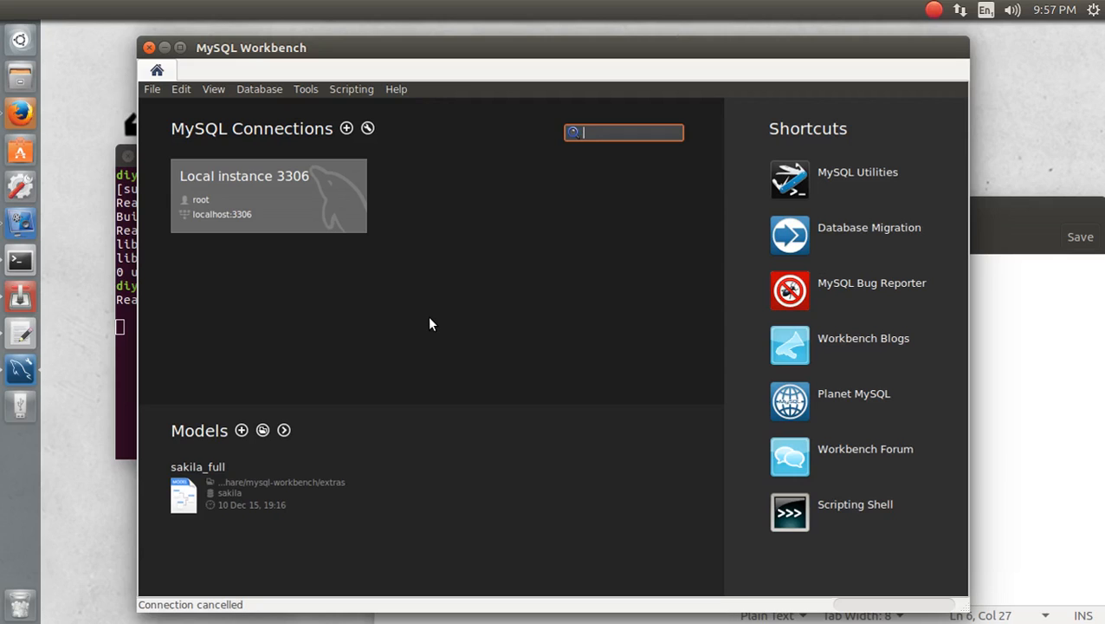
mouse_move(397, 421)
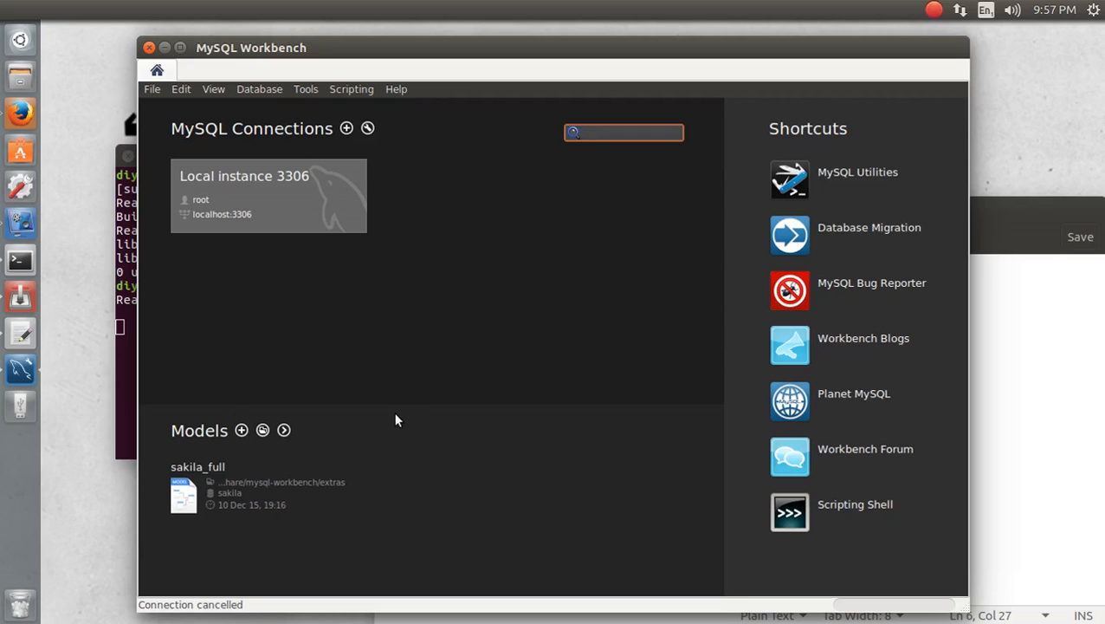
mouse_move(274, 205)
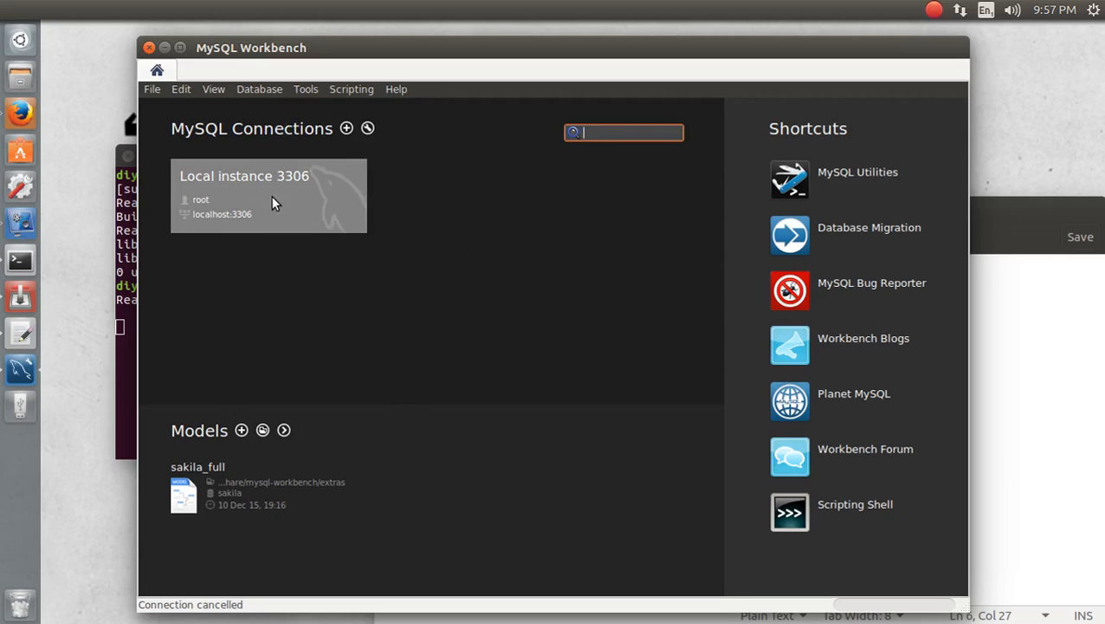
mouse_move(305, 284)
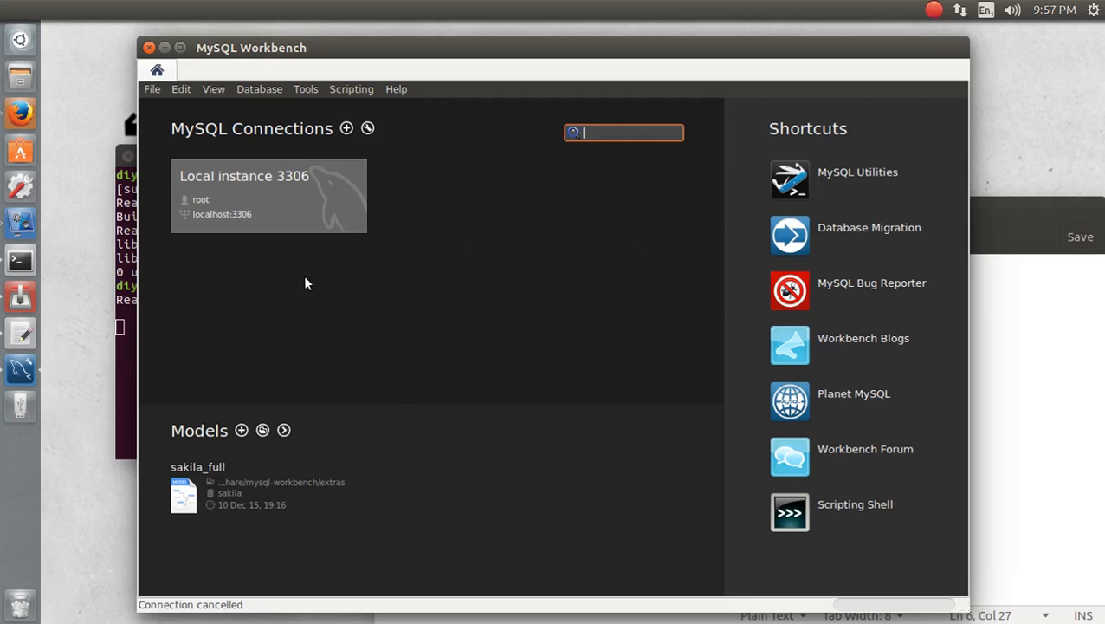
mouse_move(537, 364)
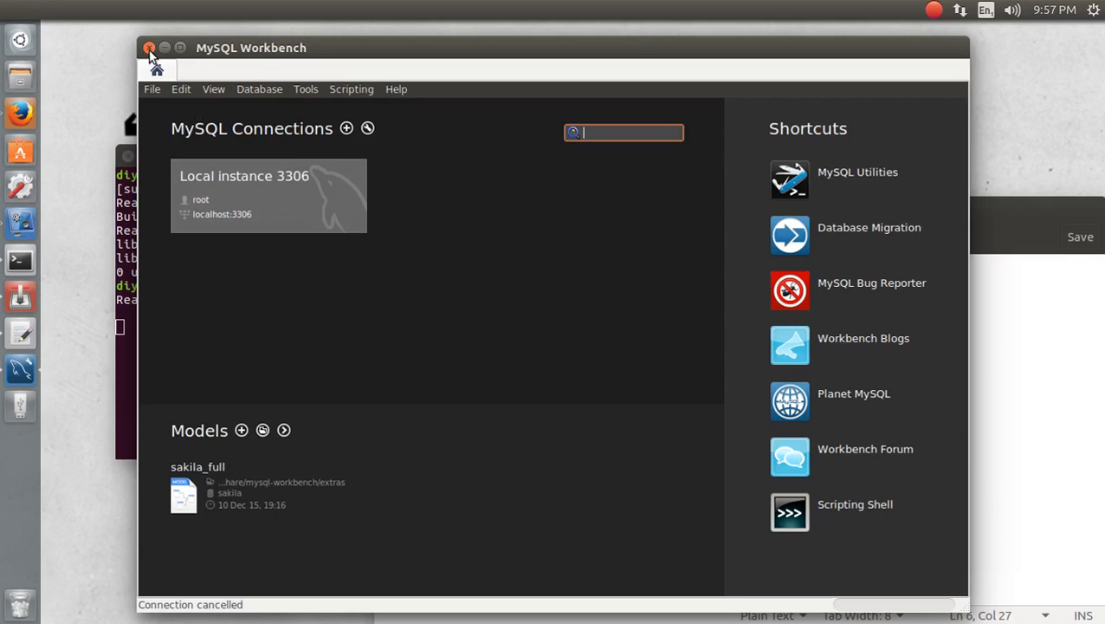
left_click(149, 49)
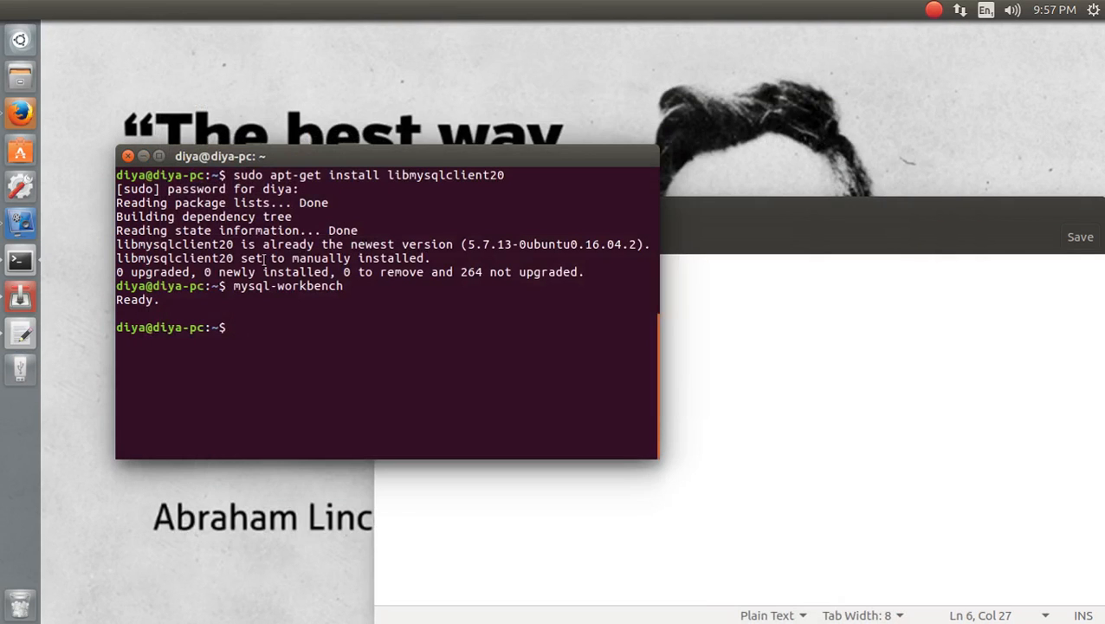